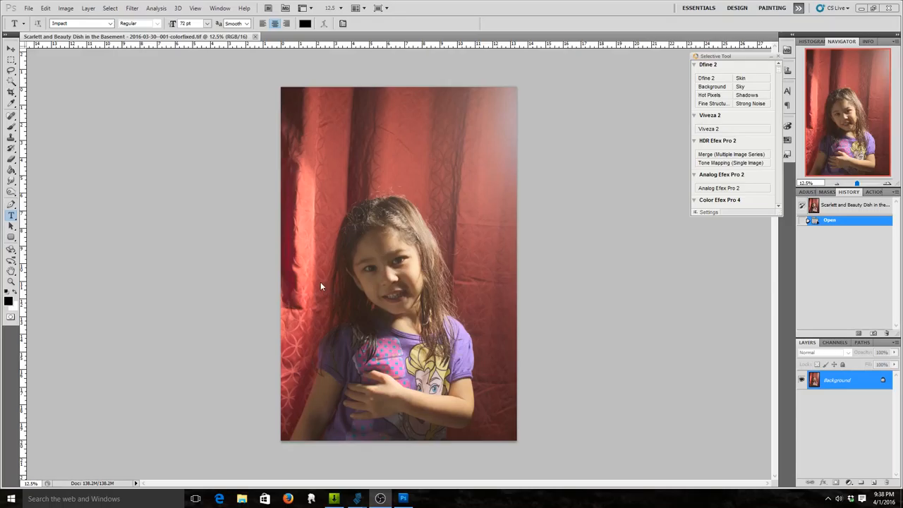
pyautogui.moveTo(417, 37)
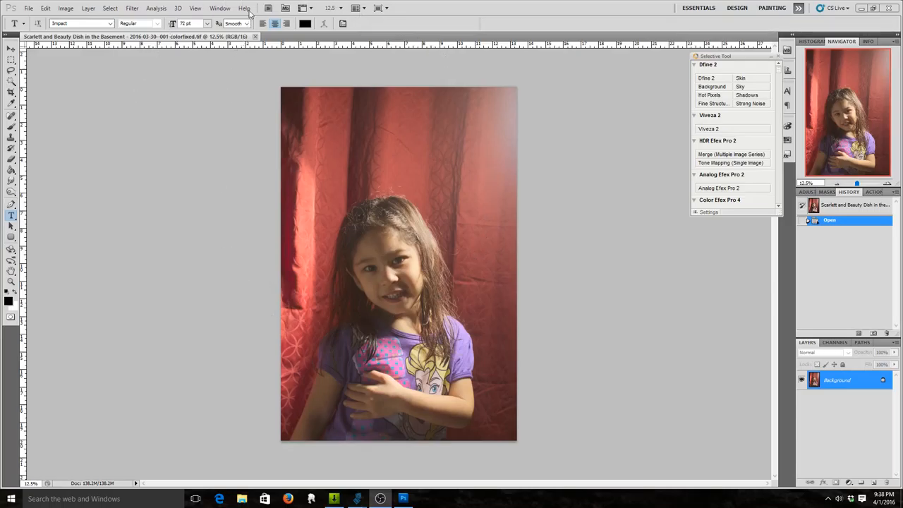
# Step: Dismiss the version splash screen and postpone the help update notice
pyautogui.click(244, 8)
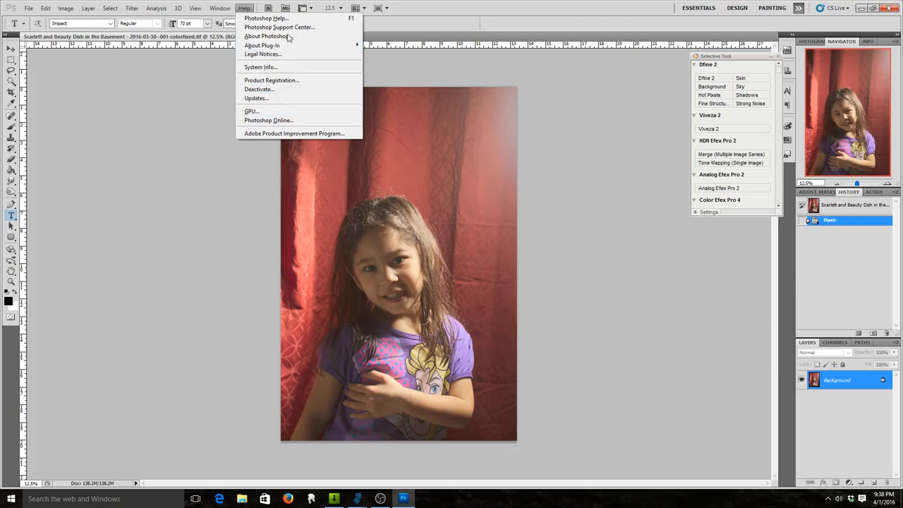
pyautogui.click(244, 8)
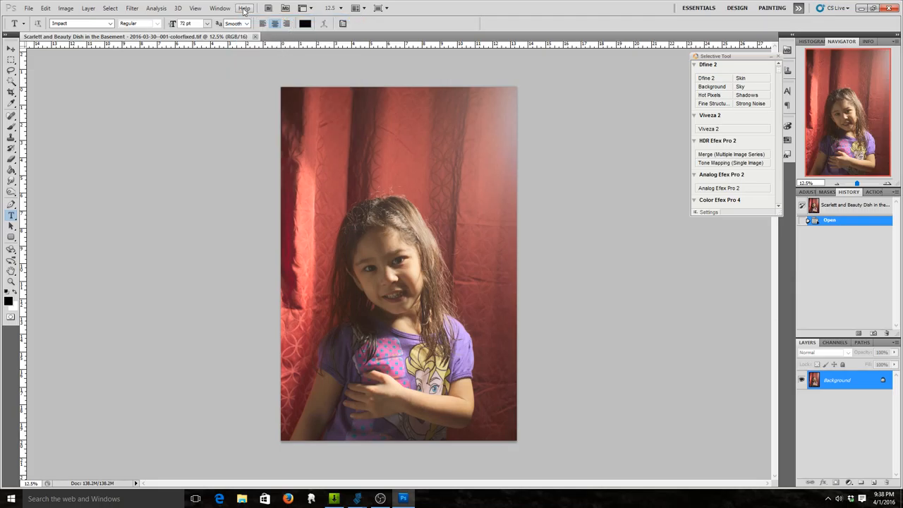
pyautogui.click(245, 8)
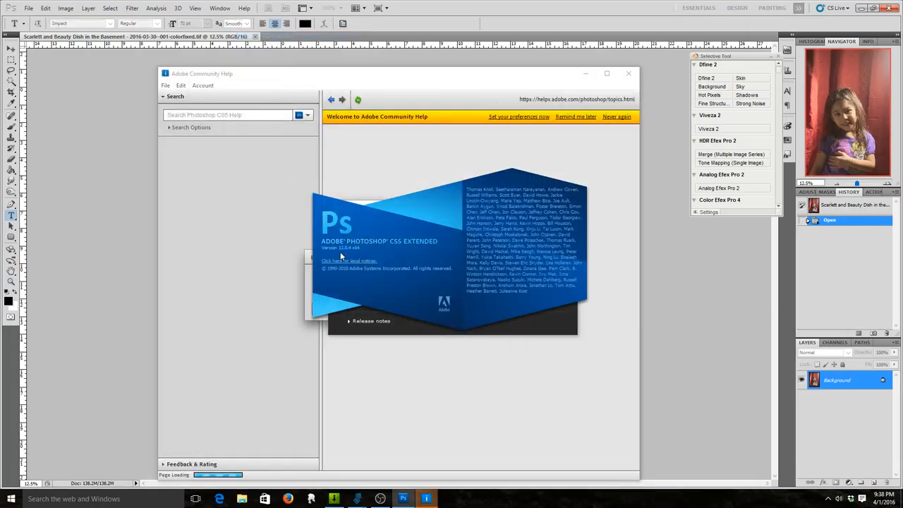
pyautogui.moveTo(491, 206)
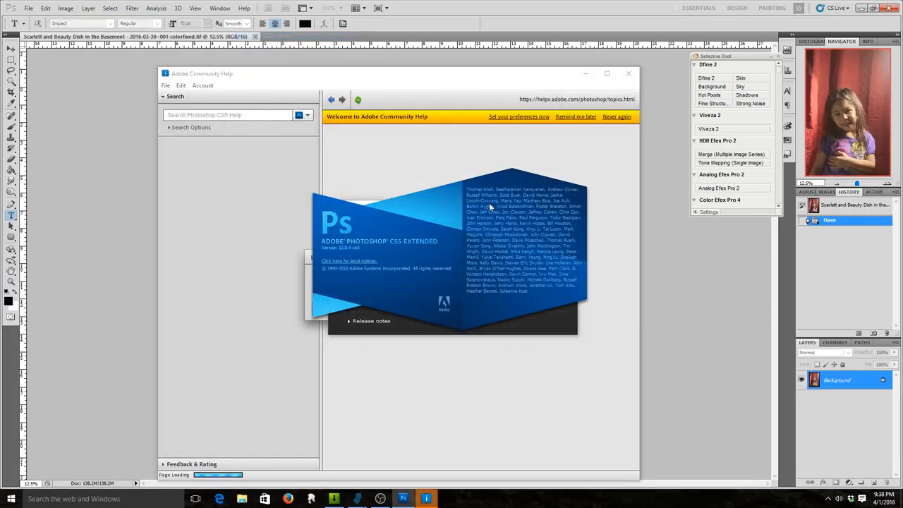
pyautogui.click(628, 73)
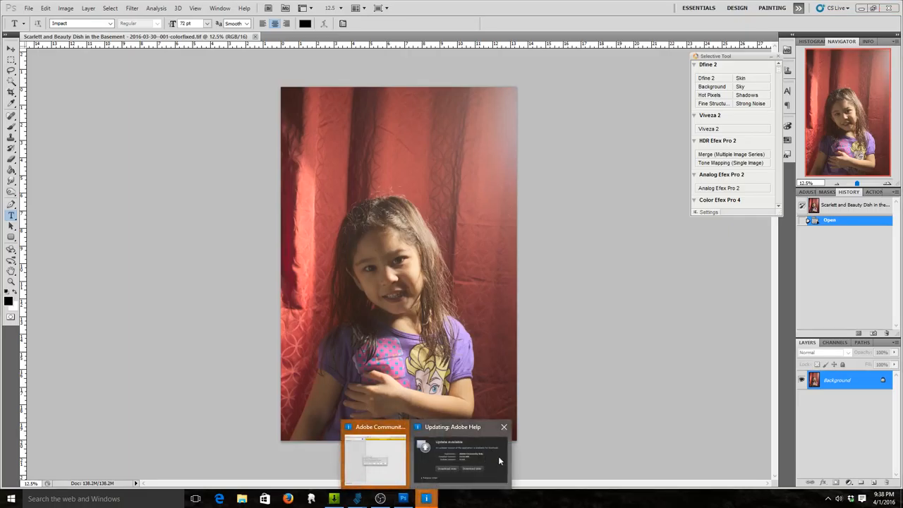
pyautogui.click(460, 458)
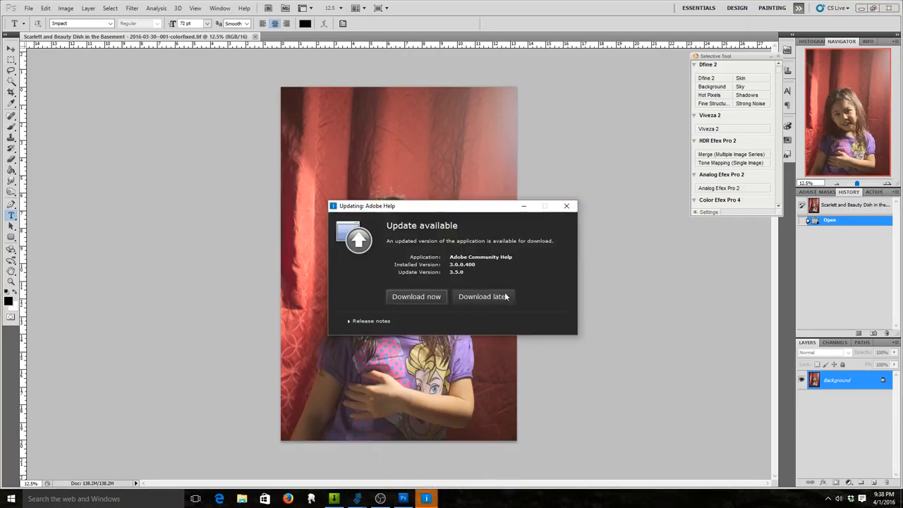
pyautogui.click(482, 296)
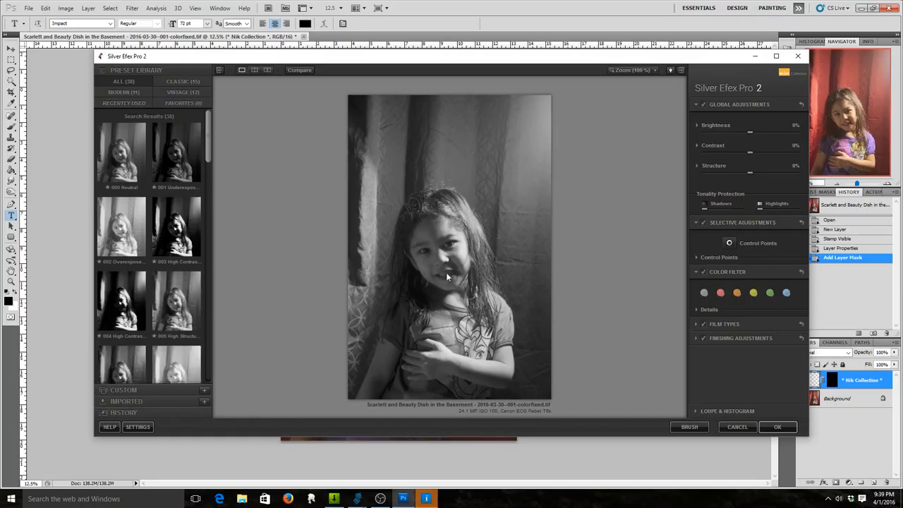
pyautogui.moveTo(529, 253)
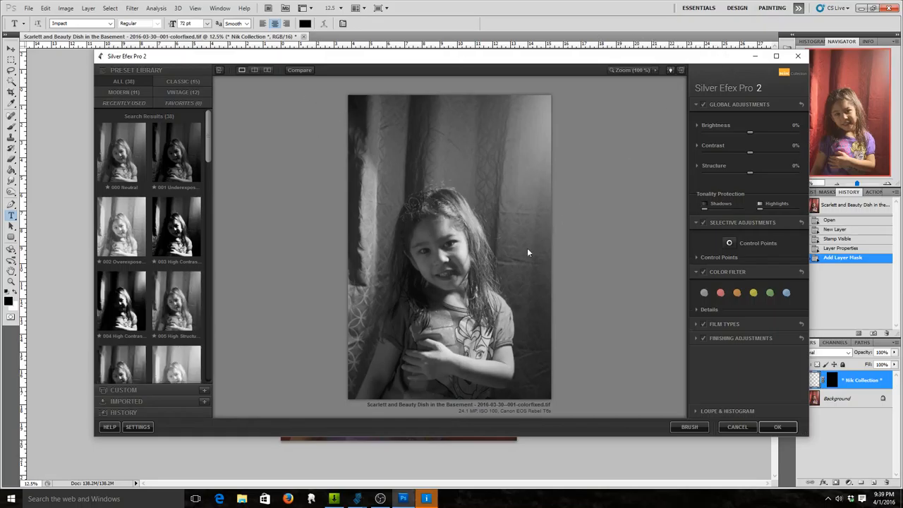
pyautogui.moveTo(496, 311)
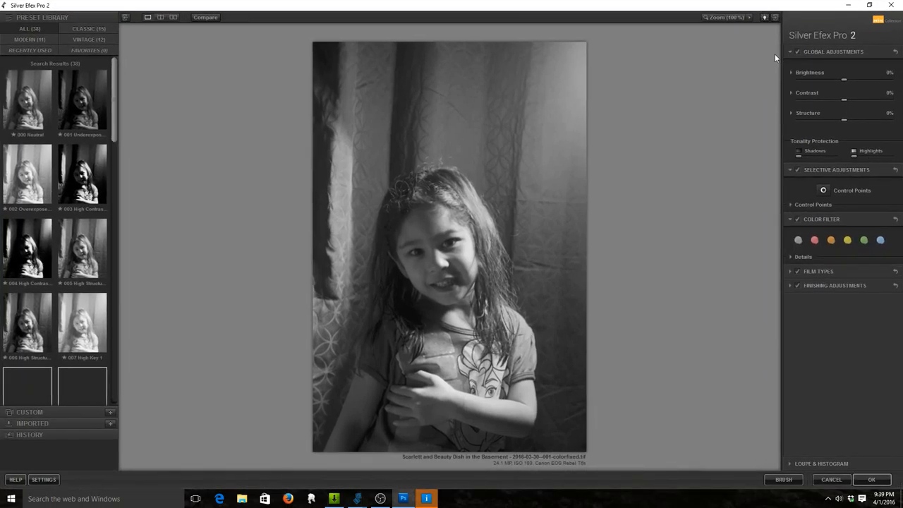
pyautogui.scroll(-3)
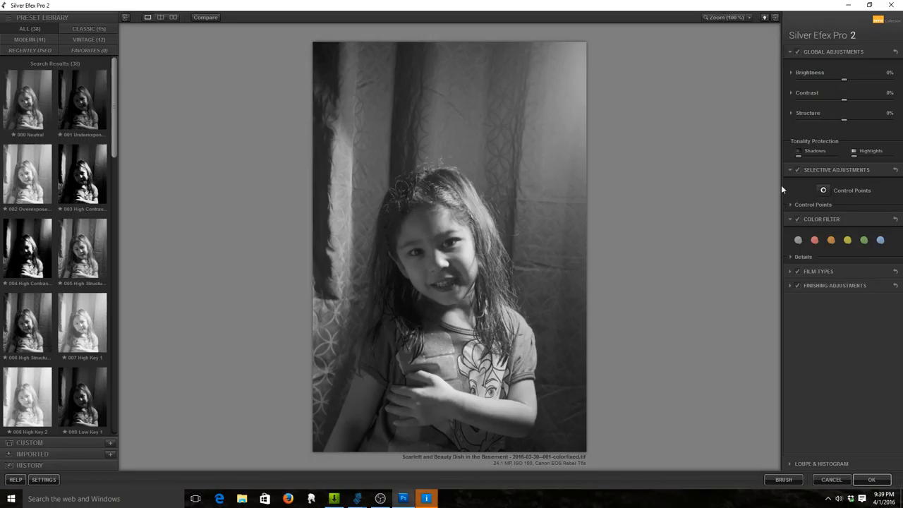
pyautogui.moveTo(118, 96)
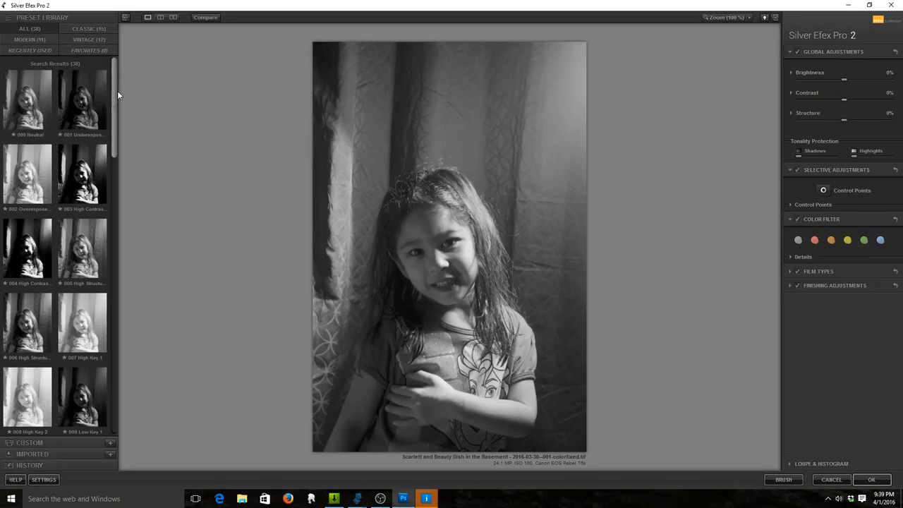
pyautogui.scroll(-3)
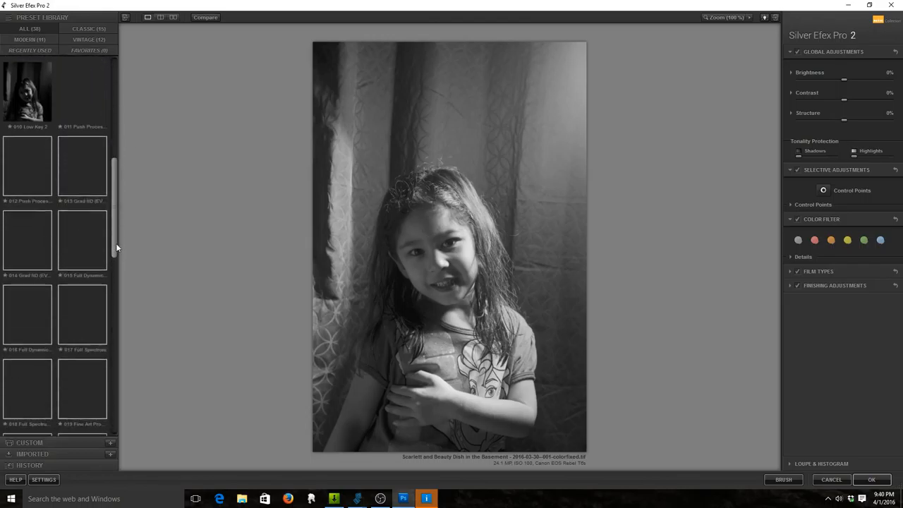
pyautogui.scroll(-3)
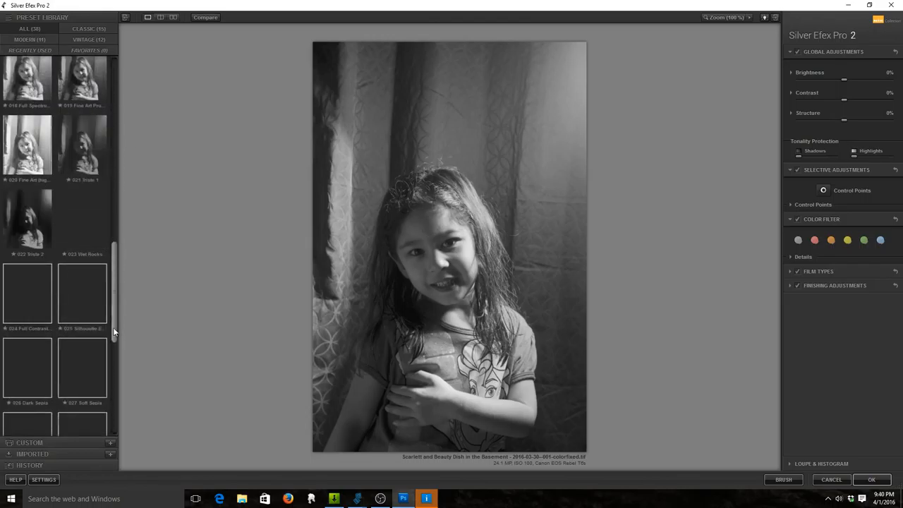
pyautogui.scroll(-3)
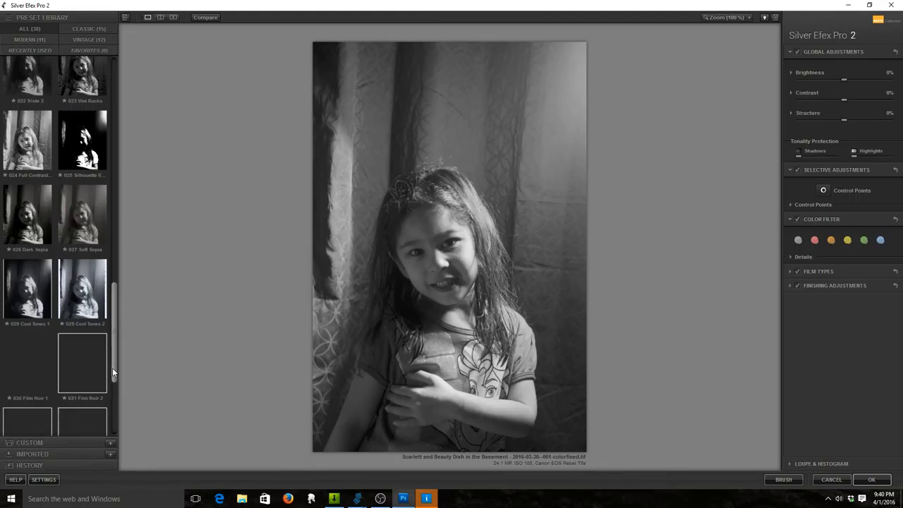
pyautogui.scroll(-3)
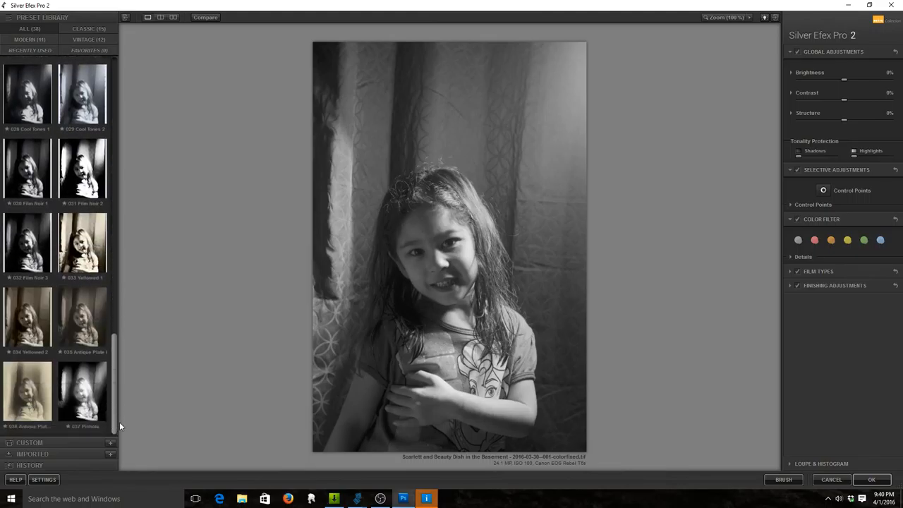
pyautogui.moveTo(121, 428)
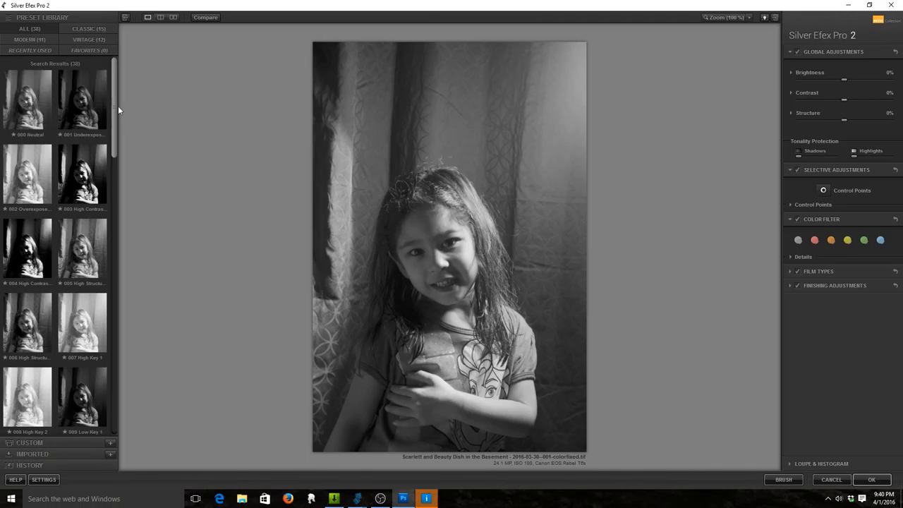
# Step: Compare the harsh and smooth High Contrast presets on the portrait
pyautogui.click(82, 174)
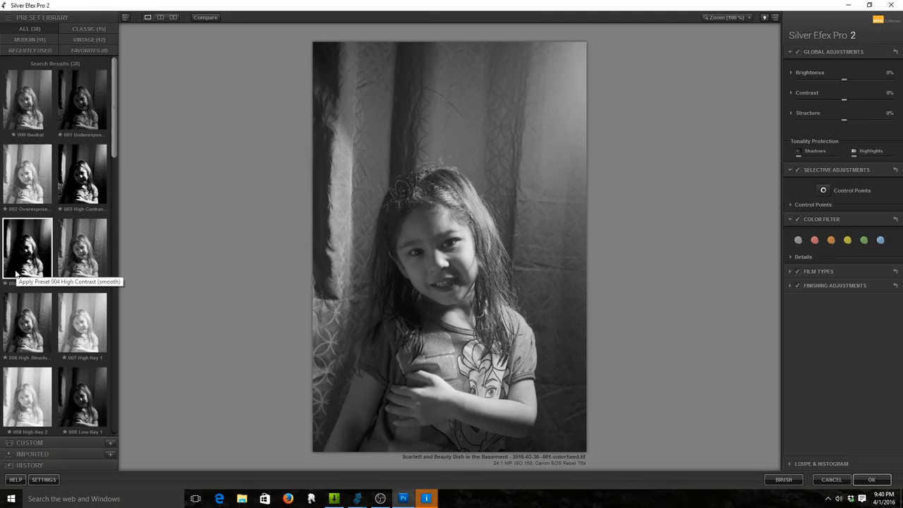
pyautogui.moveTo(82, 248)
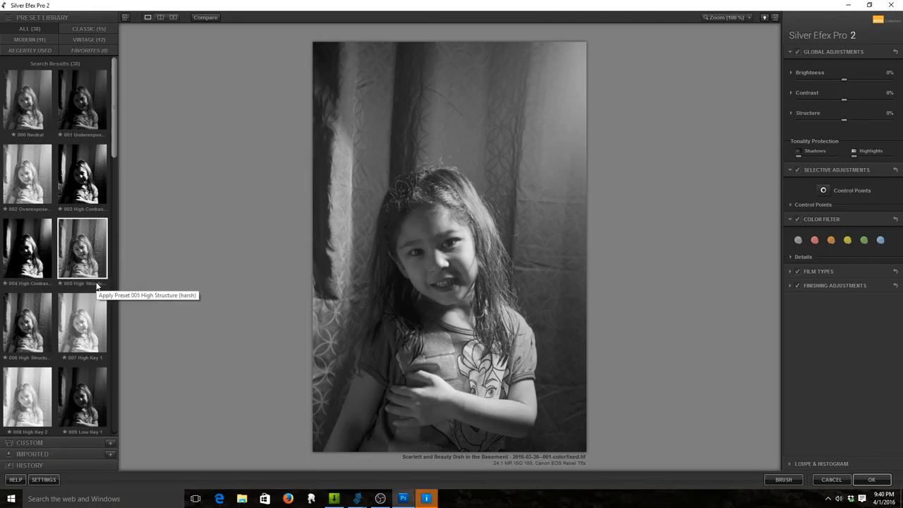
pyautogui.moveTo(26, 396)
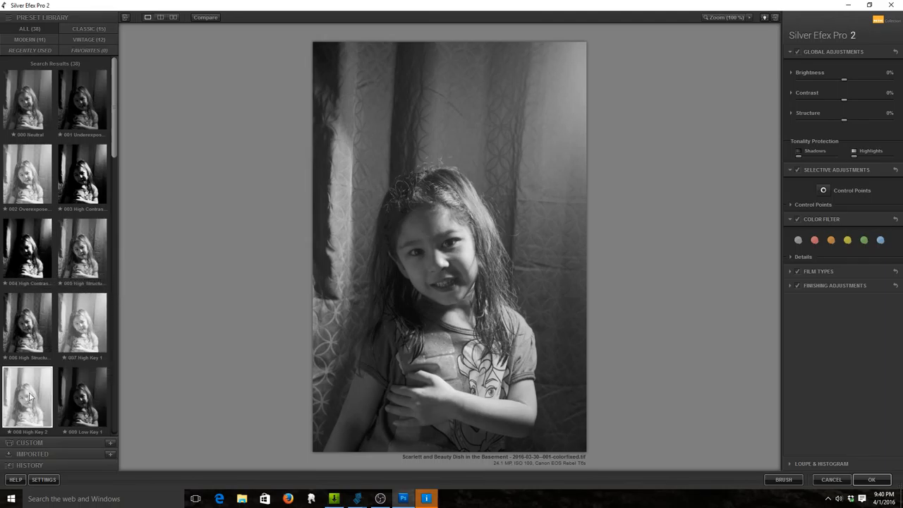
pyautogui.click(82, 172)
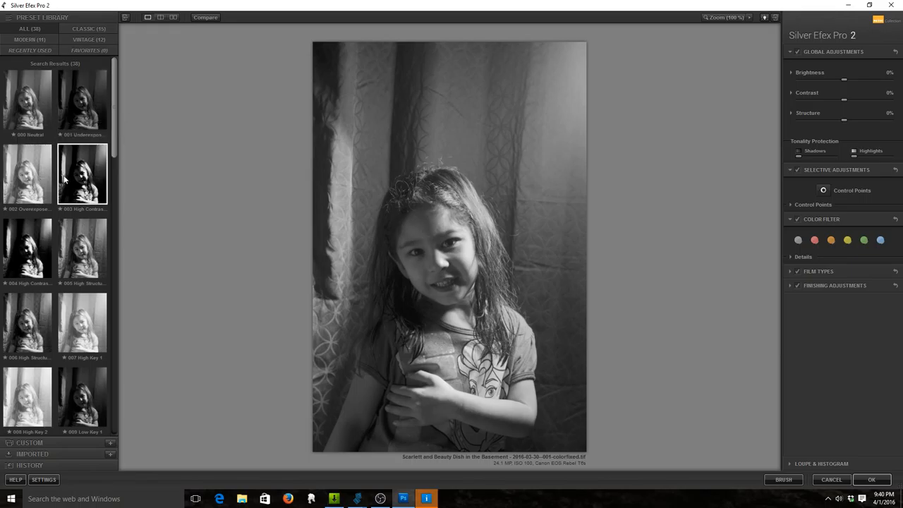
pyautogui.click(82, 173)
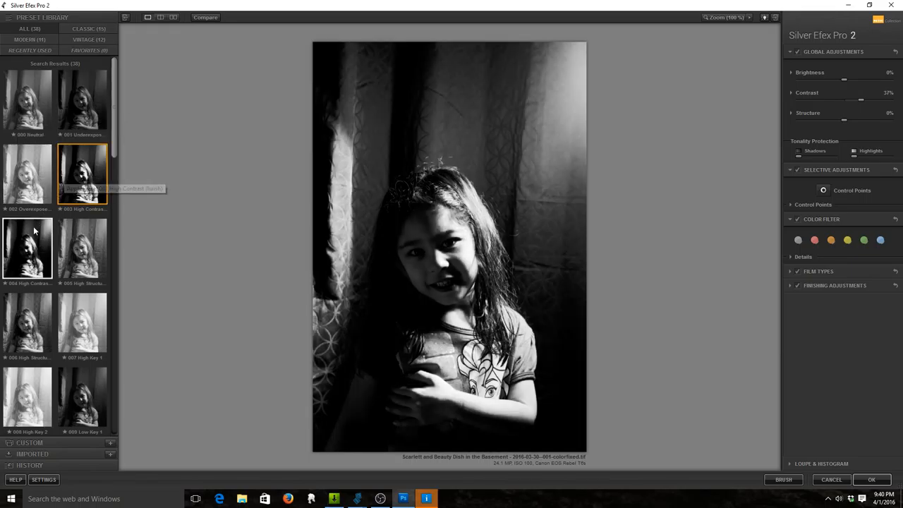
pyautogui.click(27, 249)
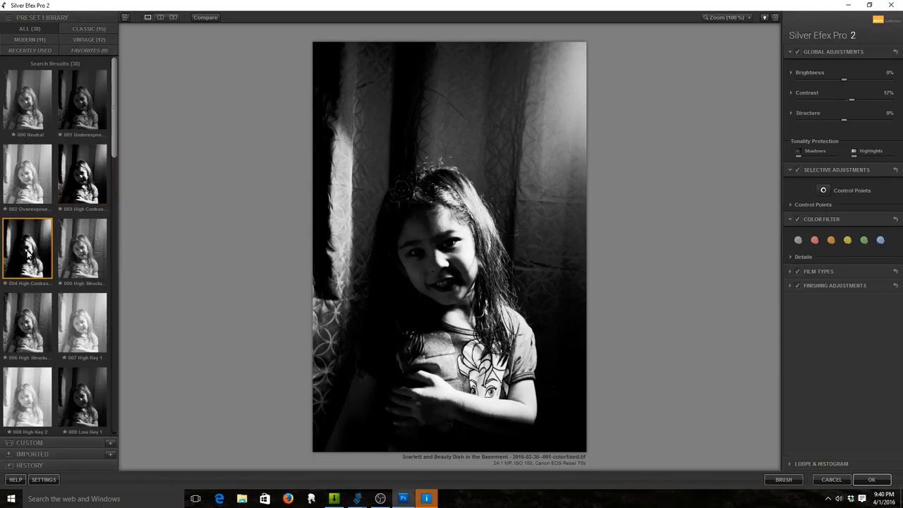
pyautogui.click(29, 248)
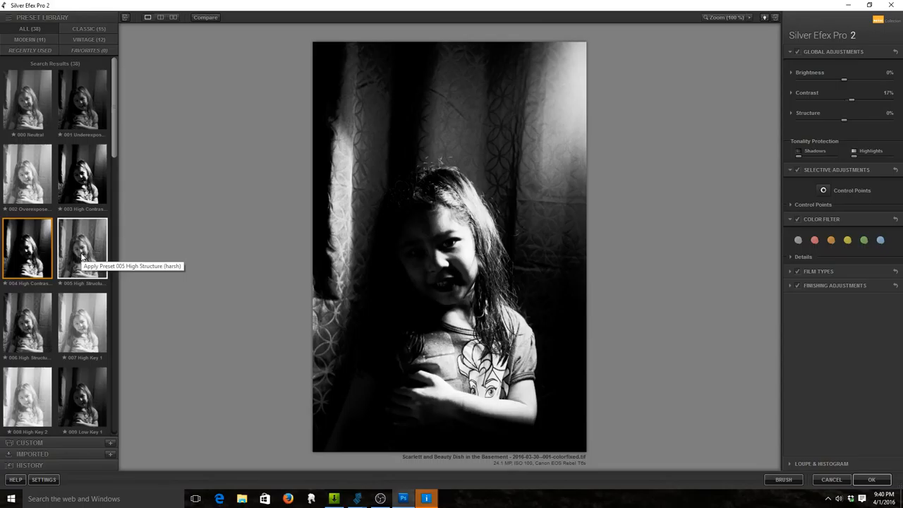
# Step: Compare the High Structure presets against neutral, then settle on the bright High Key preset
pyautogui.click(82, 248)
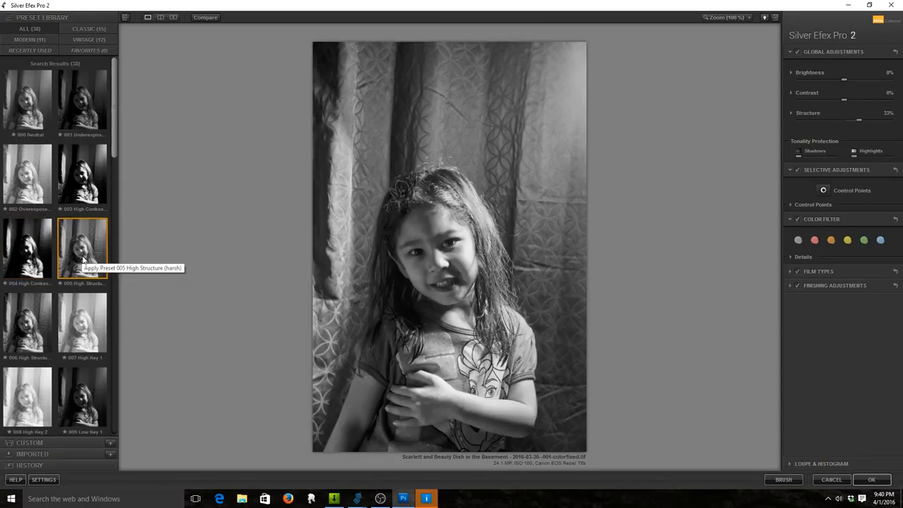
pyautogui.click(27, 99)
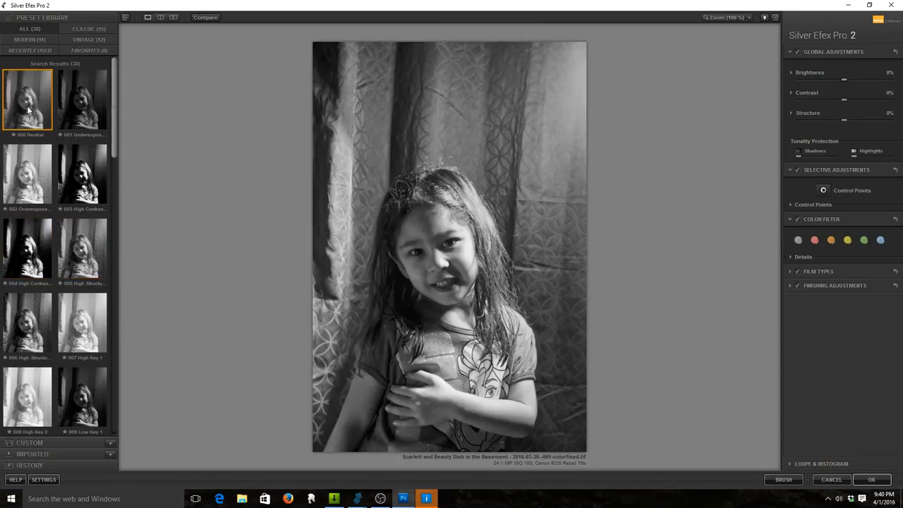
pyautogui.click(82, 248)
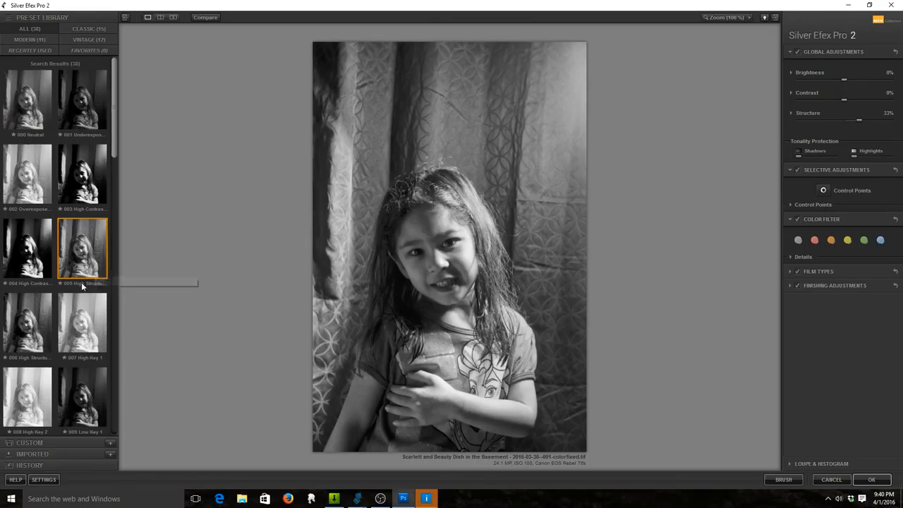
pyautogui.click(26, 322)
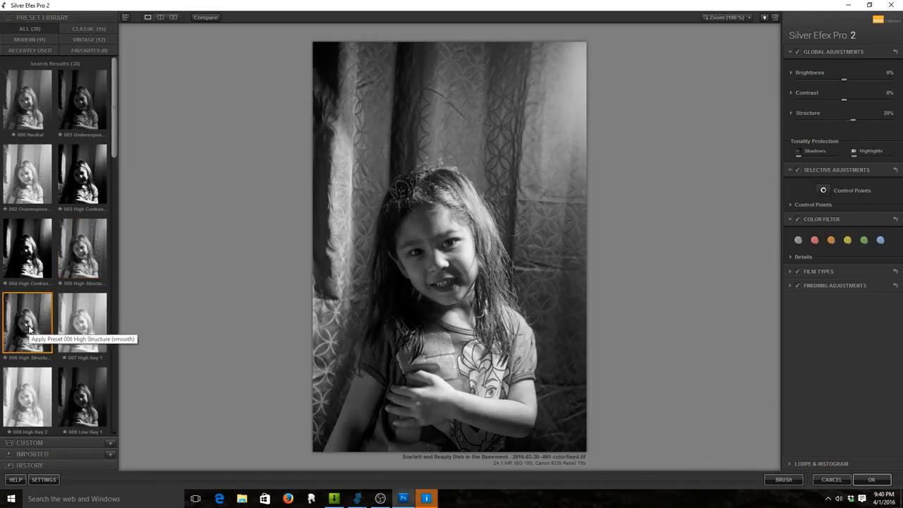
pyautogui.click(82, 321)
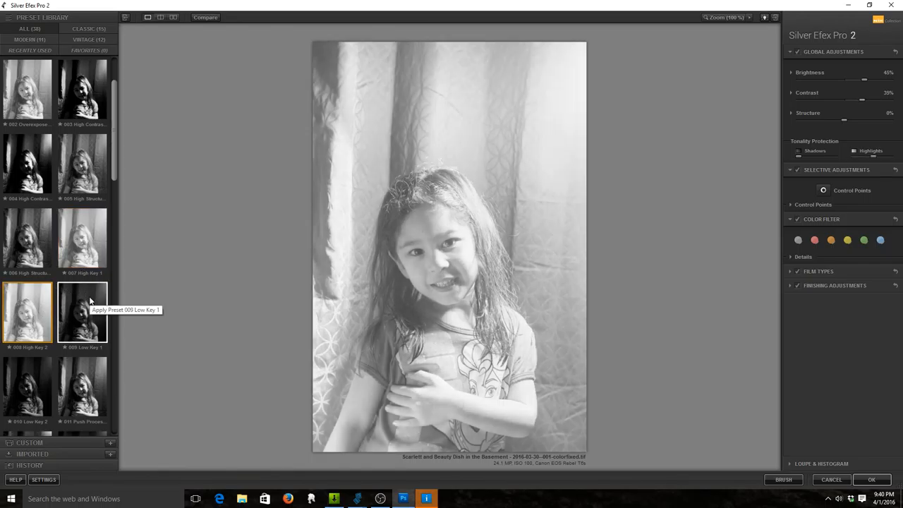
# Step: Preview low-key, high-contrast, grainy, soft, moody and fine-art presets on the portrait
pyautogui.click(82, 312)
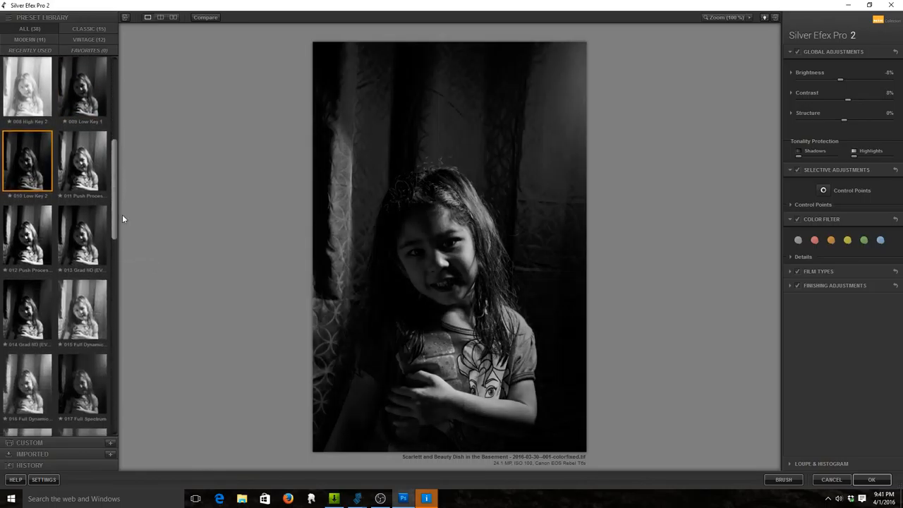
pyautogui.moveTo(110, 174)
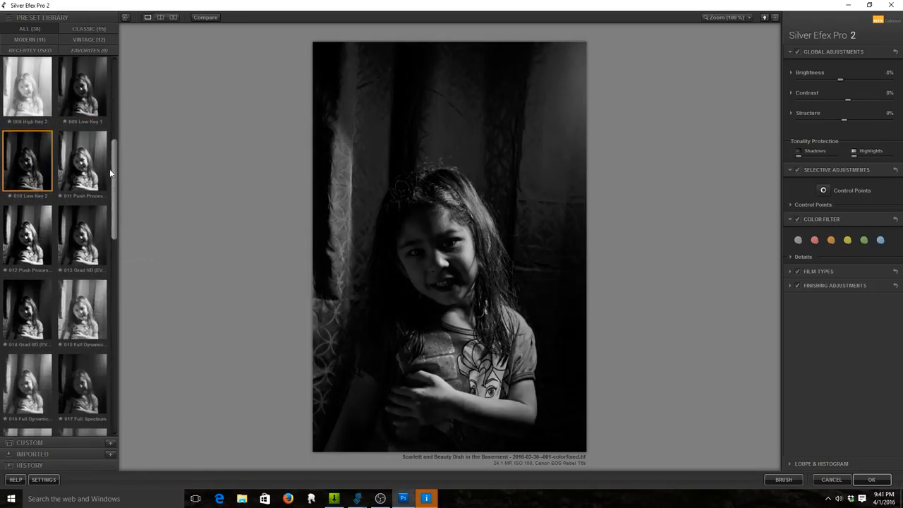
pyautogui.click(82, 161)
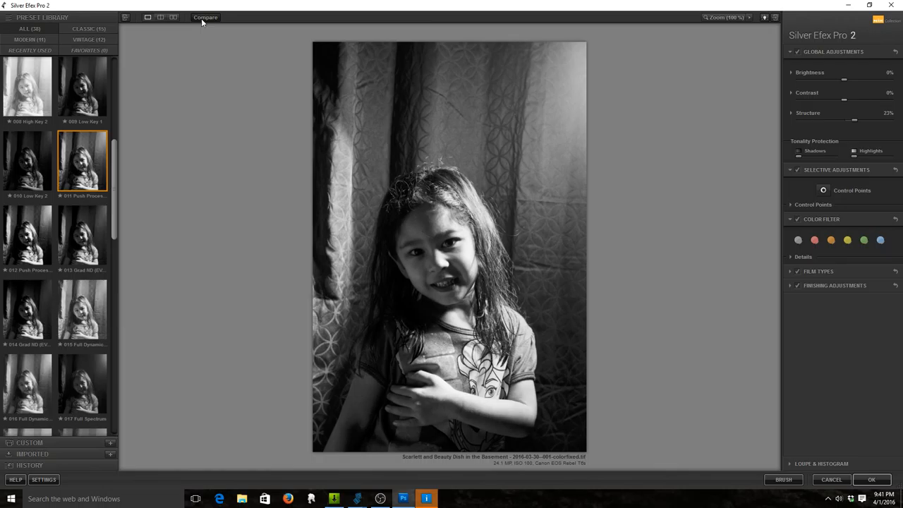
pyautogui.moveTo(206, 17)
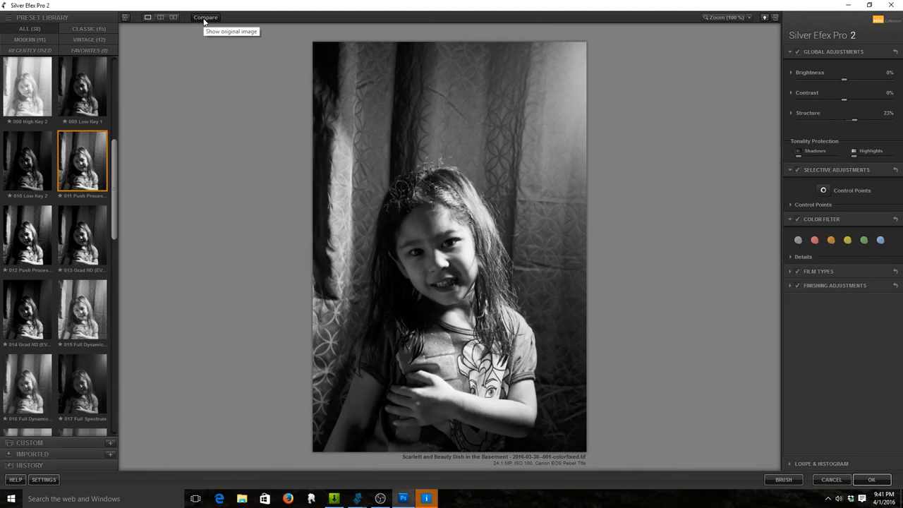
pyautogui.click(27, 235)
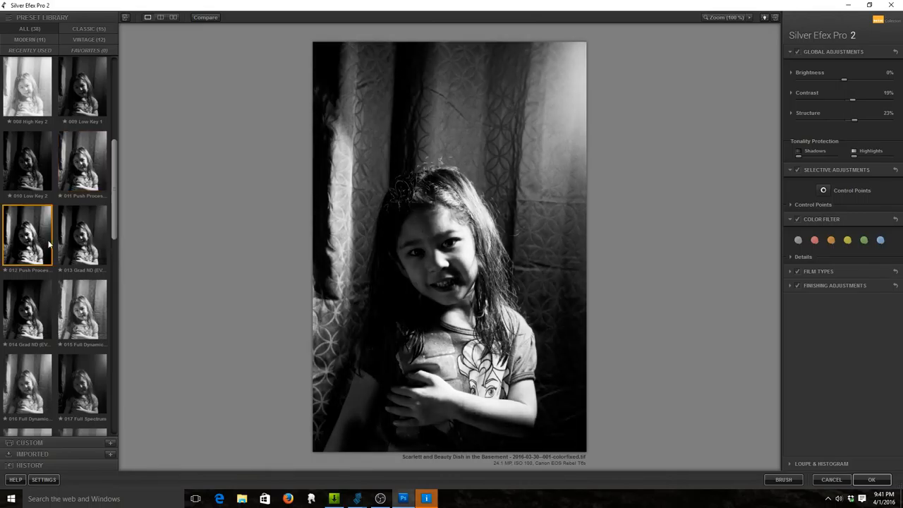
pyautogui.click(82, 233)
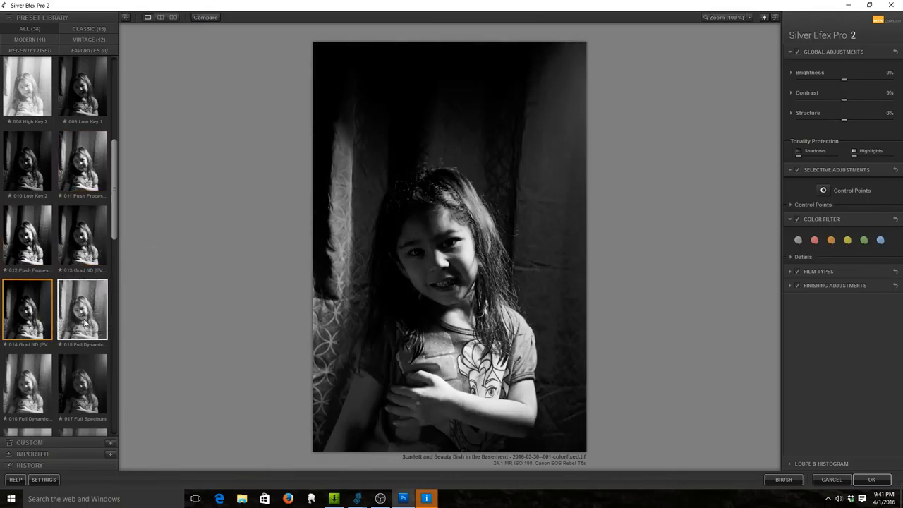
pyautogui.click(82, 239)
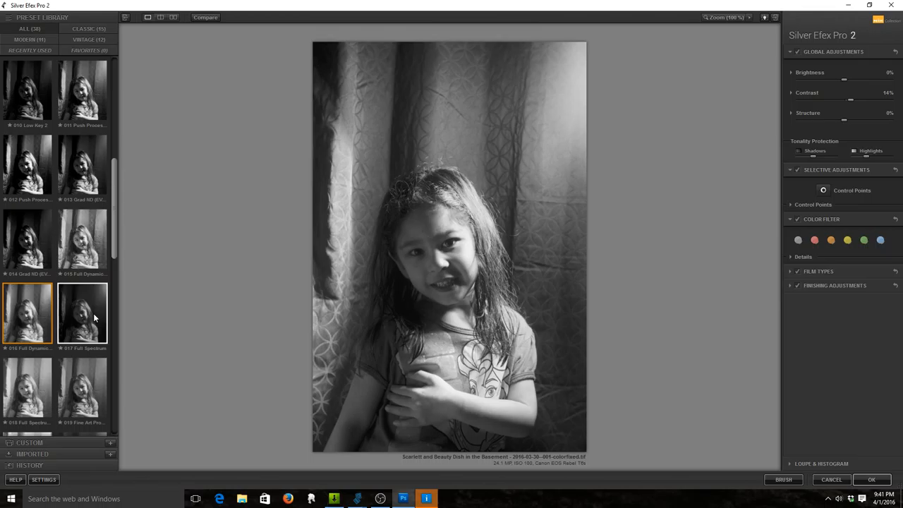
pyautogui.click(82, 242)
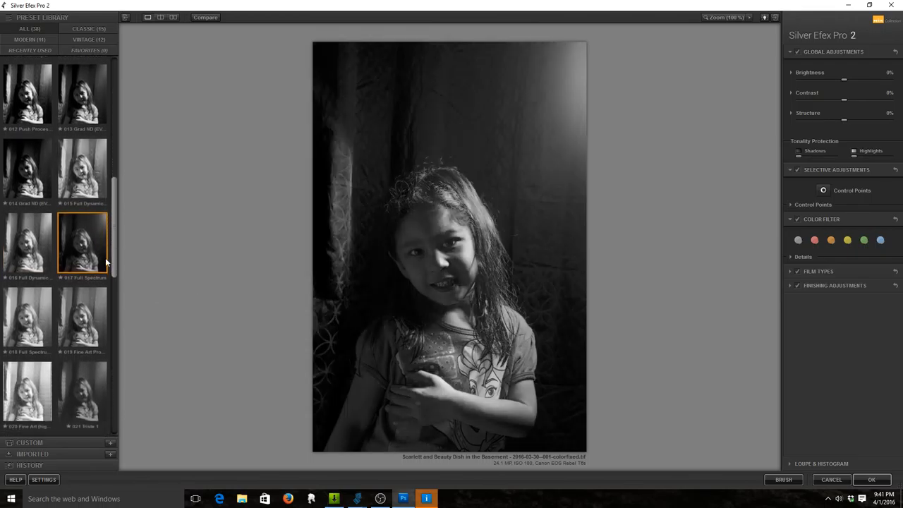
pyautogui.click(82, 178)
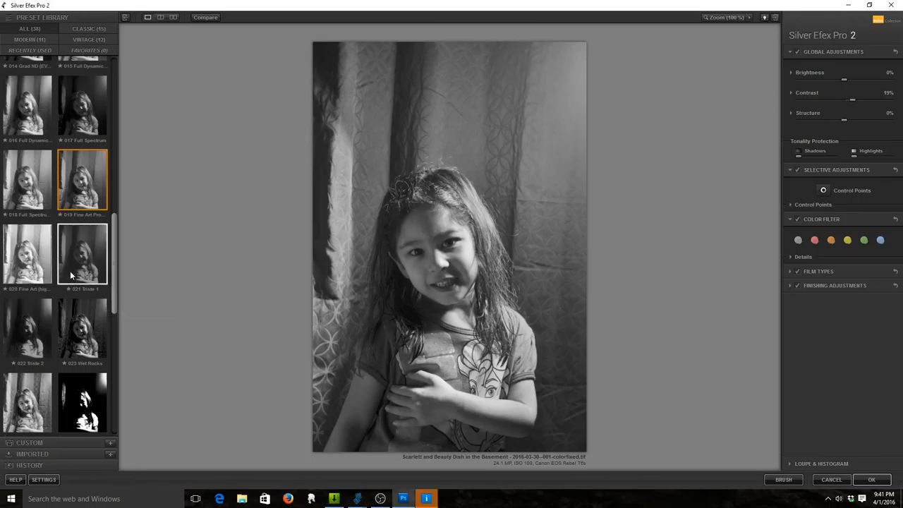
pyautogui.click(27, 327)
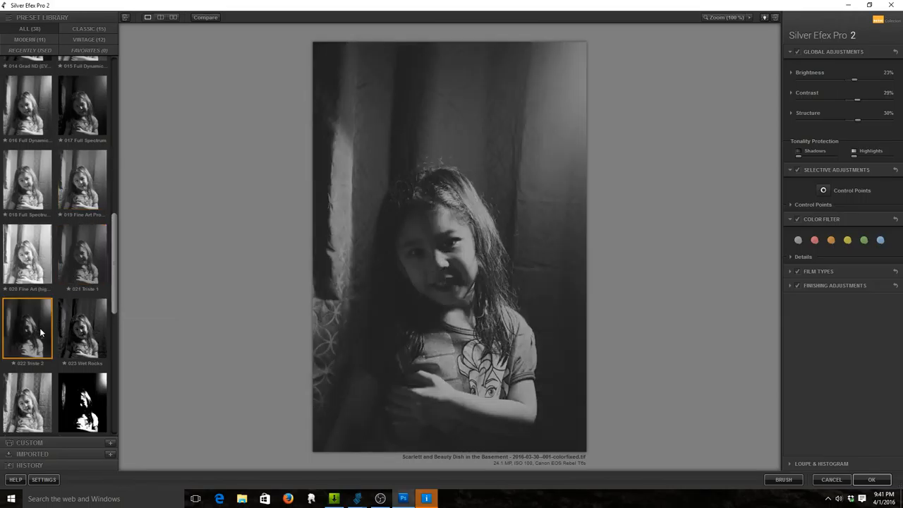
pyautogui.click(82, 327)
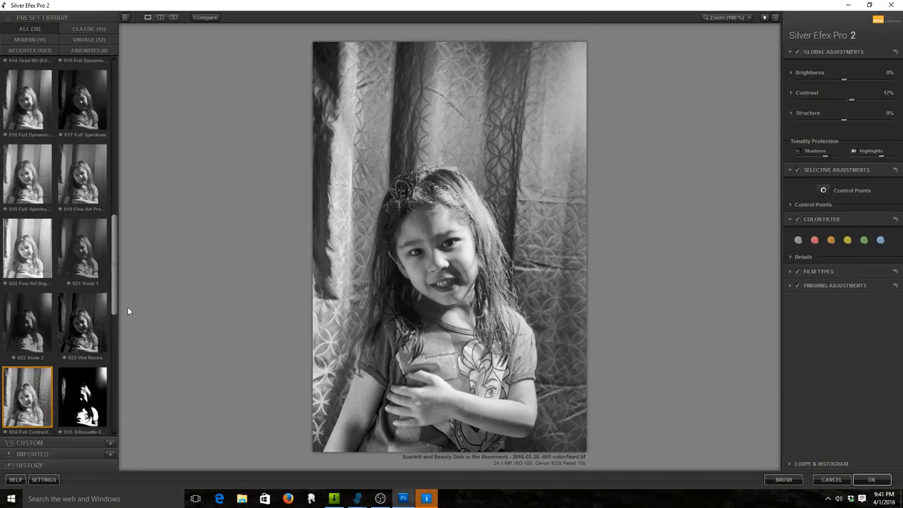
# Step: Preview the Cool Tones white-border look and the Film Noir black-border variants
pyautogui.scroll(-3)
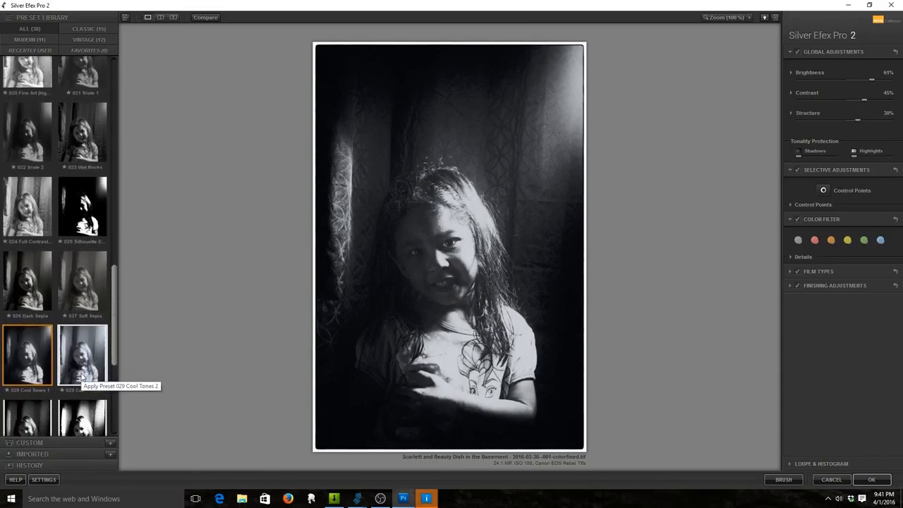
pyautogui.click(82, 352)
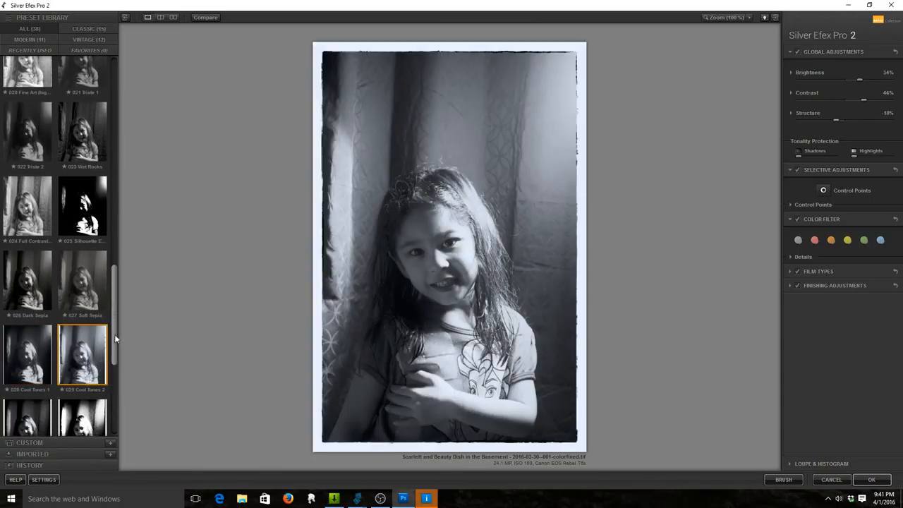
pyautogui.scroll(-3)
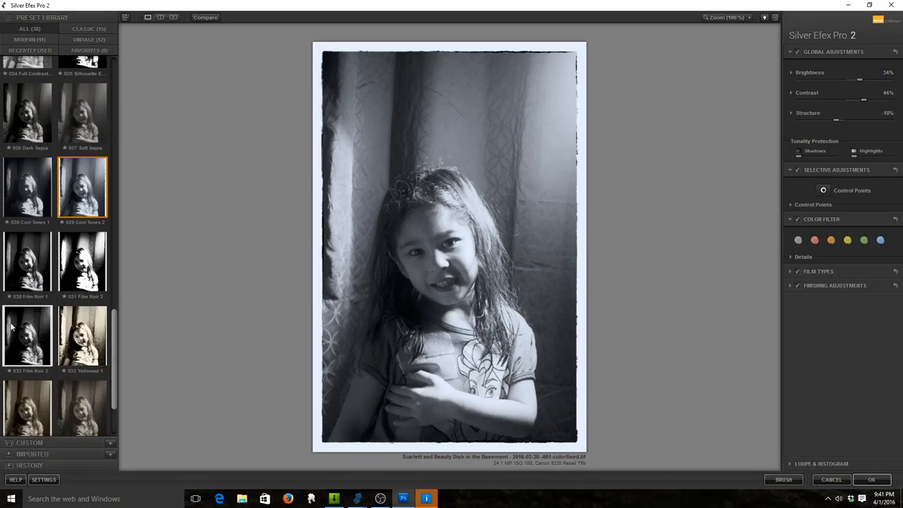
pyautogui.click(28, 261)
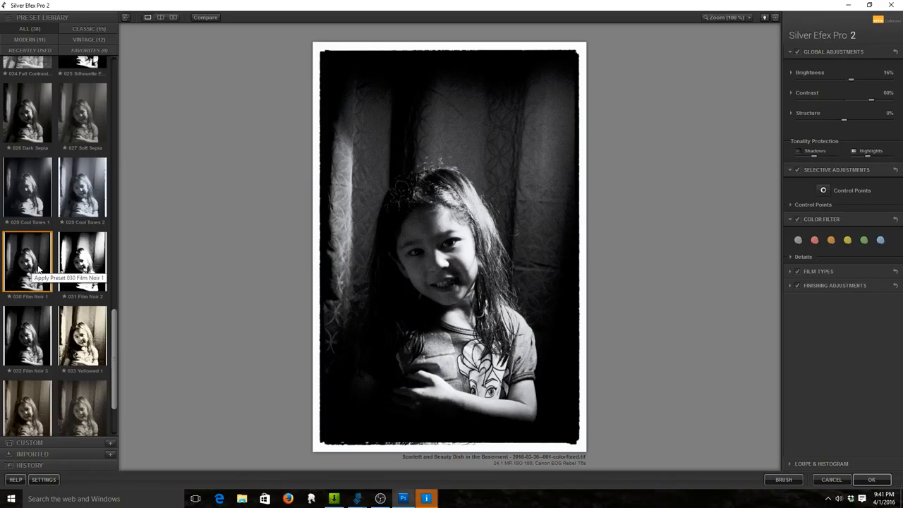
pyautogui.moveTo(56, 261)
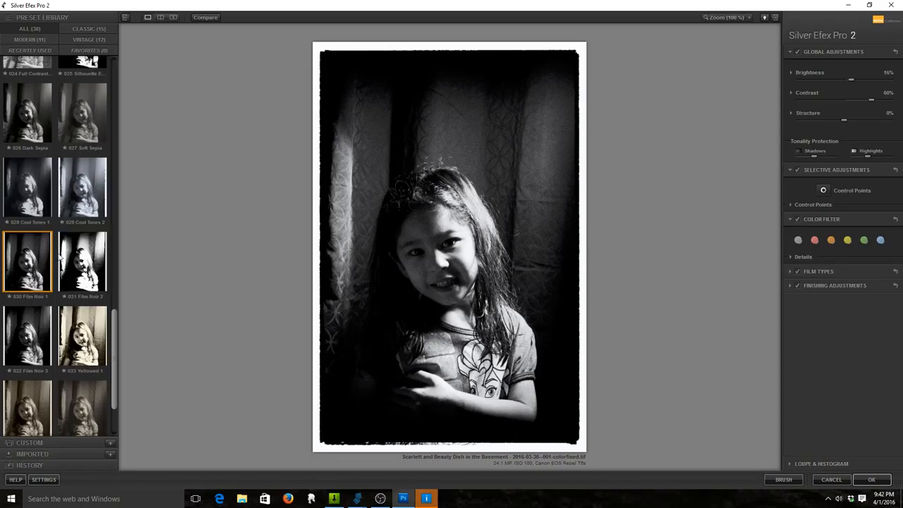
pyautogui.click(82, 261)
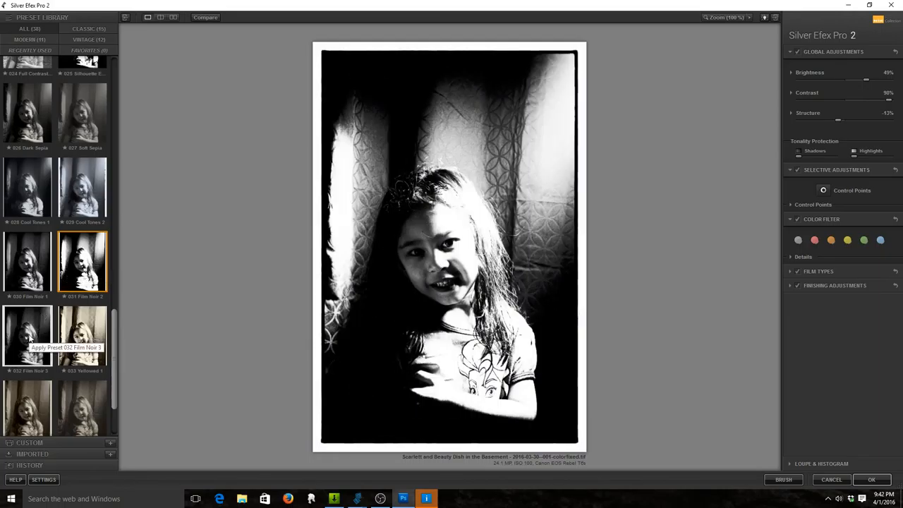
pyautogui.click(27, 336)
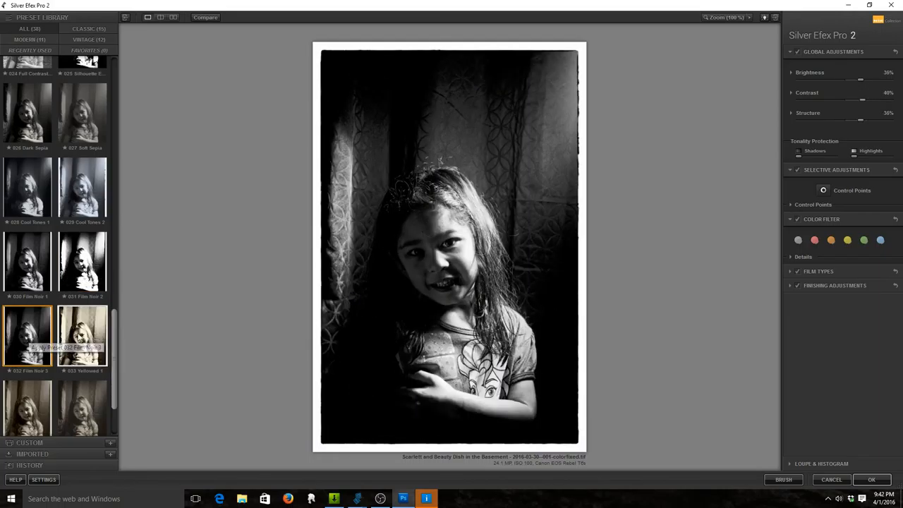
# Step: Preview the Yellowed and Antique Plate looks, then apply the Pinhole preset with dark vignette
pyautogui.click(81, 336)
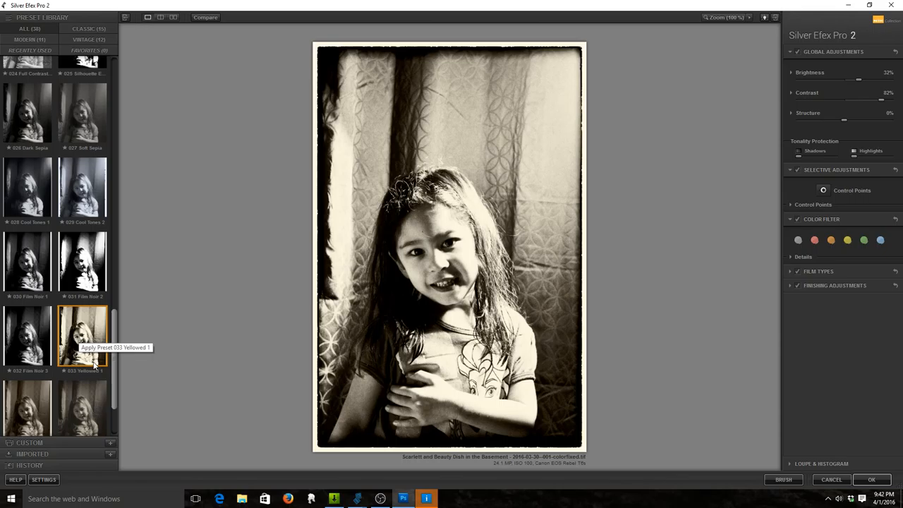
pyautogui.scroll(-3)
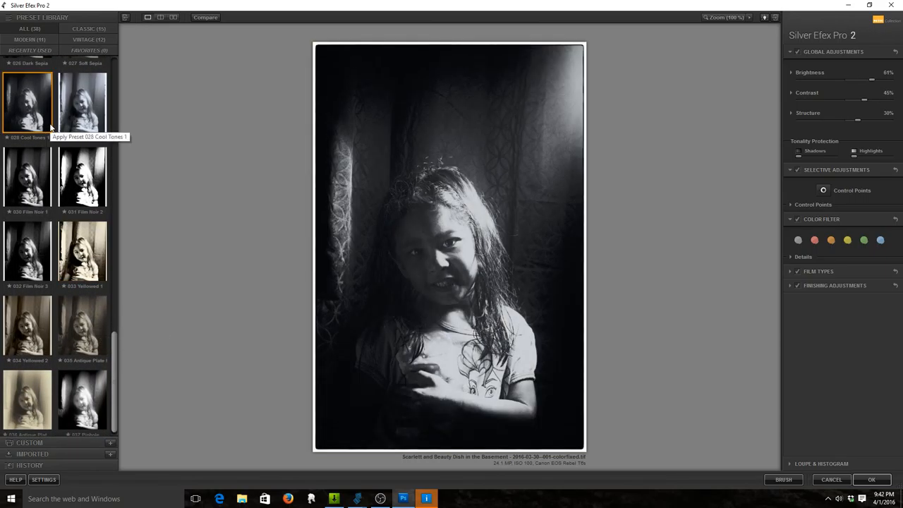
pyautogui.click(27, 101)
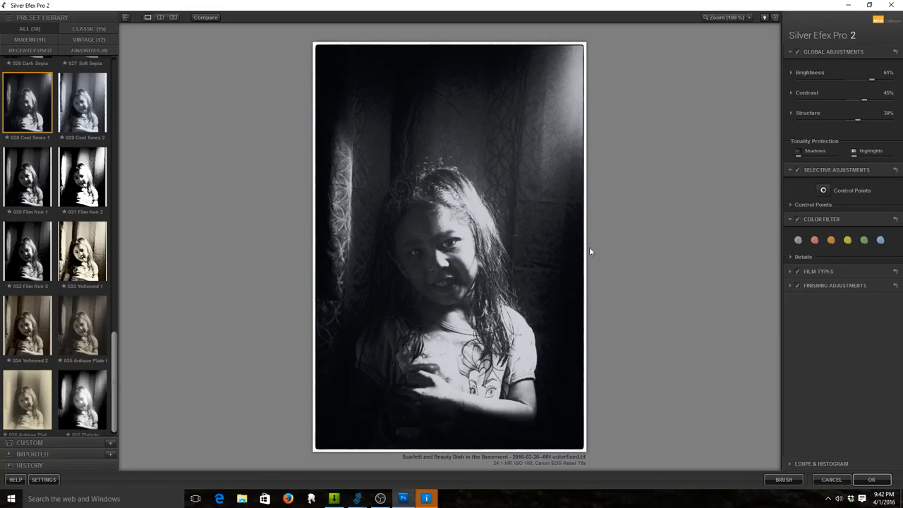
pyautogui.click(82, 252)
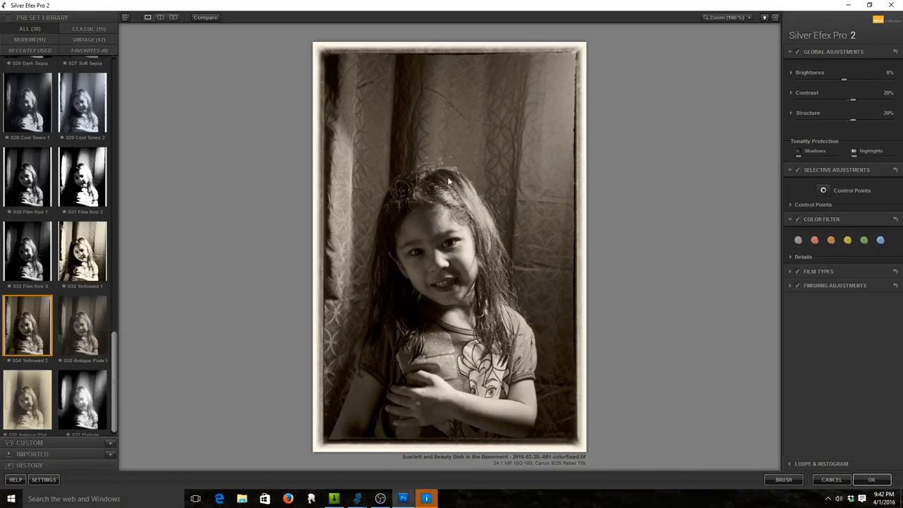
pyautogui.click(82, 324)
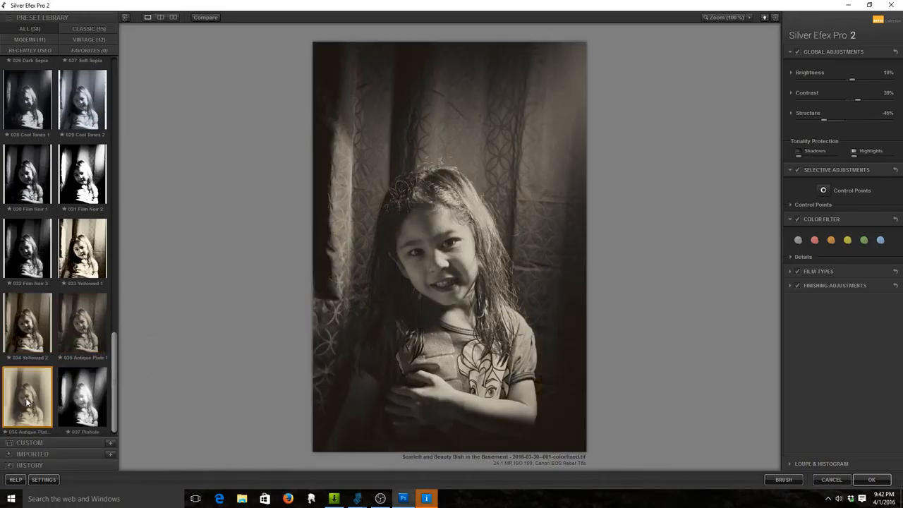
pyautogui.click(27, 396)
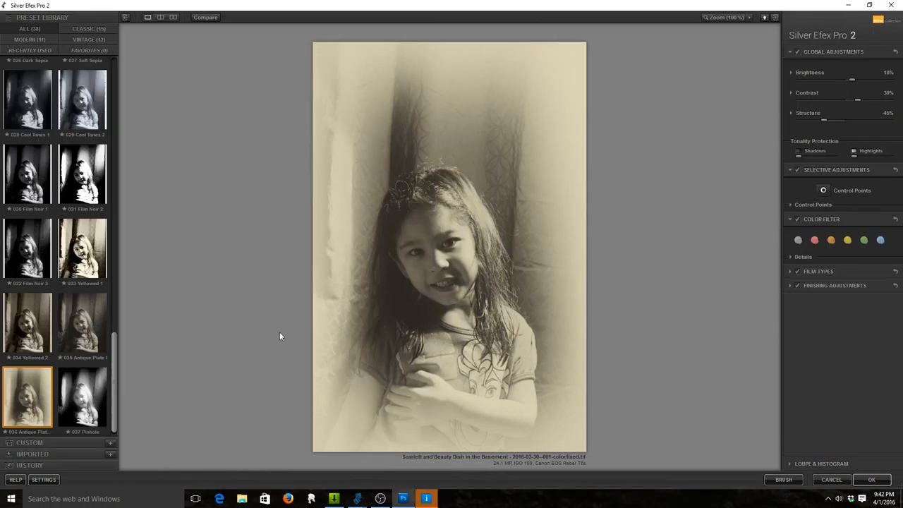
pyautogui.moveTo(353, 483)
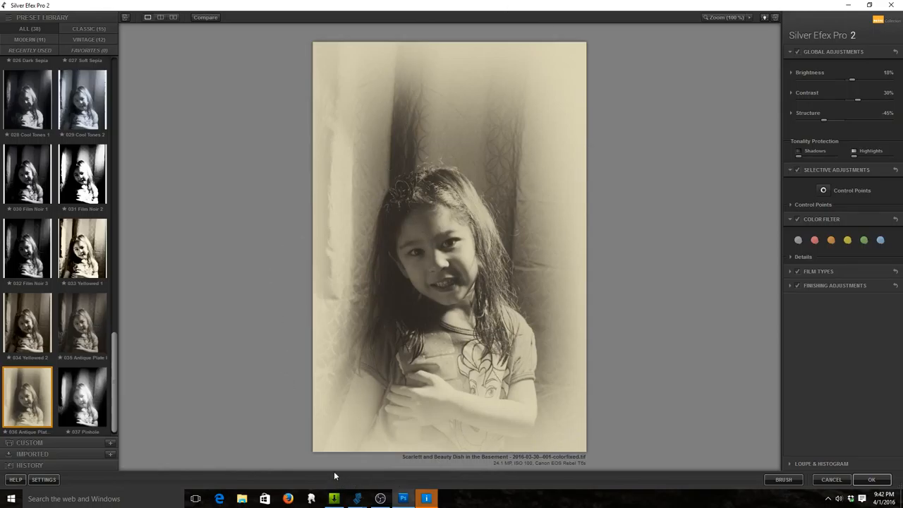
pyautogui.moveTo(580, 319)
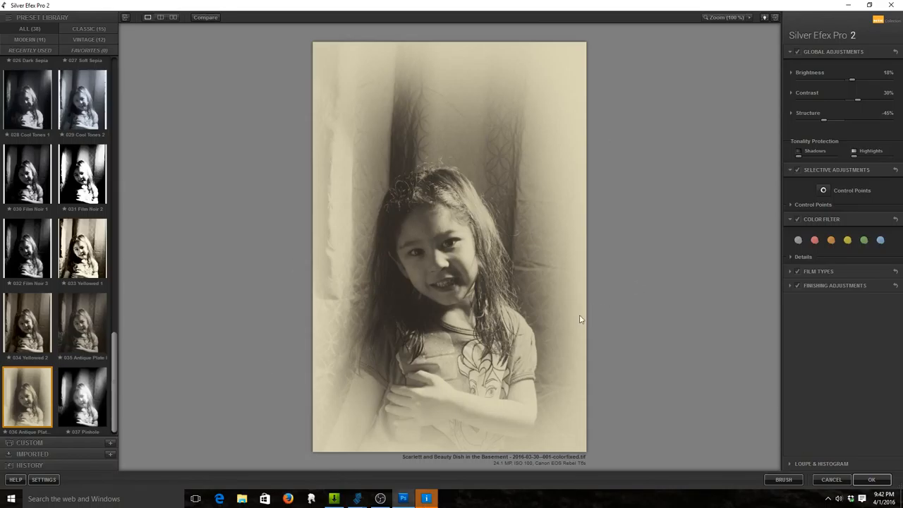
pyautogui.moveTo(188, 353)
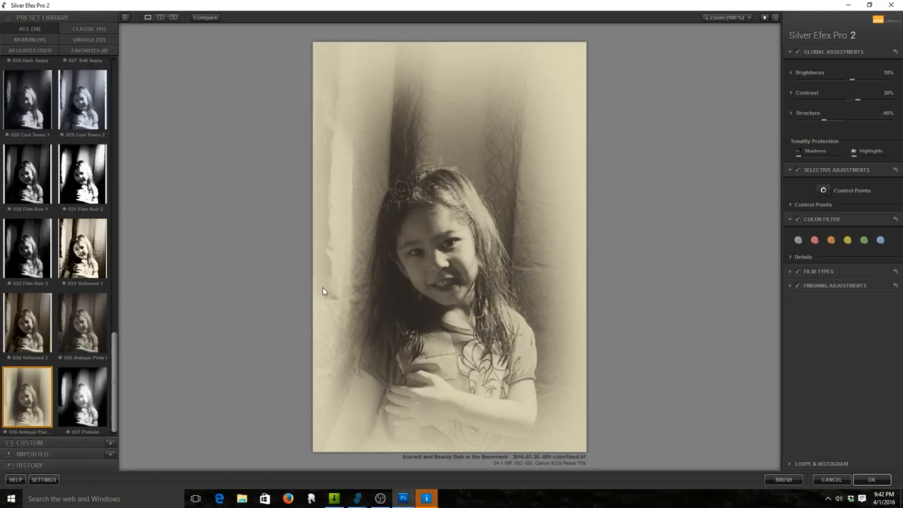
pyautogui.moveTo(415, 349)
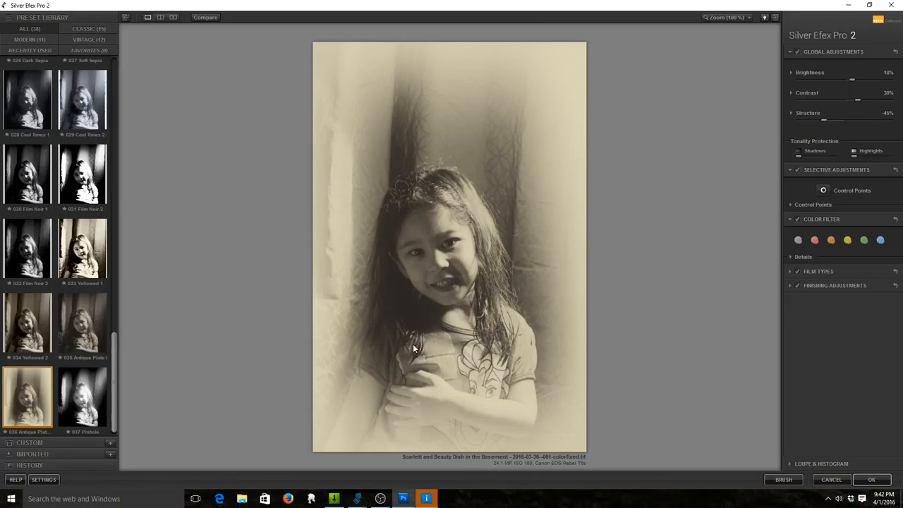
pyautogui.click(82, 396)
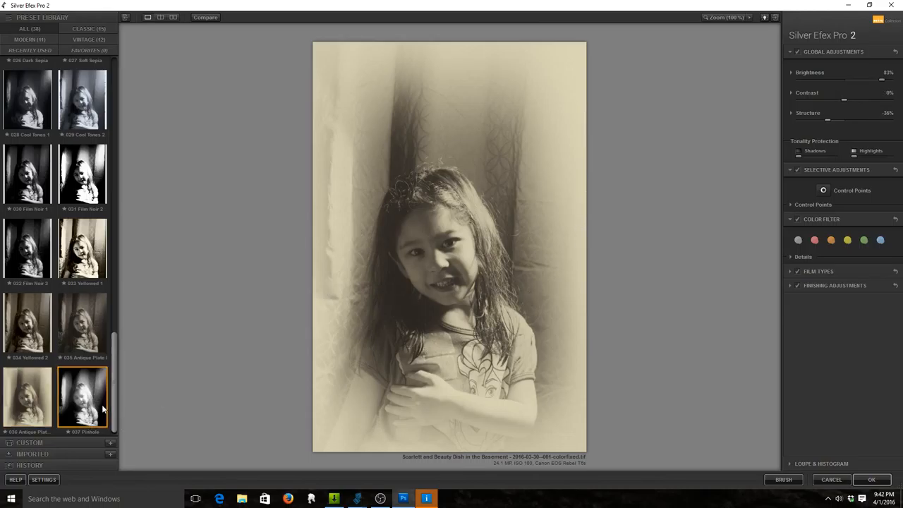
pyautogui.click(82, 395)
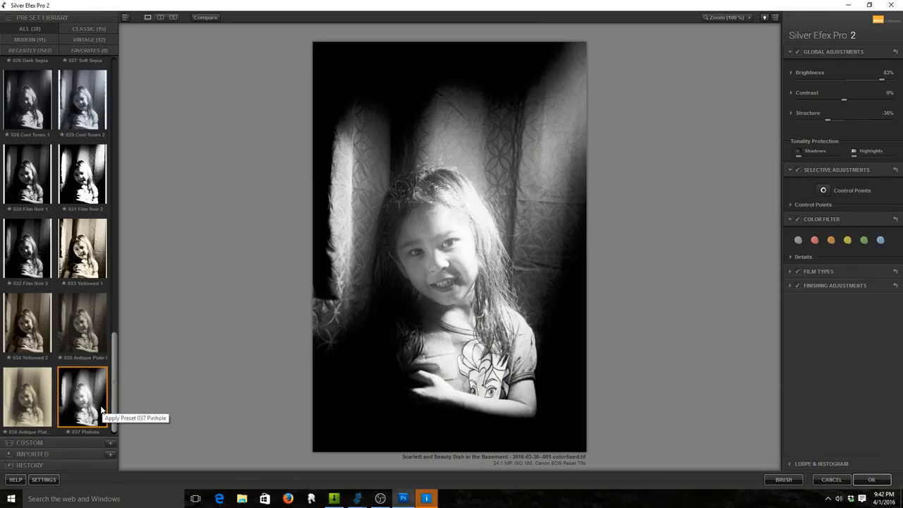
pyautogui.moveTo(116, 390)
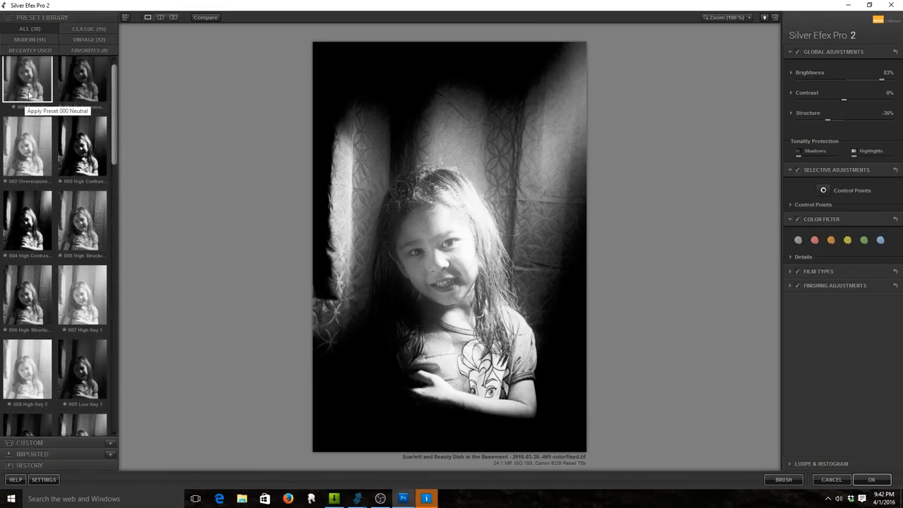
# Step: Return to the neutral conversion and reveal the Film Types settings
pyautogui.click(27, 78)
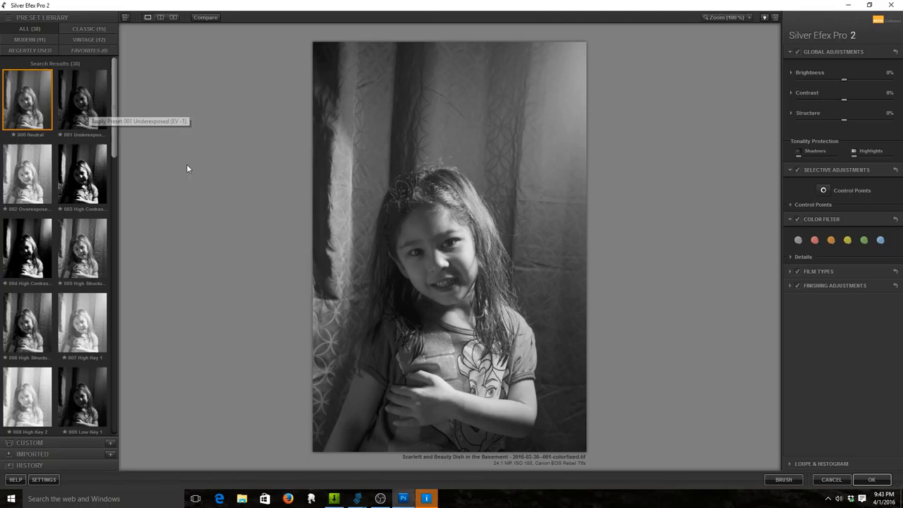
pyautogui.moveTo(797, 87)
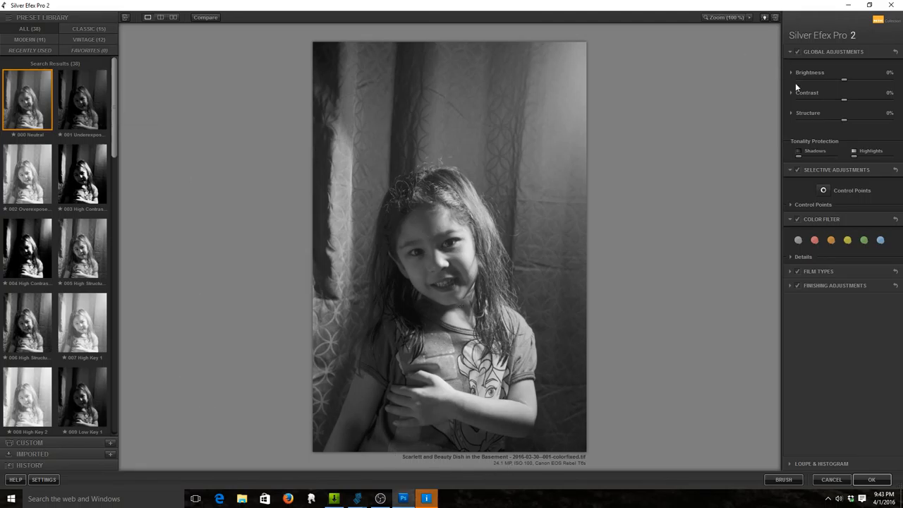
pyautogui.moveTo(675, 93)
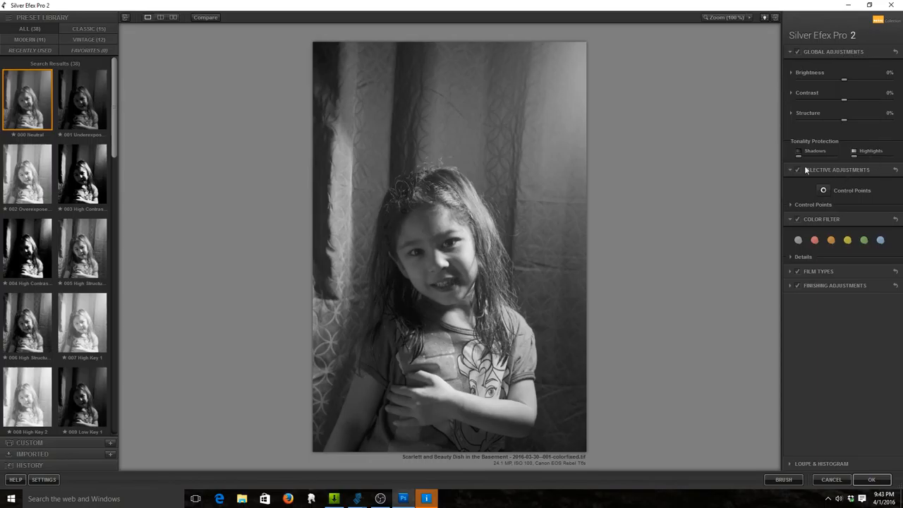
pyautogui.click(813, 205)
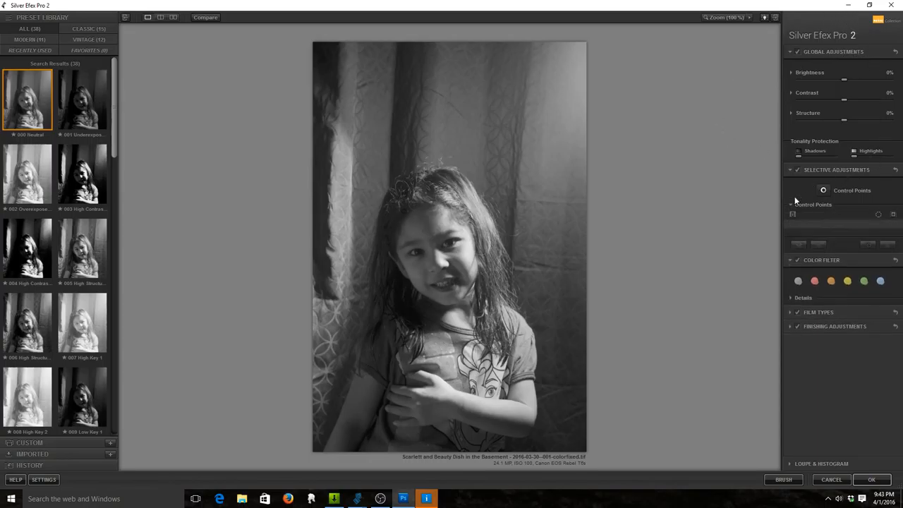
pyautogui.moveTo(824, 182)
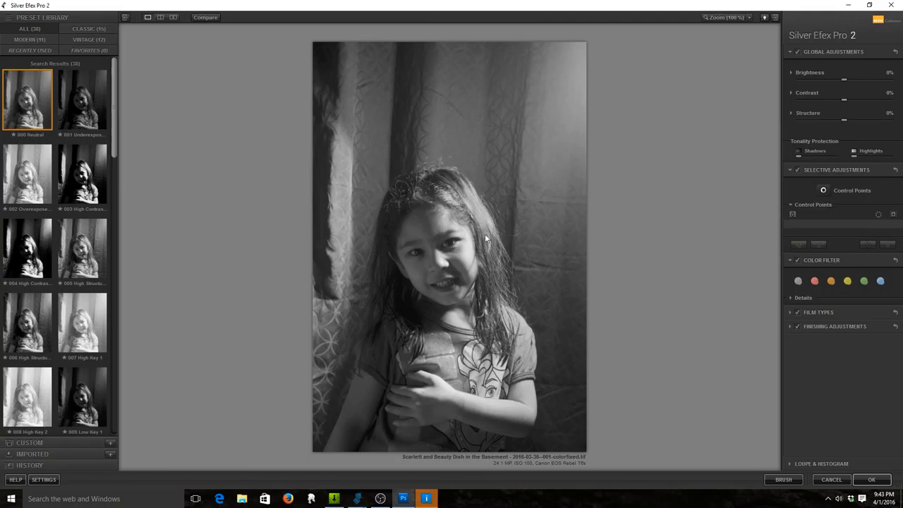
pyautogui.moveTo(435, 310)
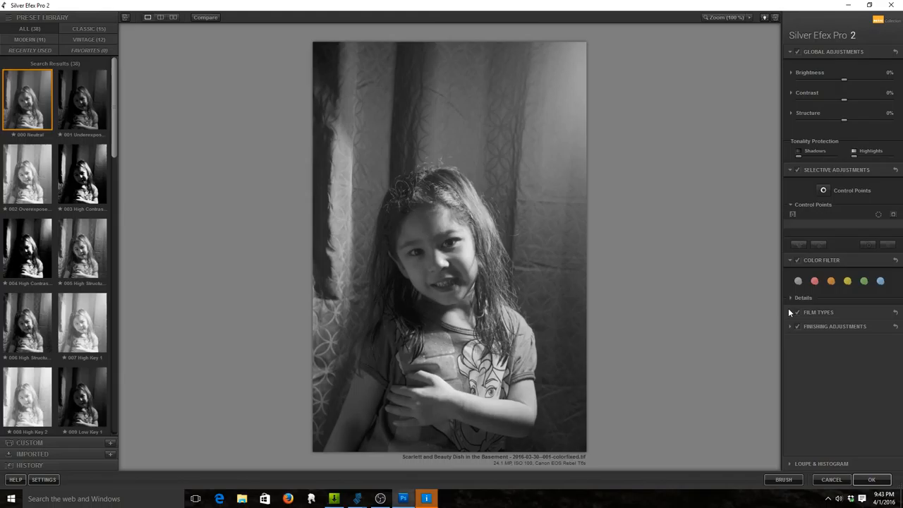
pyautogui.click(818, 312)
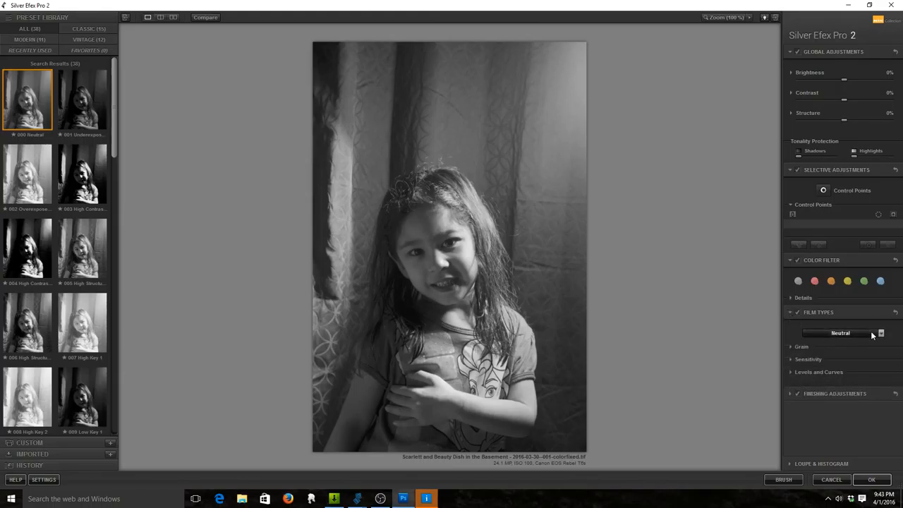
# Step: Choose the Ilford Delta 400 Pro film emulation and reveal the Finishing Adjustments
pyautogui.click(879, 333)
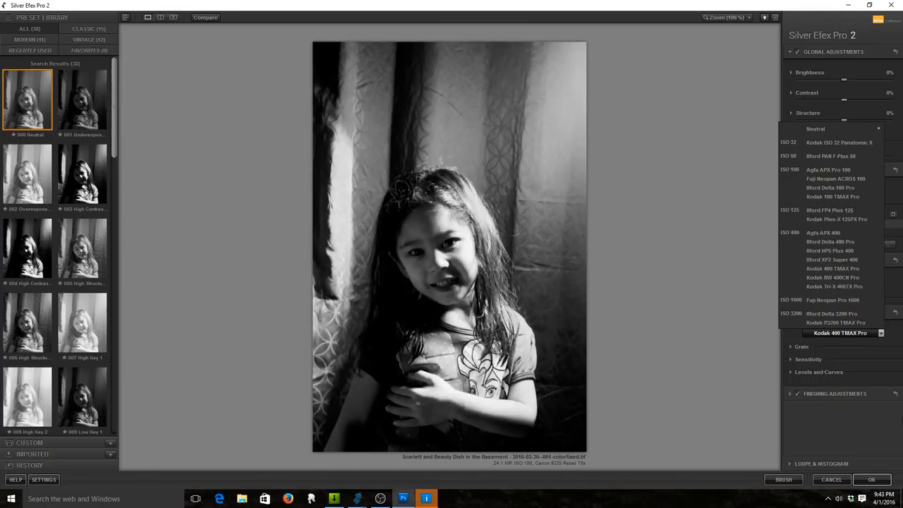
pyautogui.moveTo(900, 412)
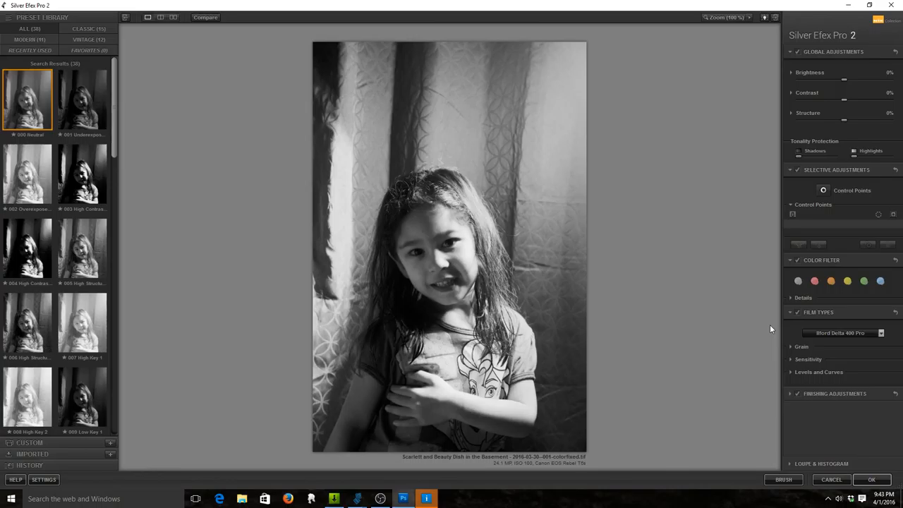
pyautogui.moveTo(731, 350)
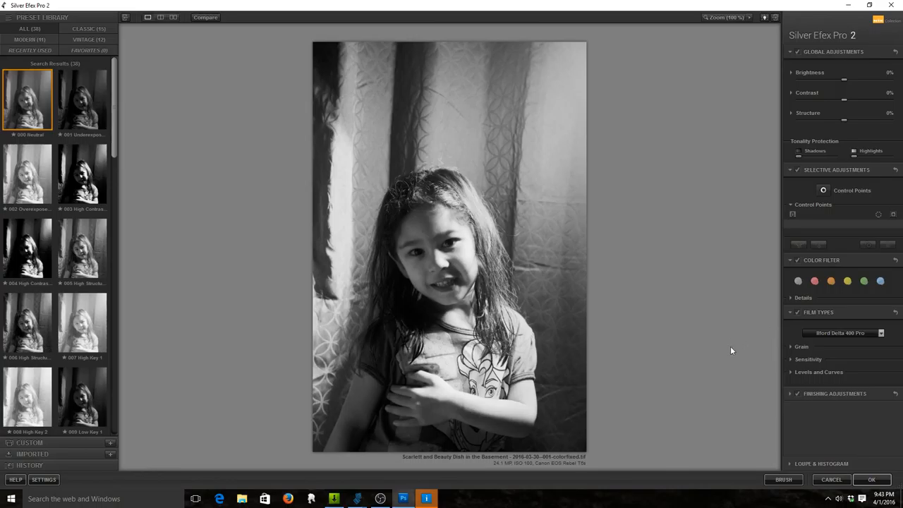
pyautogui.moveTo(797, 350)
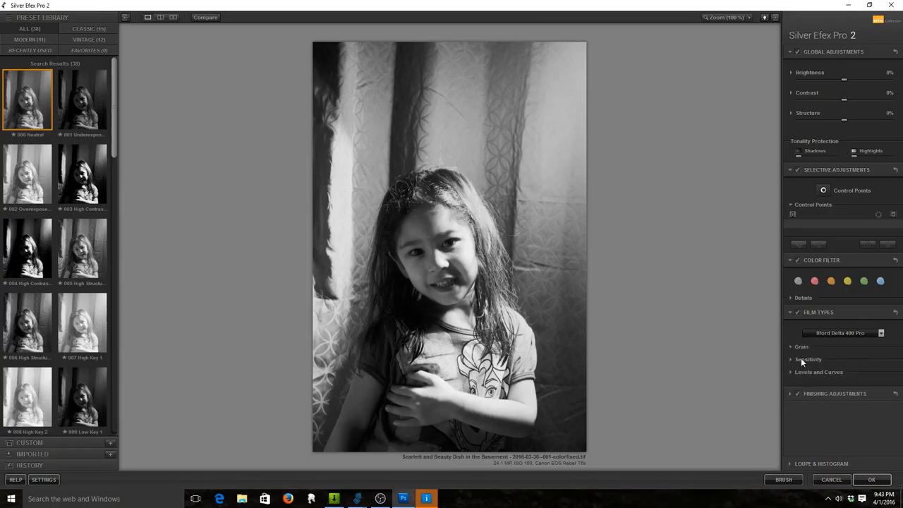
pyautogui.click(808, 359)
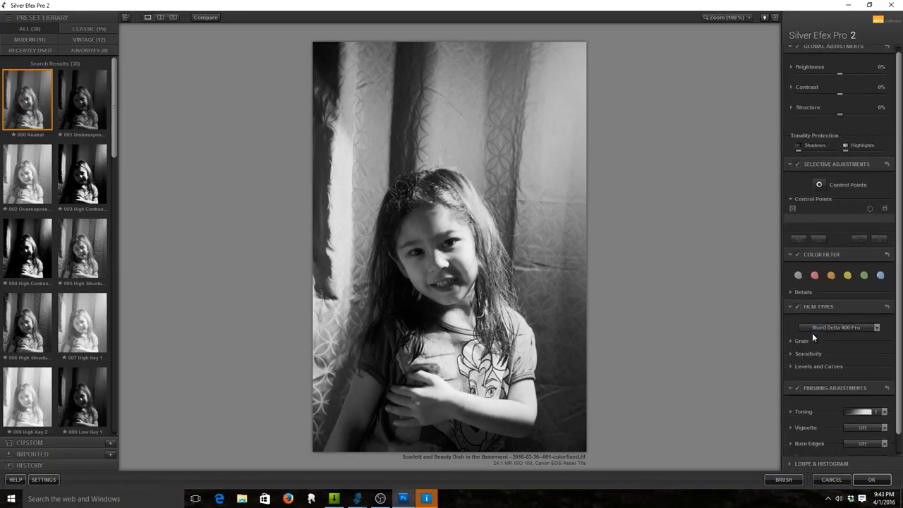
pyautogui.scroll(-3)
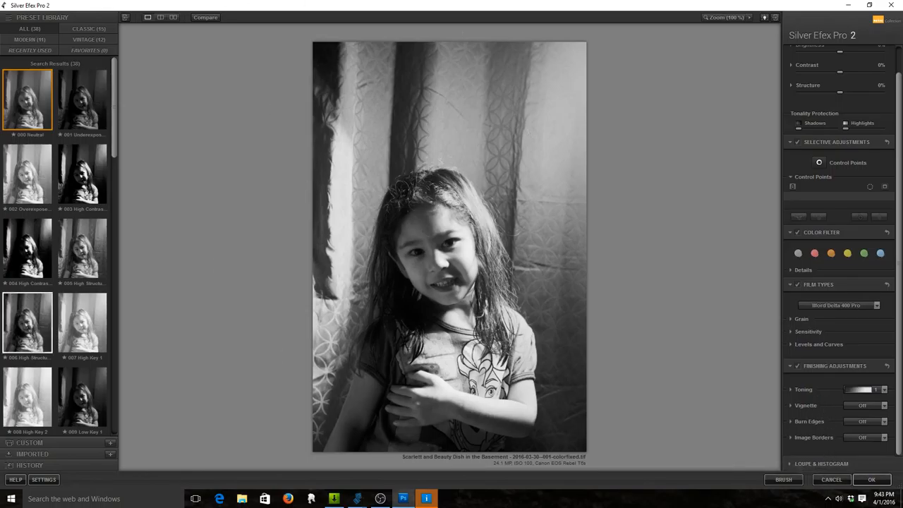
pyautogui.moveTo(790, 372)
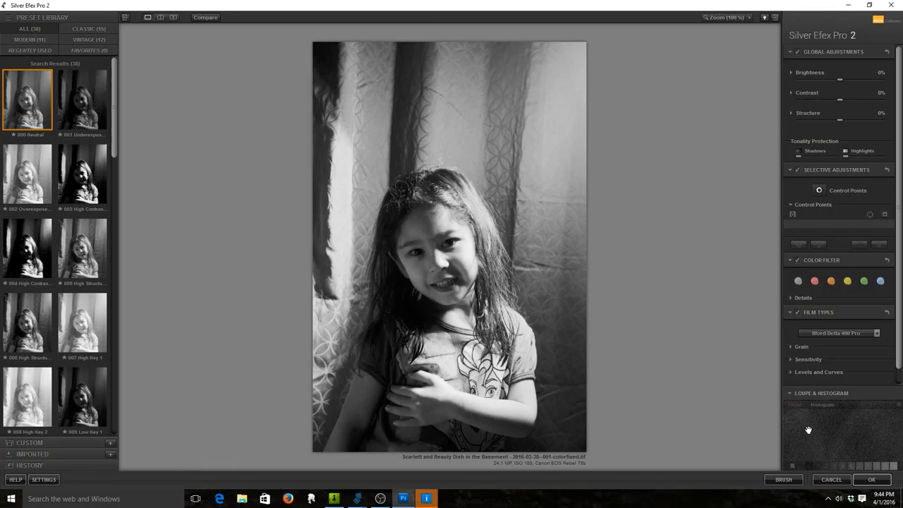
pyautogui.click(794, 403)
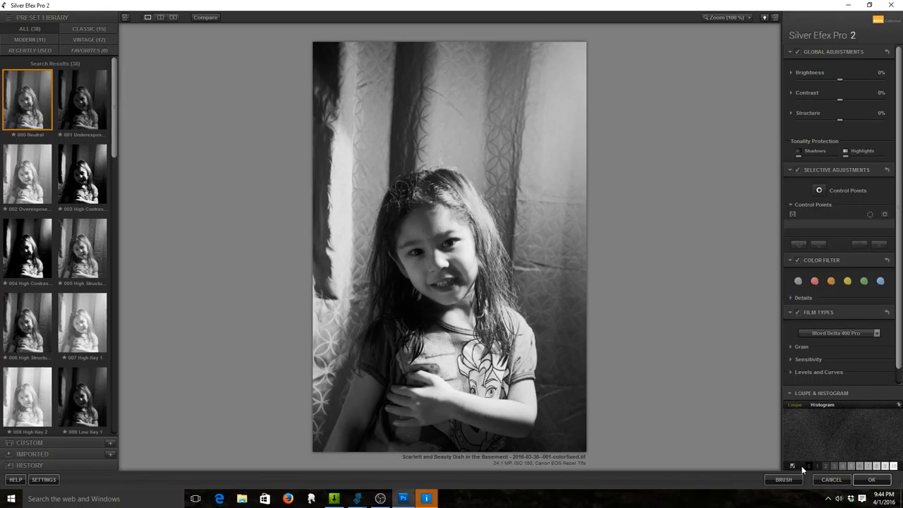
pyautogui.click(818, 465)
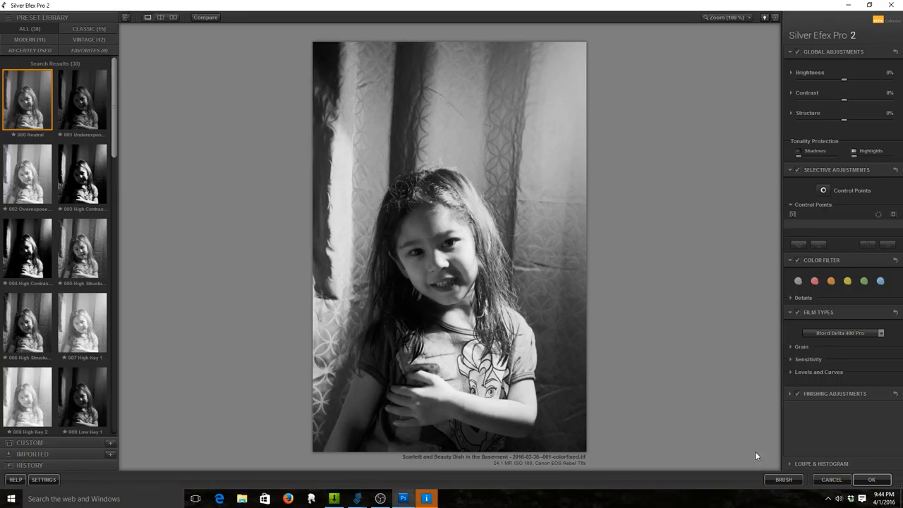
pyautogui.moveTo(814, 367)
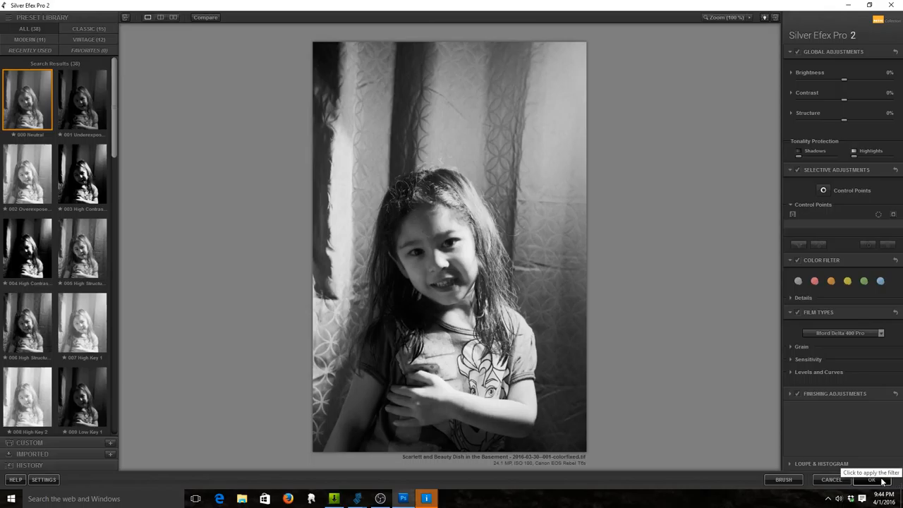
# Step: Apply the conversion as its own layer and lower that layer's opacity
pyautogui.click(872, 480)
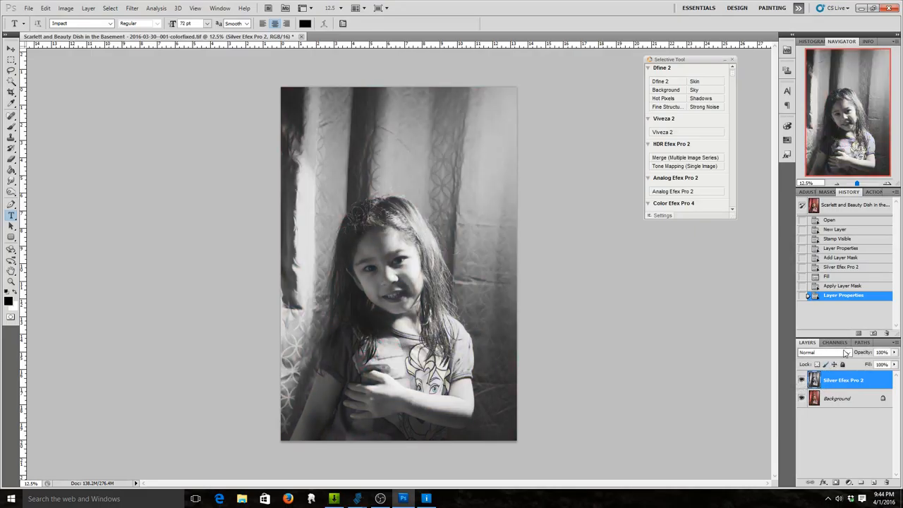
pyautogui.moveTo(894, 353); pyautogui.dragTo(867, 364)
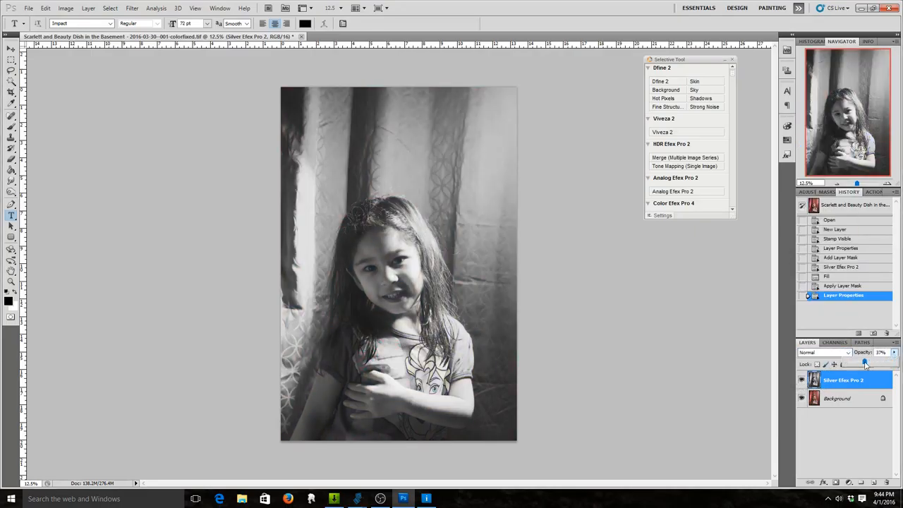
pyautogui.moveTo(864, 364); pyautogui.dragTo(881, 364)
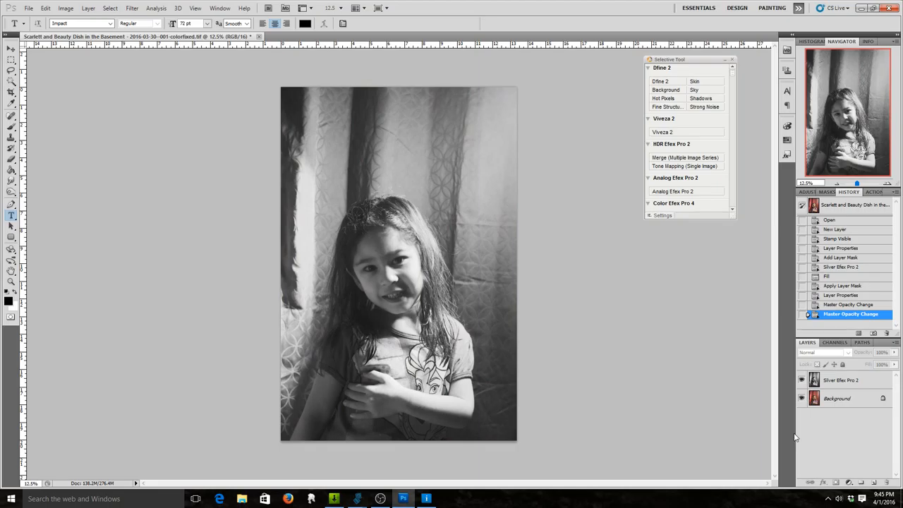
# Step: Save a JPEG copy named with '-SilverEfex-II400' appended for the Ilford Delta 400 look
pyautogui.click(841, 380)
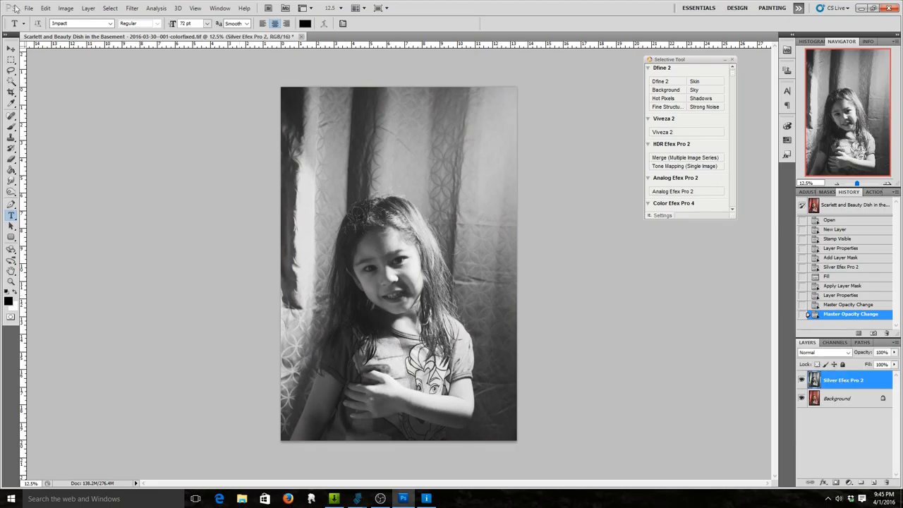
pyautogui.click(28, 8)
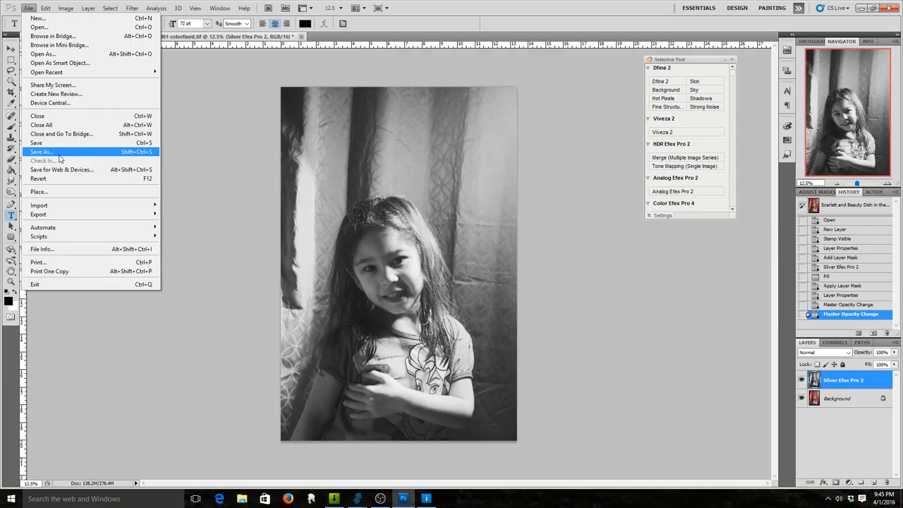
pyautogui.click(42, 153)
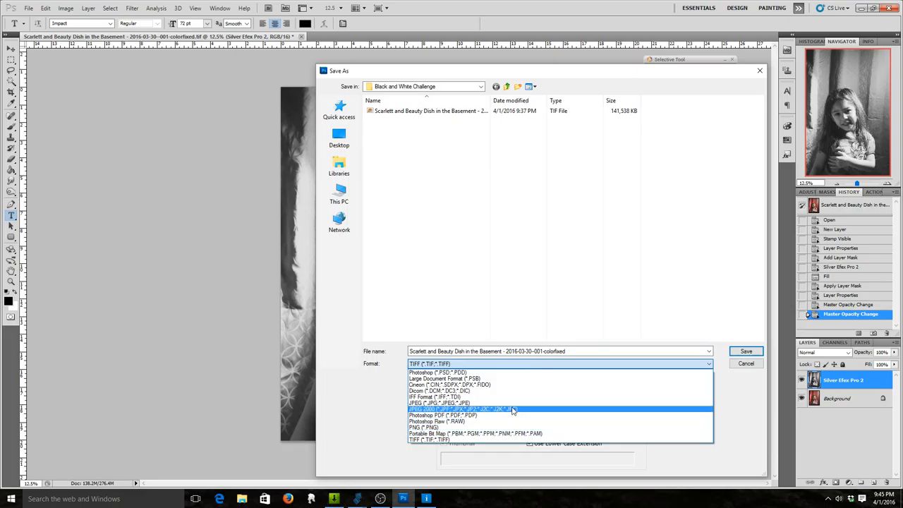
pyautogui.click(437, 410)
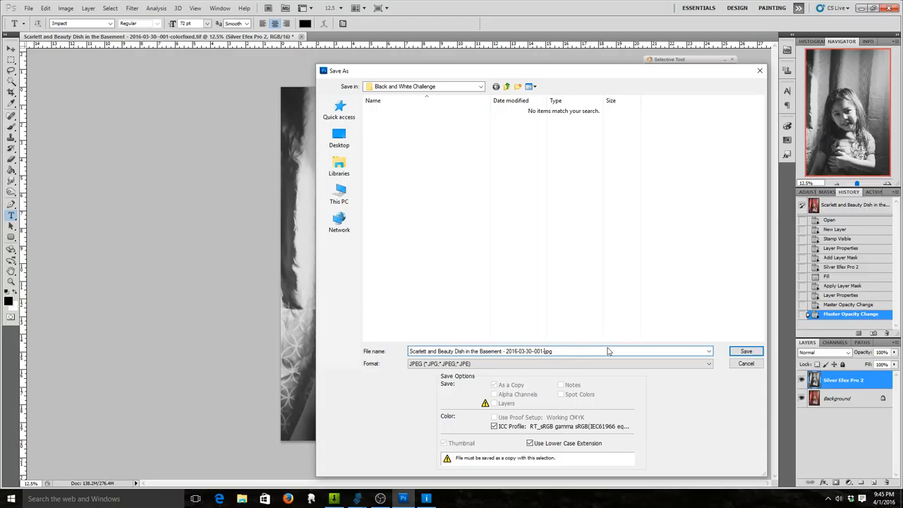
pyautogui.write('-SilverEfex')
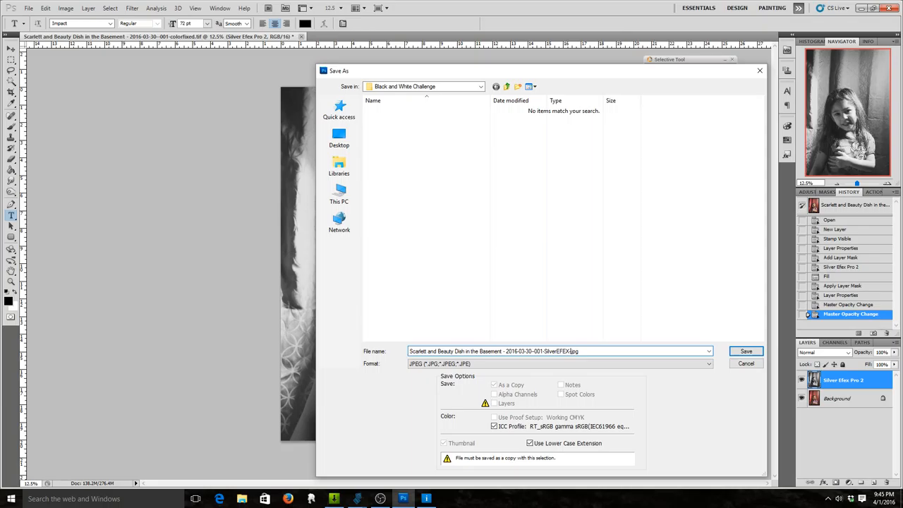
pyautogui.write('-II')
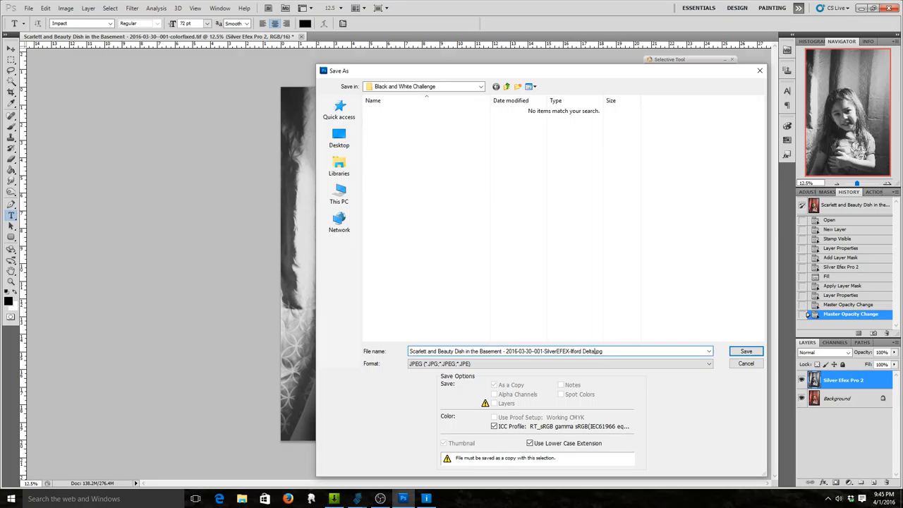
pyautogui.write('400')
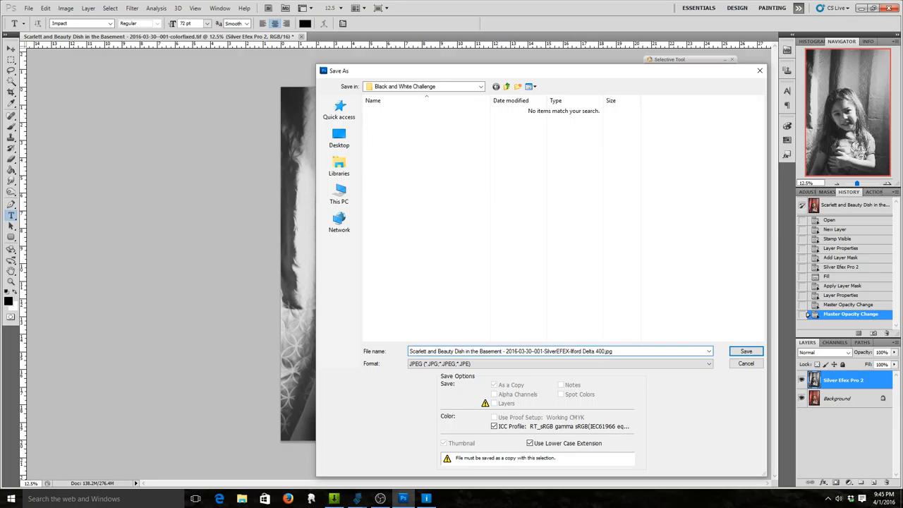
pyautogui.click(745, 364)
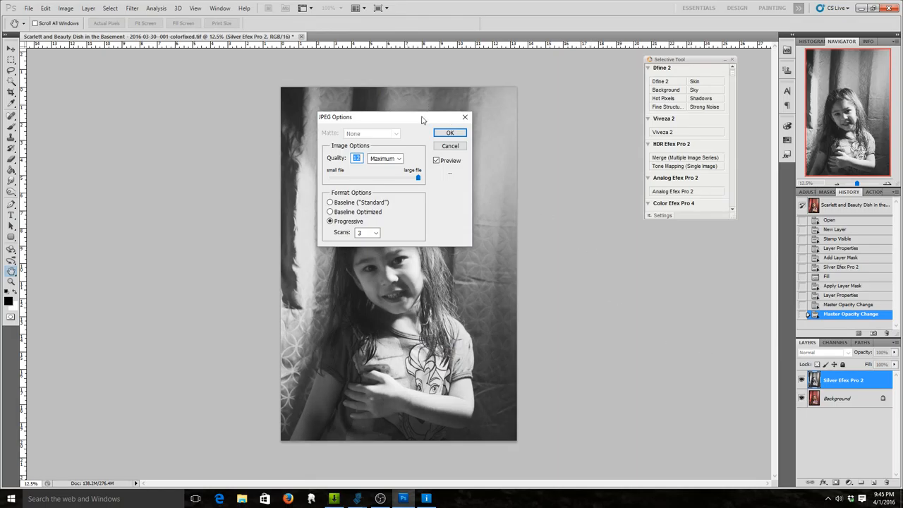
# Step: Confirm the JPEG quality settings and reopen Silver Efex Pro 2 on the portrait
pyautogui.click(450, 132)
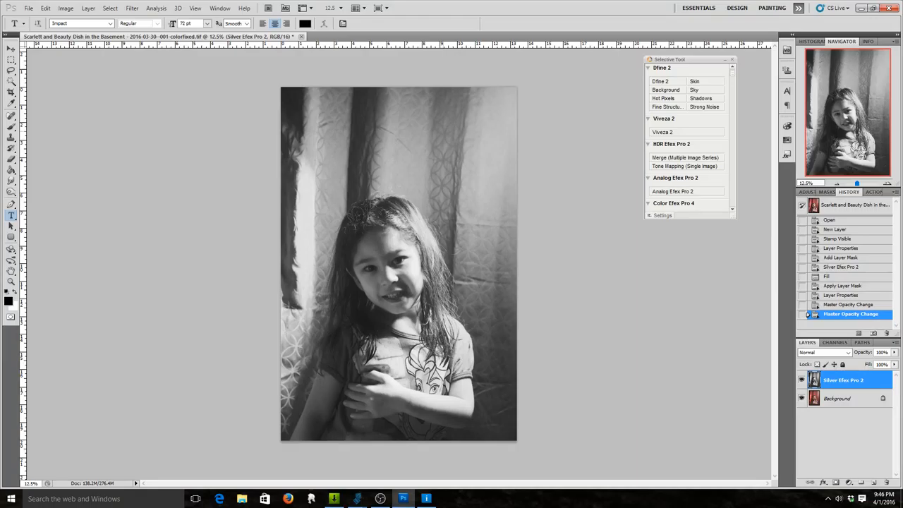
pyautogui.moveTo(568, 4)
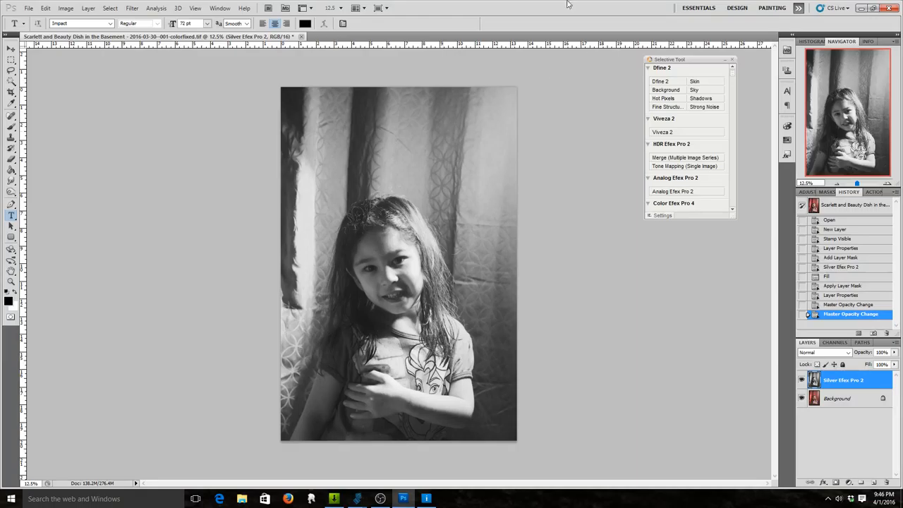
pyautogui.click(839, 398)
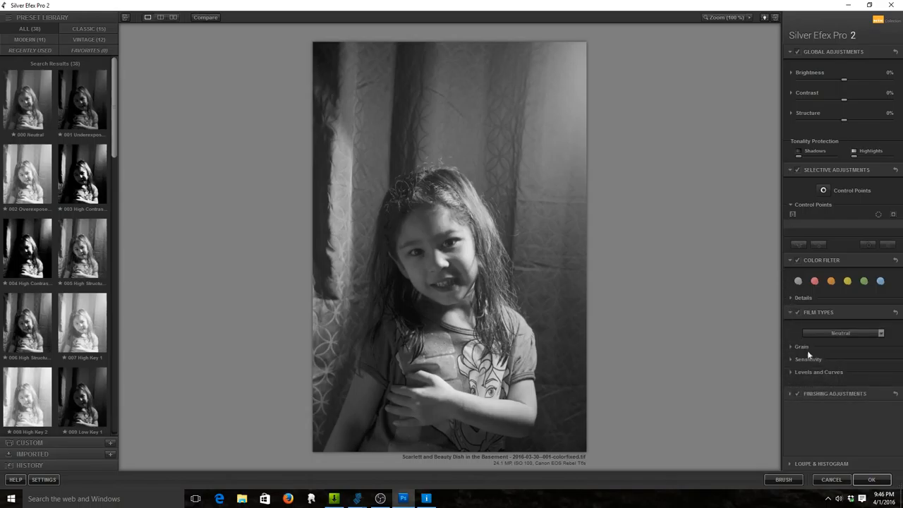
pyautogui.moveTo(474, 287)
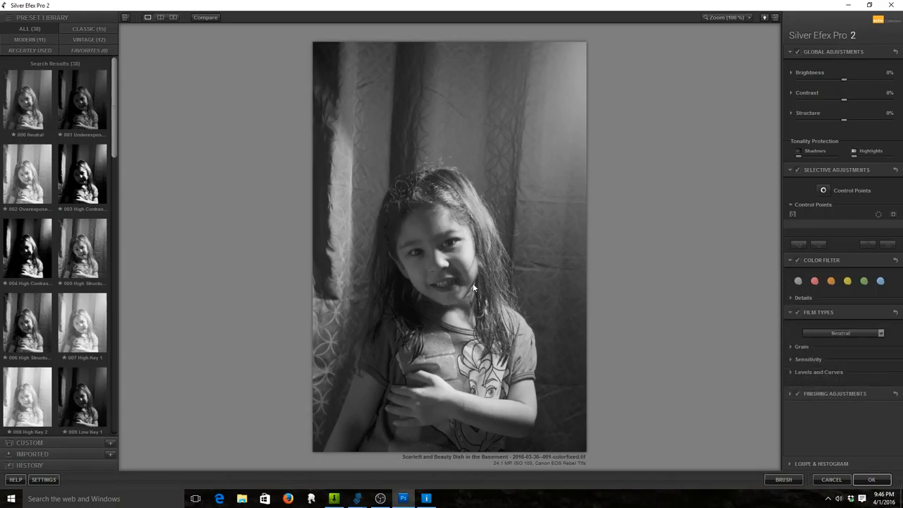
pyautogui.moveTo(517, 337)
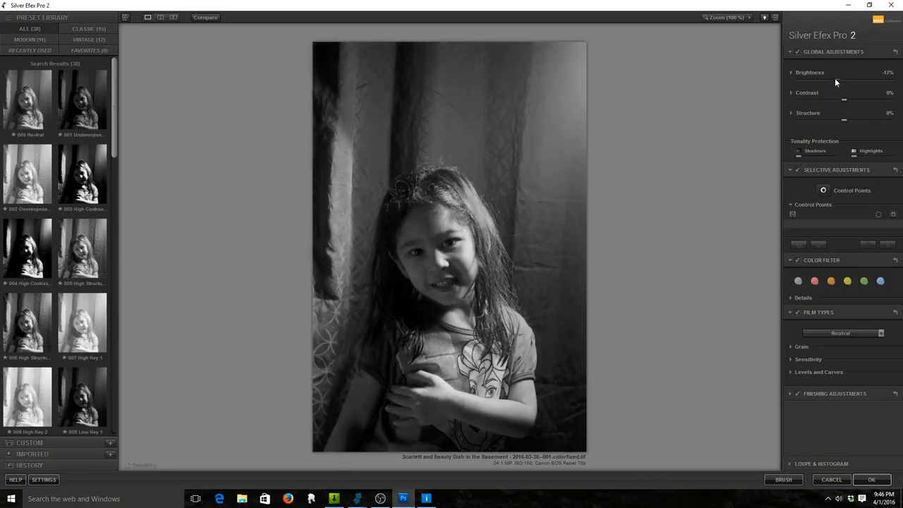
# Step: Test Brightness and Contrast at both extremes, then reset Contrast to 0% and reveal its finer options
pyautogui.moveTo(847, 79); pyautogui.dragTo(797, 79)
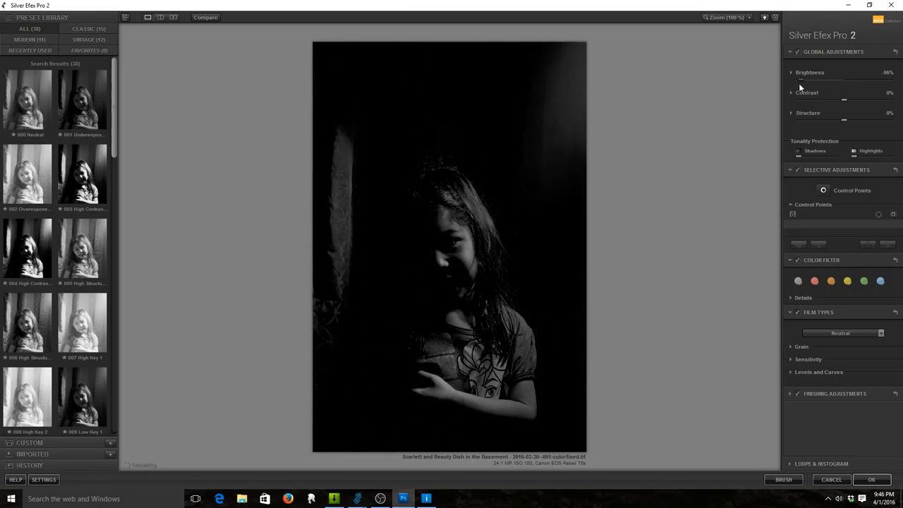
pyautogui.moveTo(799, 79); pyautogui.dragTo(889, 79)
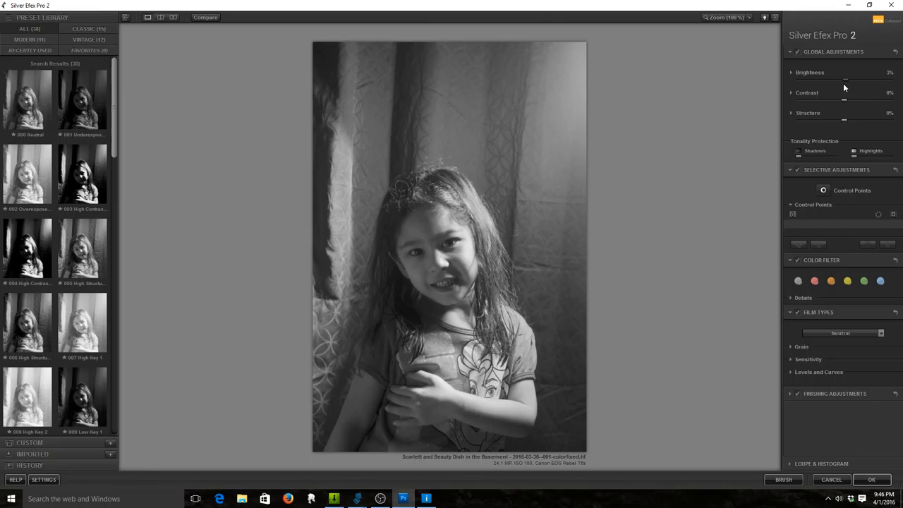
pyautogui.moveTo(843, 77); pyautogui.dragTo(847, 77)
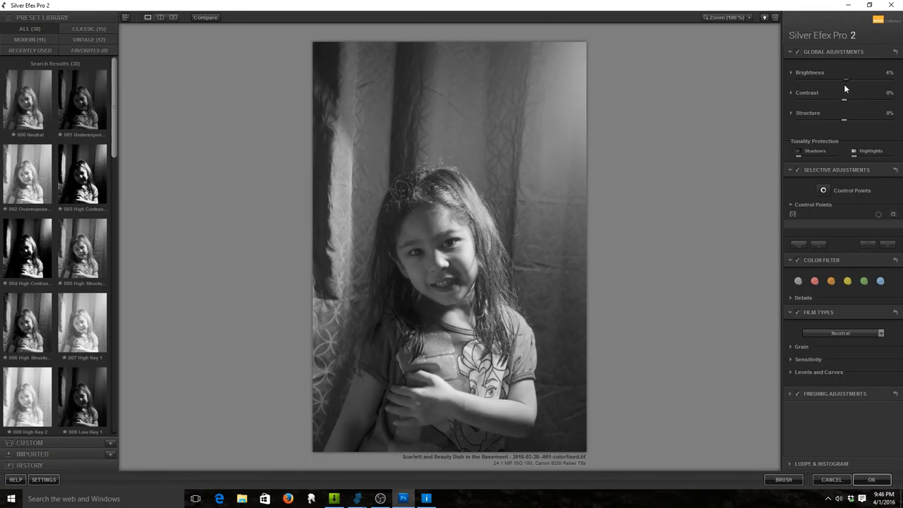
pyautogui.moveTo(847, 79); pyautogui.dragTo(843, 79)
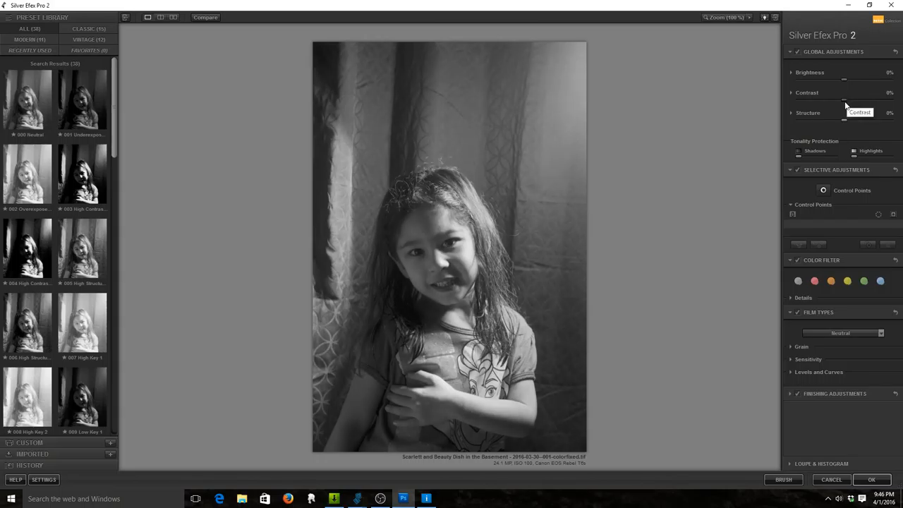
pyautogui.moveTo(844, 99); pyautogui.dragTo(868, 99)
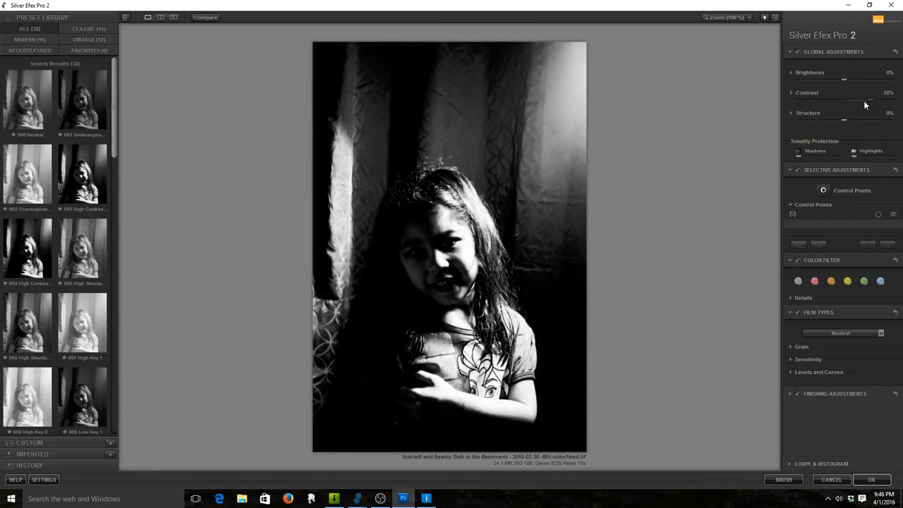
pyautogui.moveTo(867, 99); pyautogui.dragTo(799, 98)
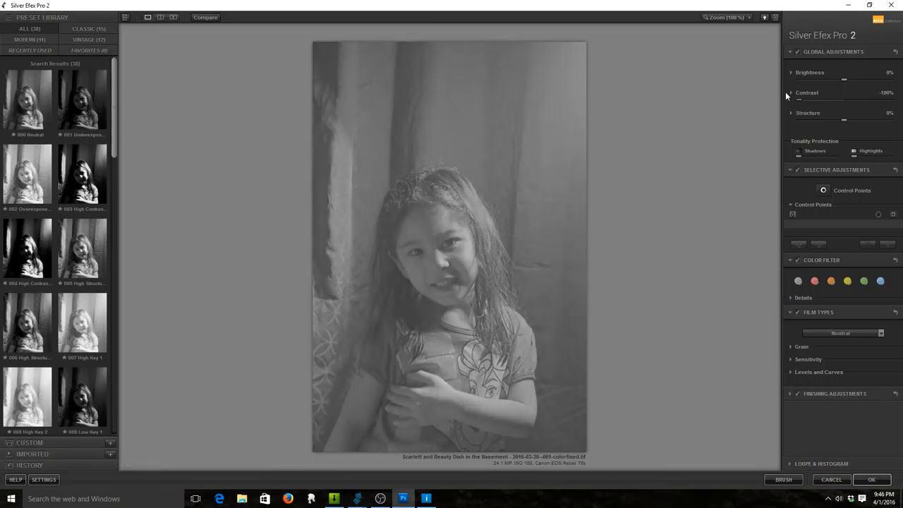
pyautogui.click(790, 94)
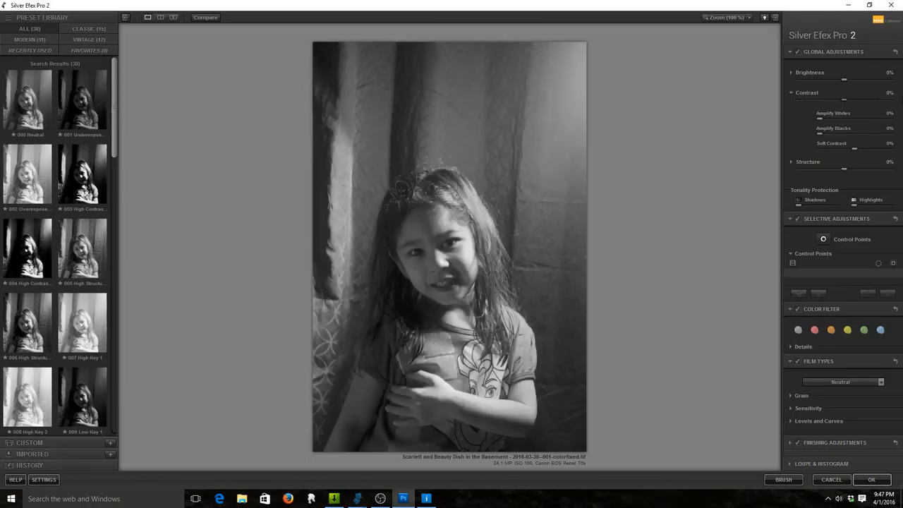
pyautogui.click(807, 161)
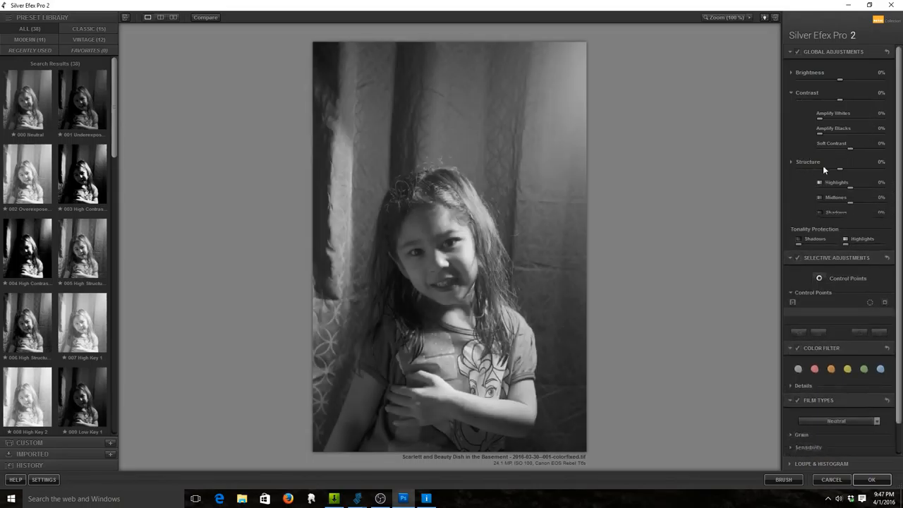
pyautogui.moveTo(839, 168); pyautogui.dragTo(887, 168)
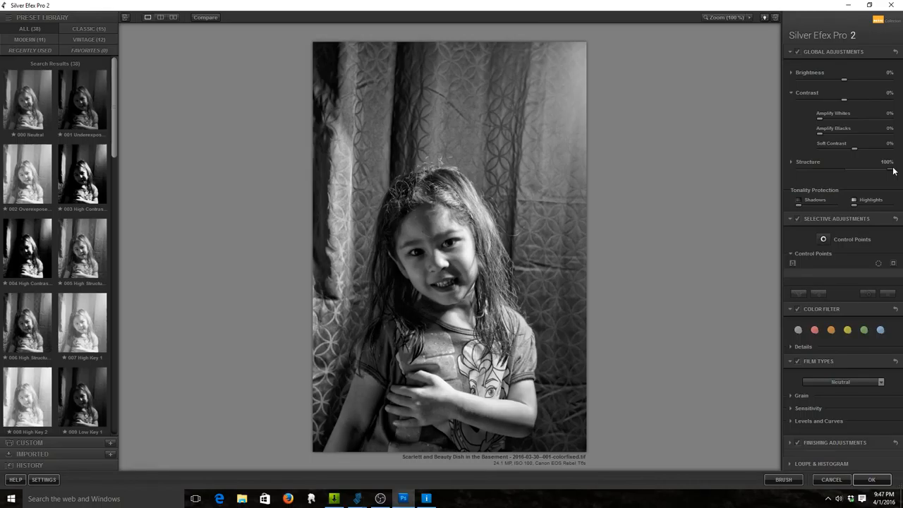
pyautogui.moveTo(887, 170); pyautogui.dragTo(822, 171)
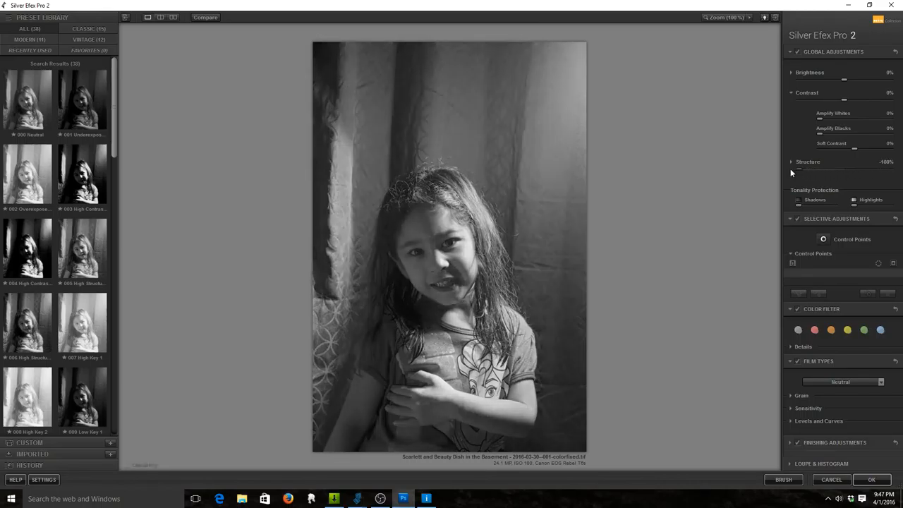
pyautogui.moveTo(810, 175)
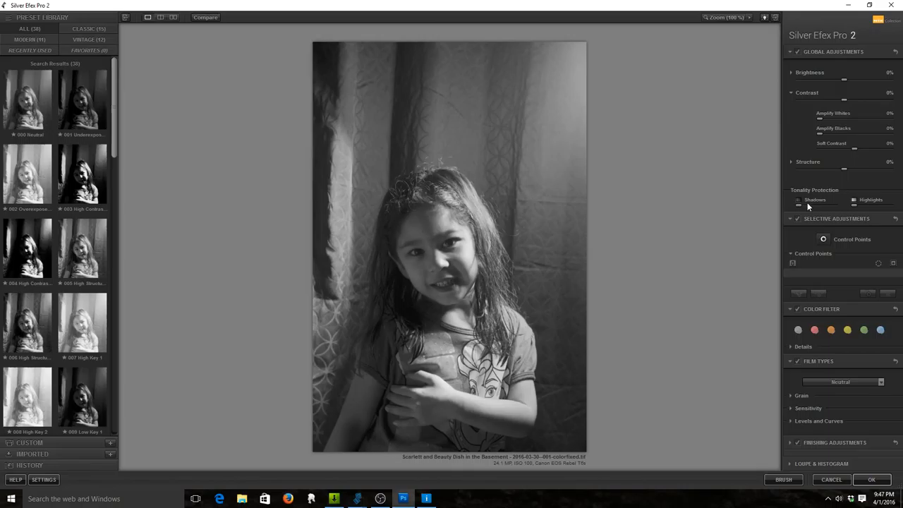
pyautogui.moveTo(830, 204)
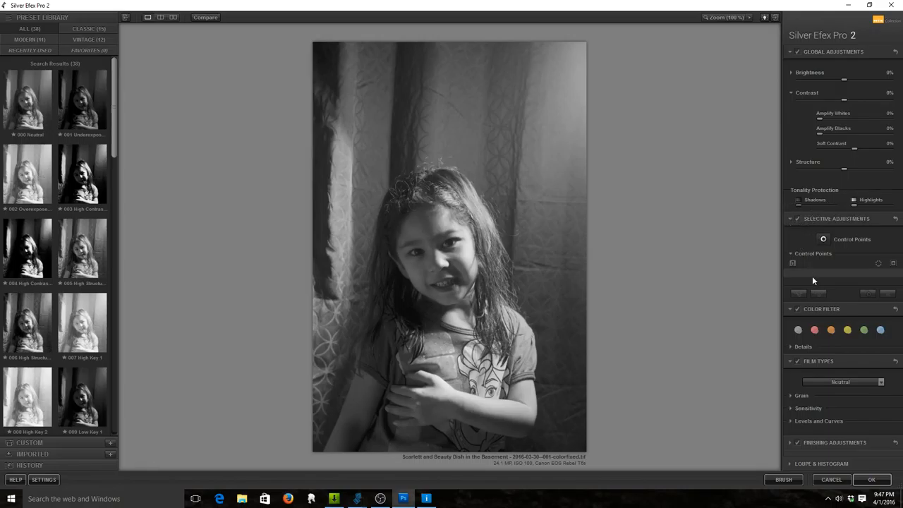
pyautogui.click(816, 330)
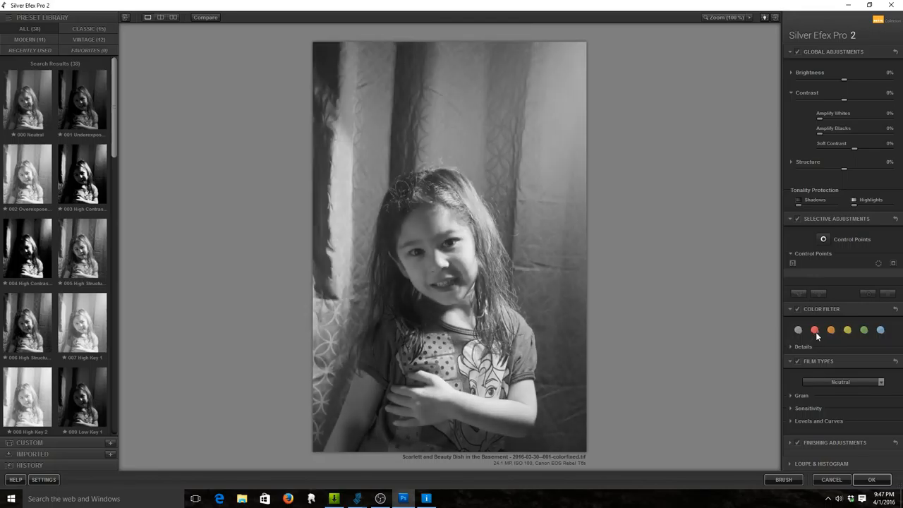
# Step: Compare the red, green and other colour filter swatches on the girl's skin and curtain tones
pyautogui.click(815, 330)
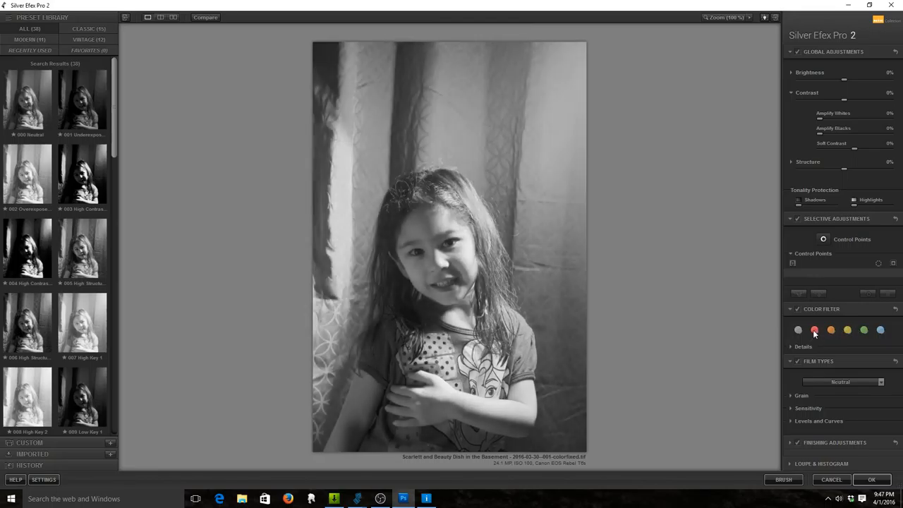
pyautogui.click(881, 330)
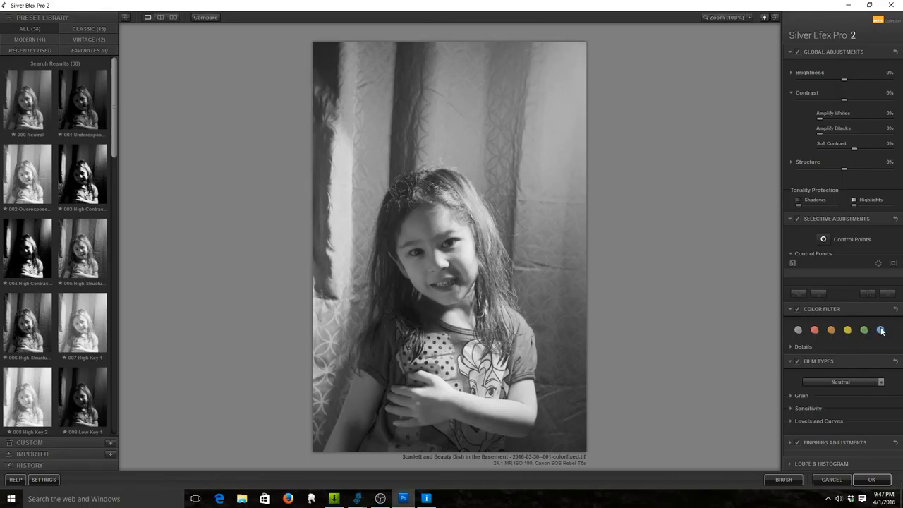
pyautogui.click(814, 331)
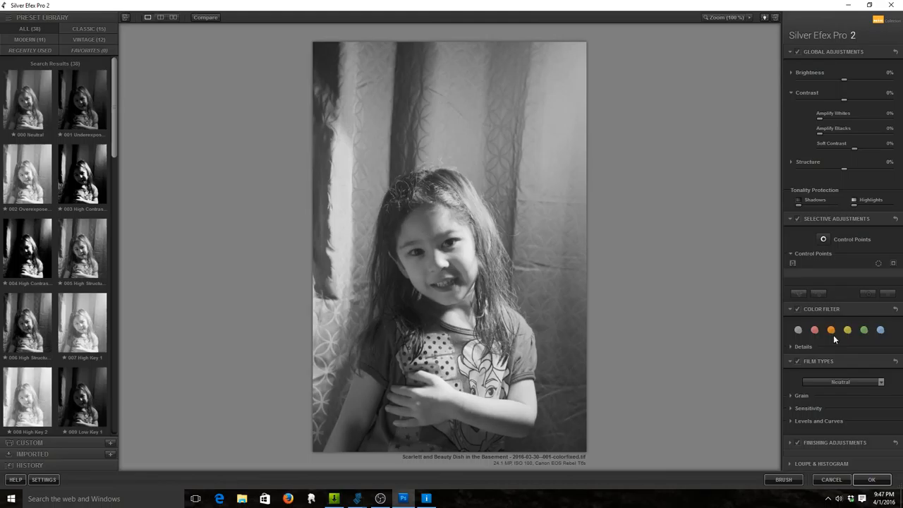
pyautogui.moveTo(844, 82)
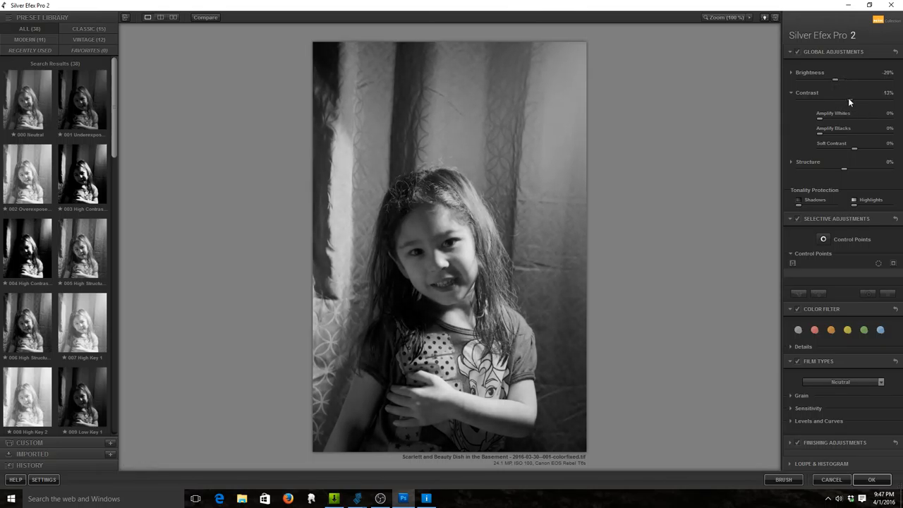
# Step: Raise Brightness and Contrast, nudge Amplify Blacks for deeper shadows, and zoom in on the face
pyautogui.moveTo(835, 100); pyautogui.dragTo(857, 100)
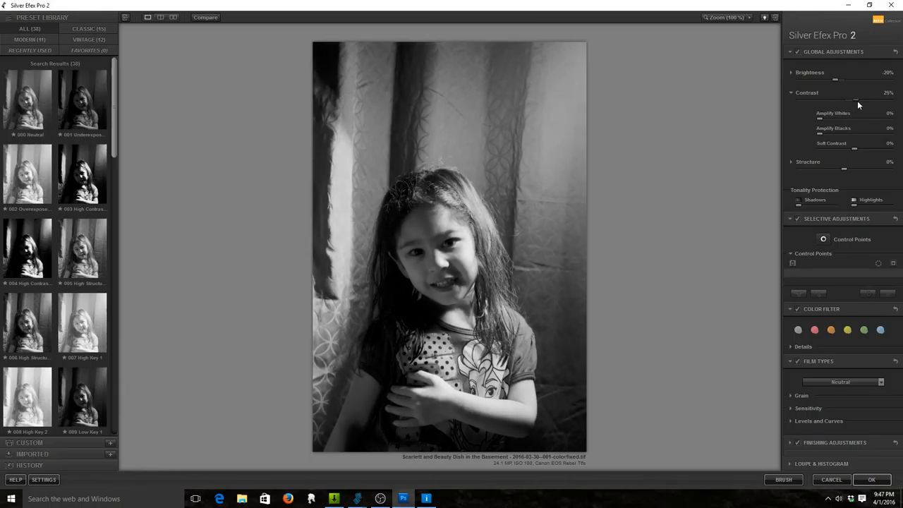
pyautogui.moveTo(846, 100); pyautogui.dragTo(860, 100)
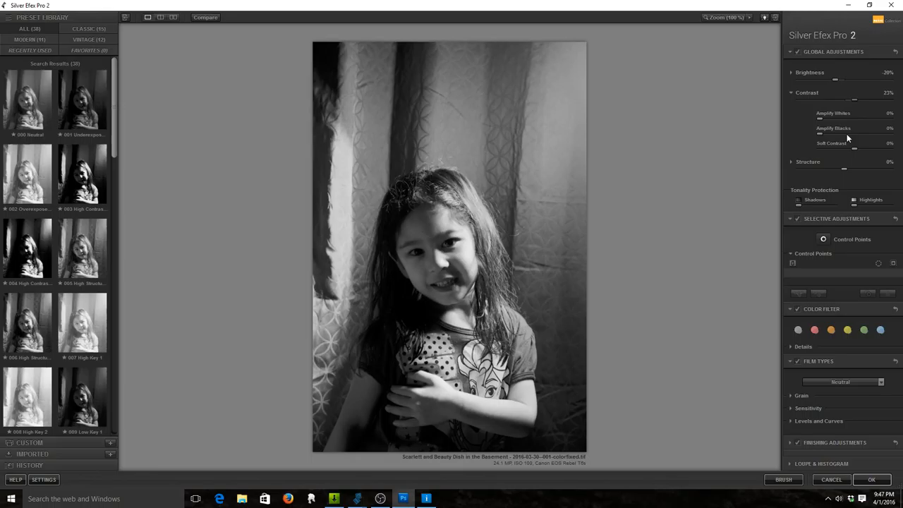
pyautogui.moveTo(819, 134); pyautogui.dragTo(827, 134)
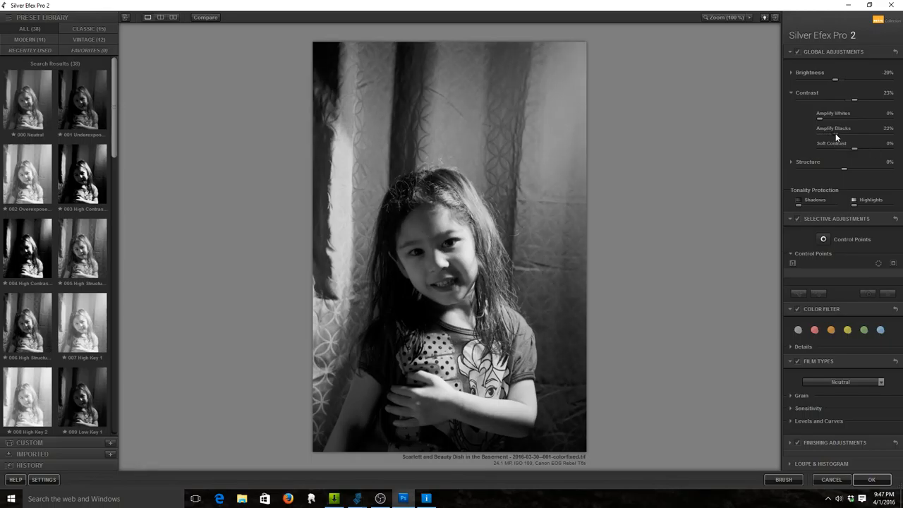
pyautogui.moveTo(847, 136); pyautogui.dragTo(833, 135)
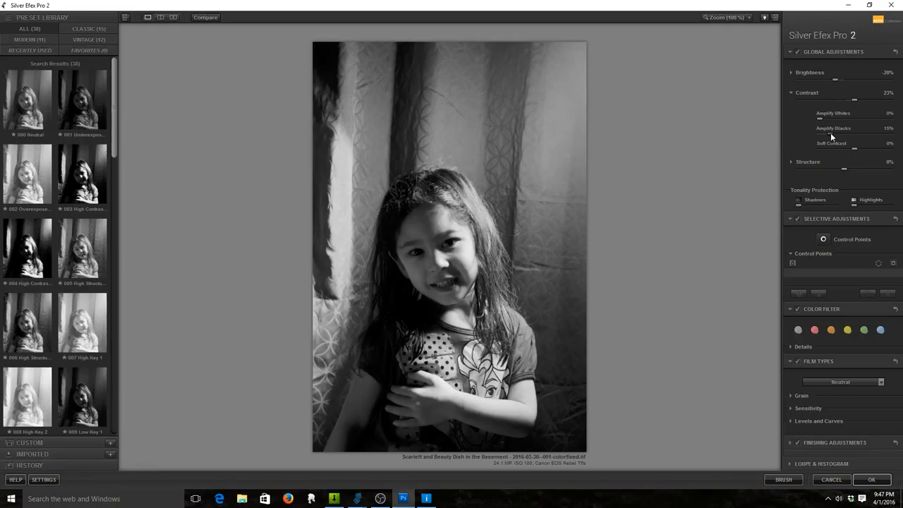
pyautogui.moveTo(830, 203)
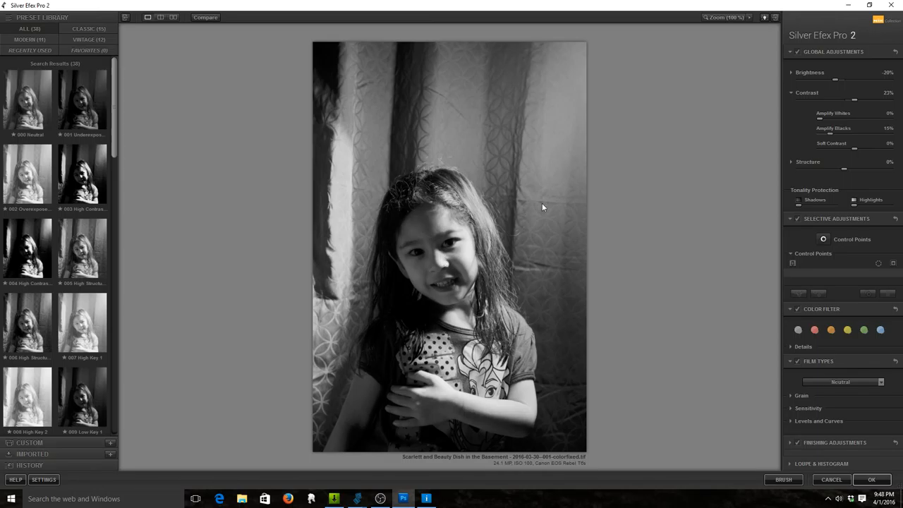
pyautogui.click(543, 207)
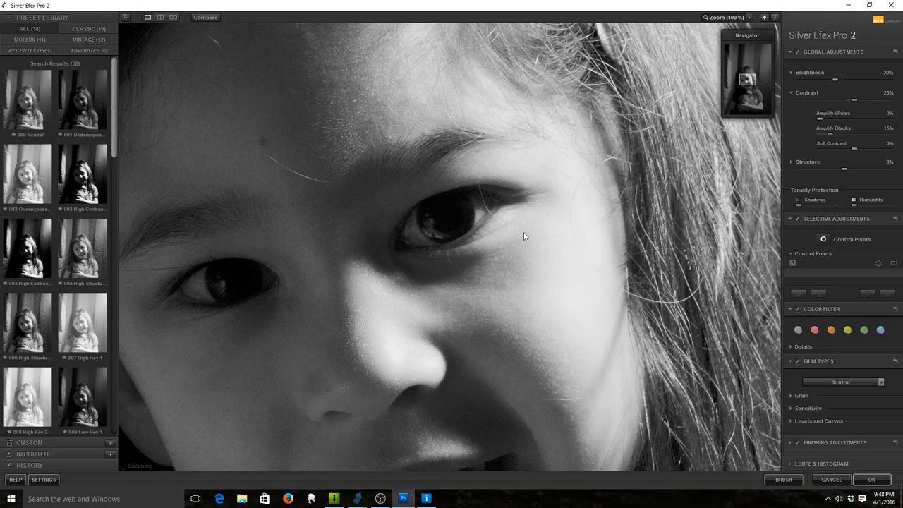
pyautogui.moveTo(700, 81)
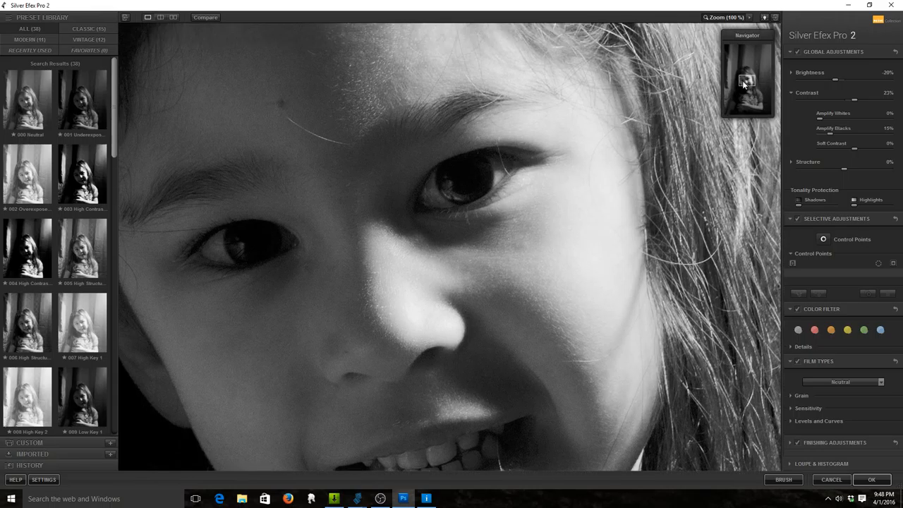
pyautogui.moveTo(847, 167)
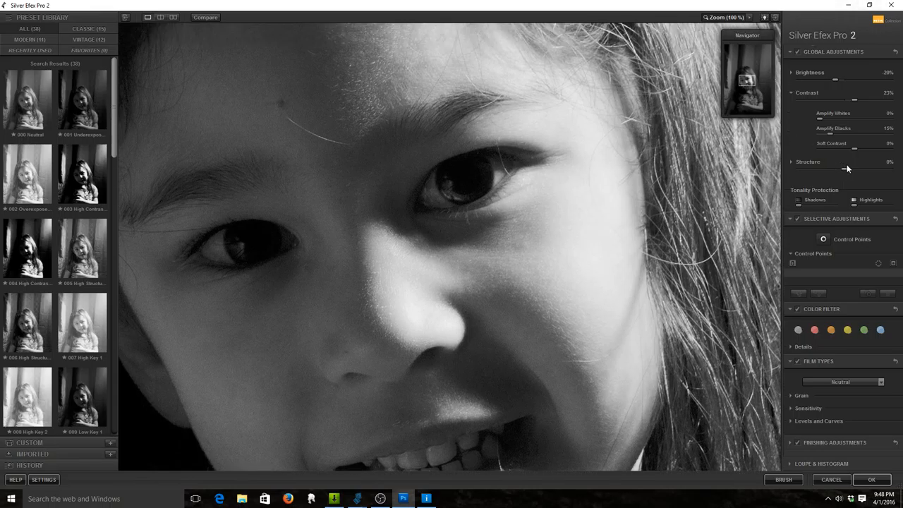
# Step: Raise Structure for crisper facial detail and show the edit side by side with the original
pyautogui.moveTo(847, 170); pyautogui.dragTo(851, 169)
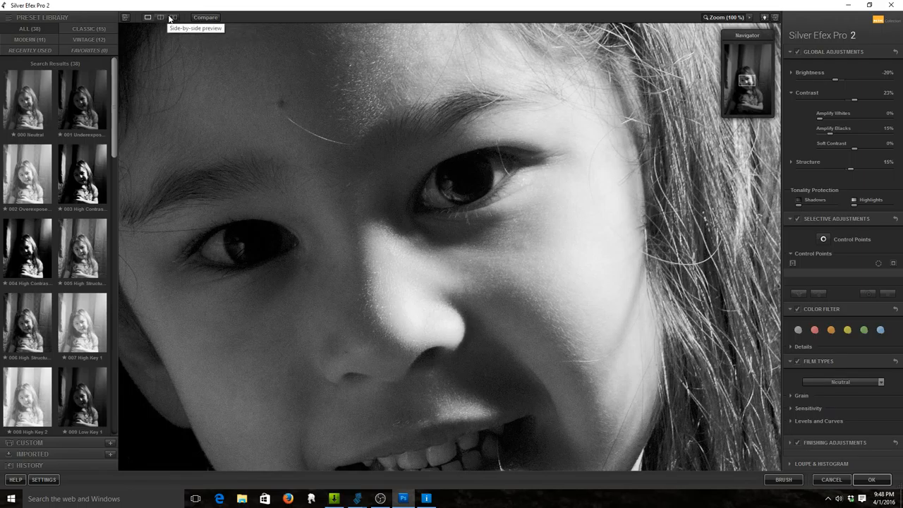
pyautogui.click(172, 16)
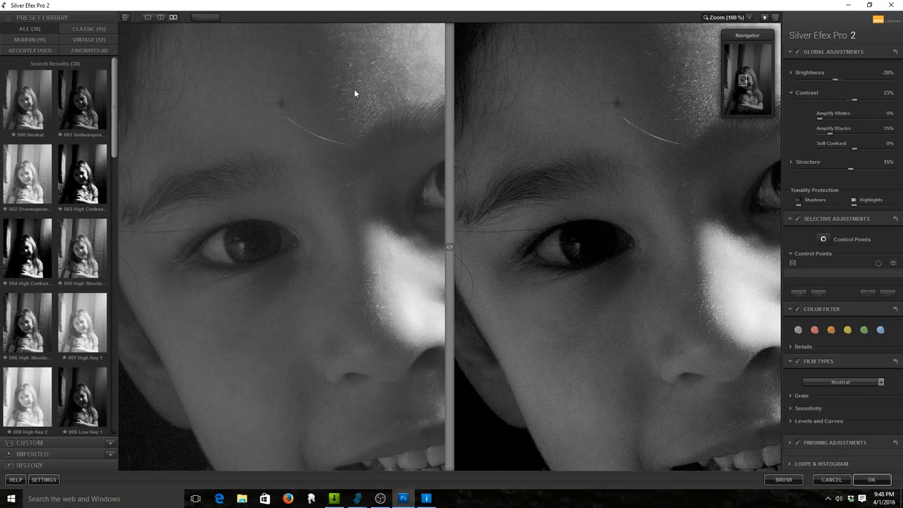
pyautogui.moveTo(652, 93)
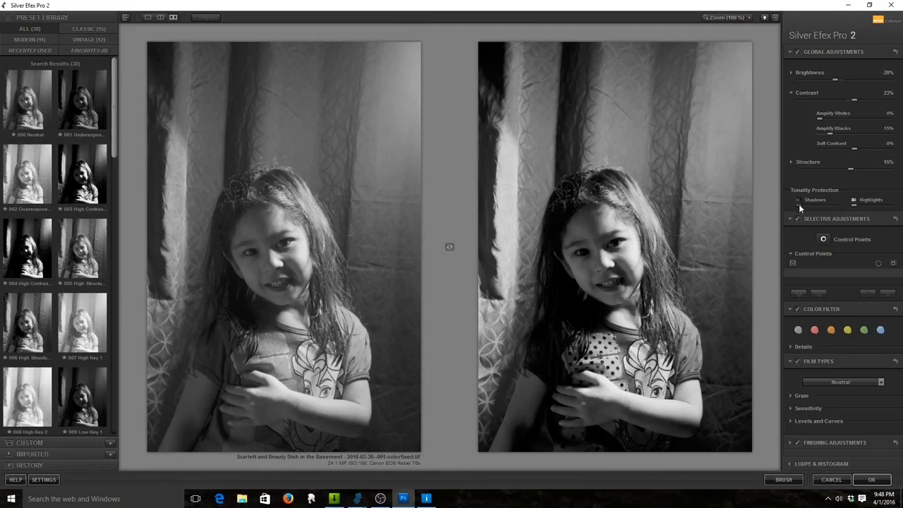
pyautogui.moveTo(798, 204)
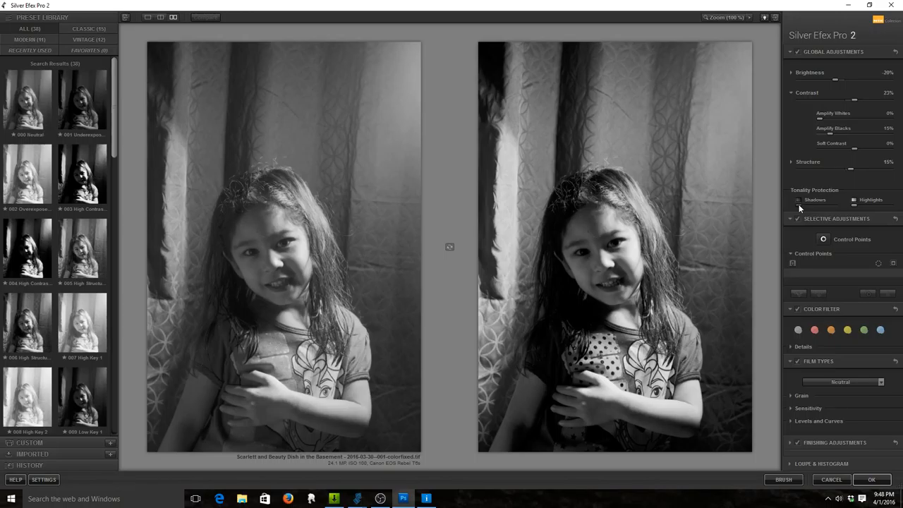
pyautogui.moveTo(788, 443)
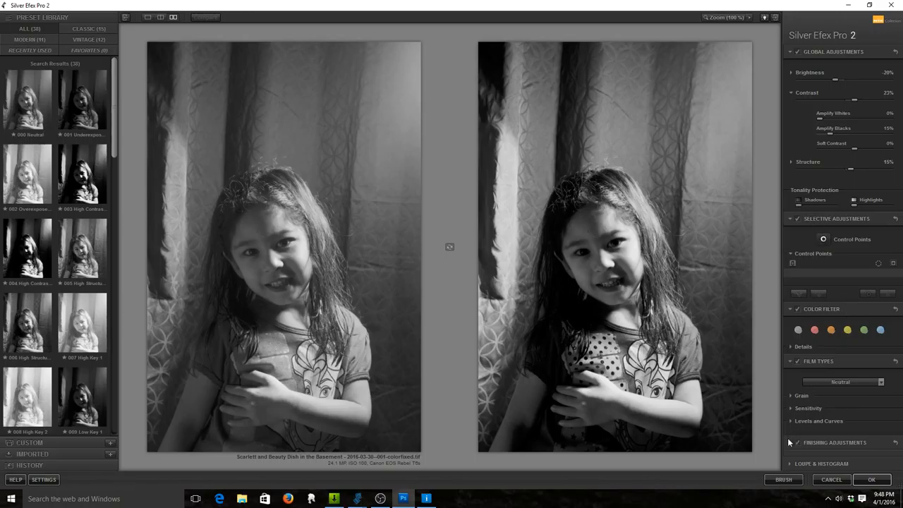
pyautogui.scroll(-3)
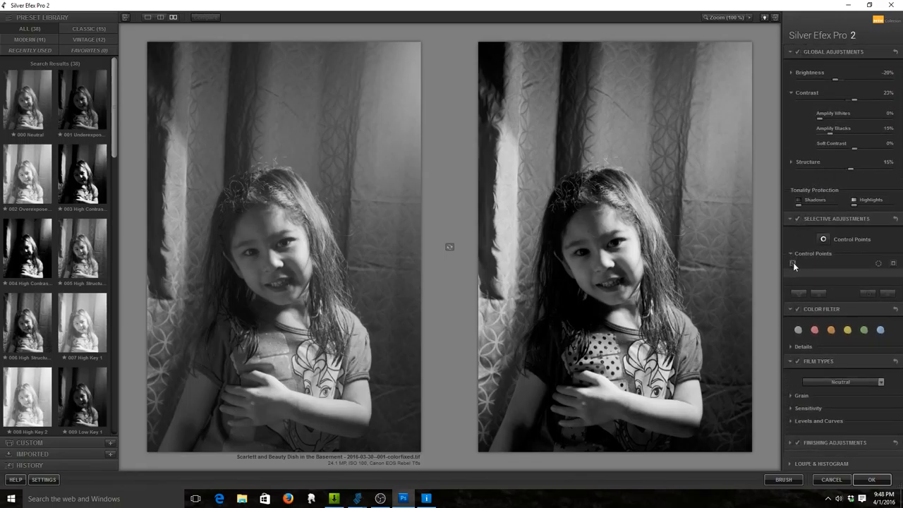
pyautogui.moveTo(793, 262)
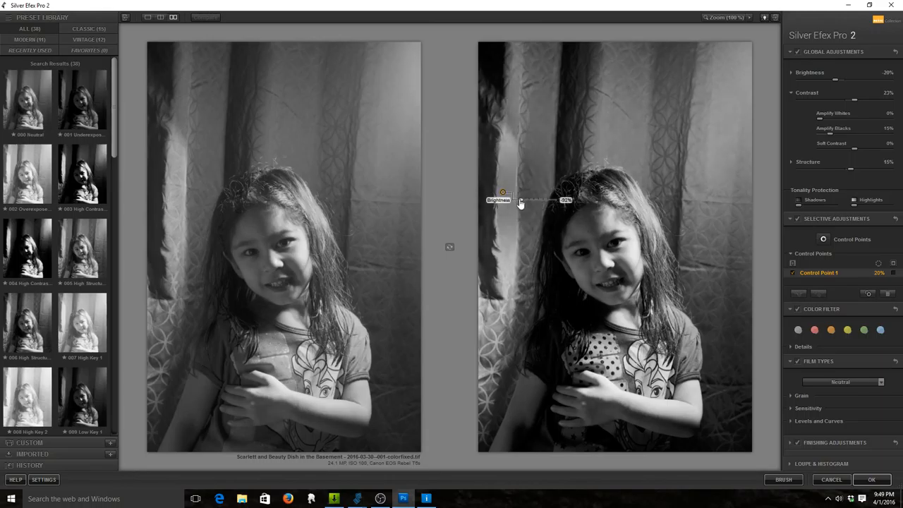
# Step: Place brightness control points on the curtain beside the girl and return to a single preview
pyautogui.click(502, 191)
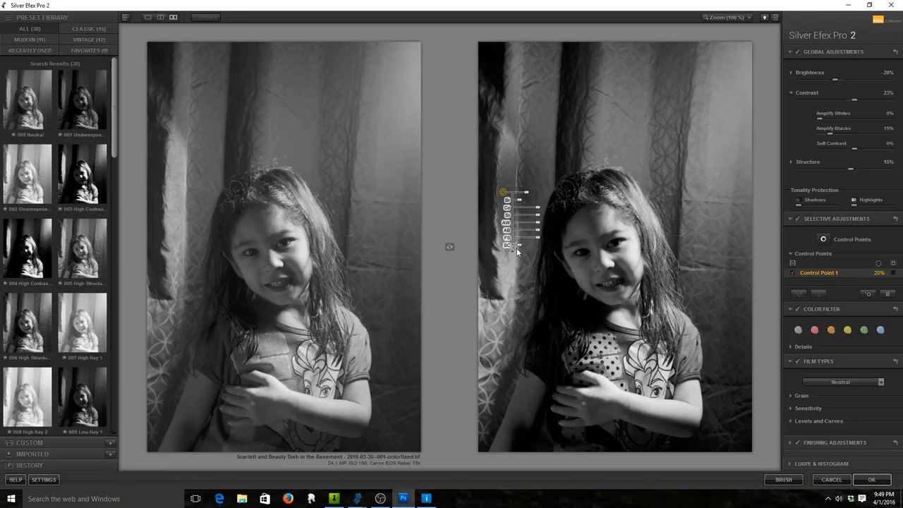
pyautogui.moveTo(506, 266)
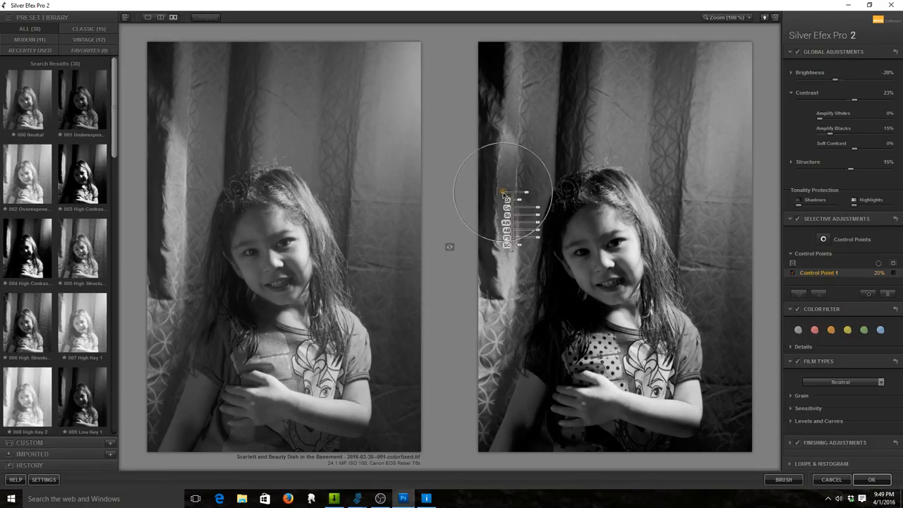
pyautogui.click(505, 260)
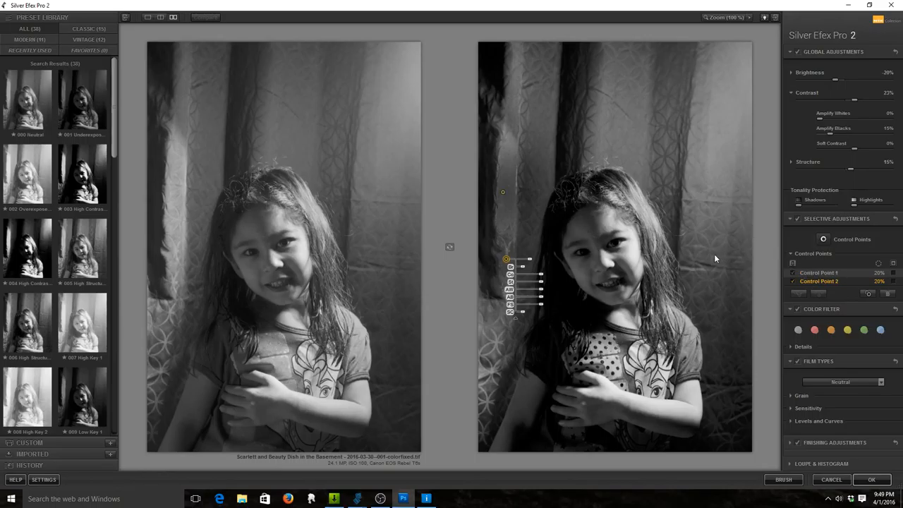
pyautogui.moveTo(612, 274)
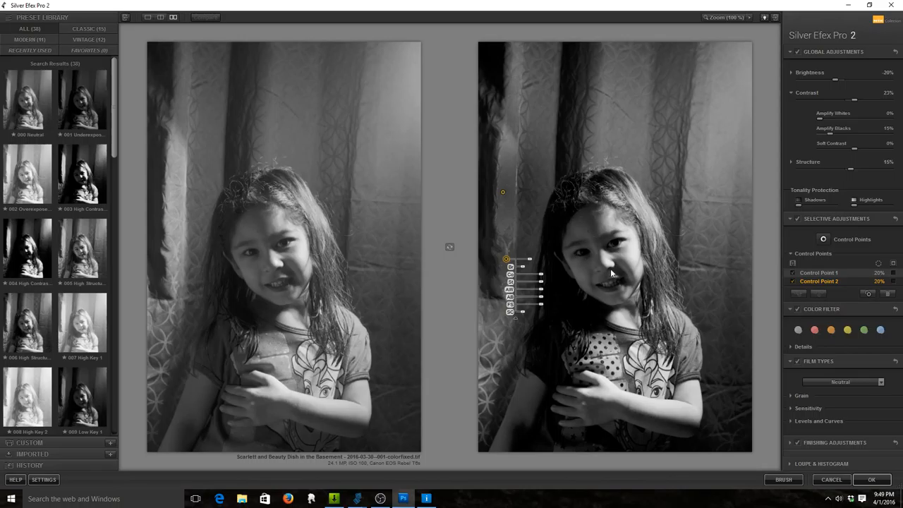
pyautogui.moveTo(669, 271)
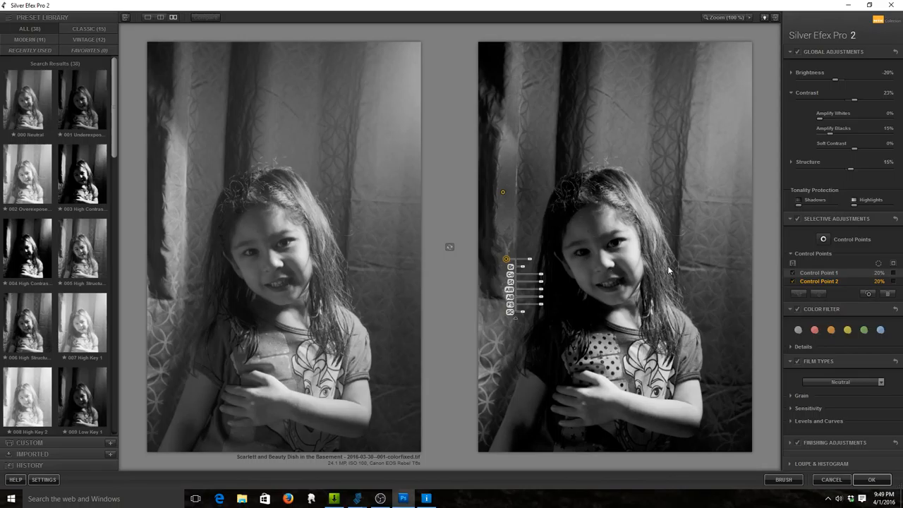
pyautogui.click(126, 17)
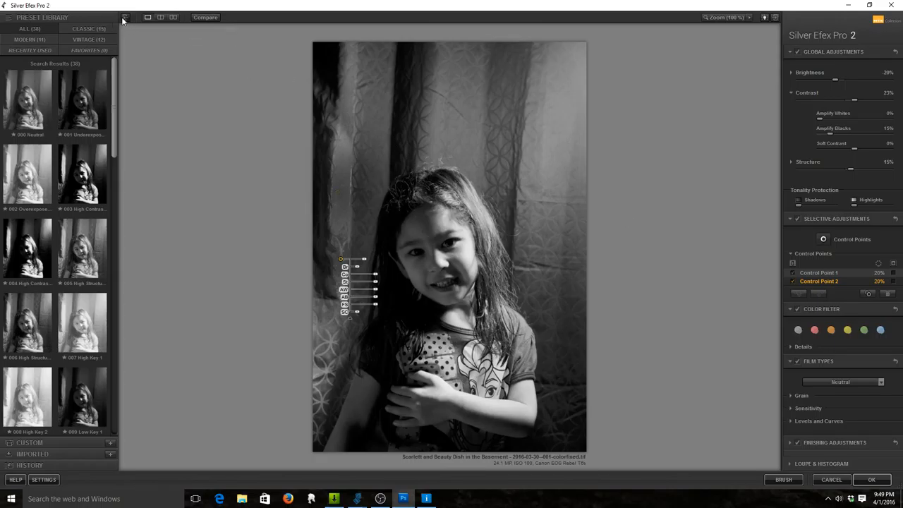
# Step: Enlarge the portrait on the face, then set the Zoom level to 50%
pyautogui.click(125, 17)
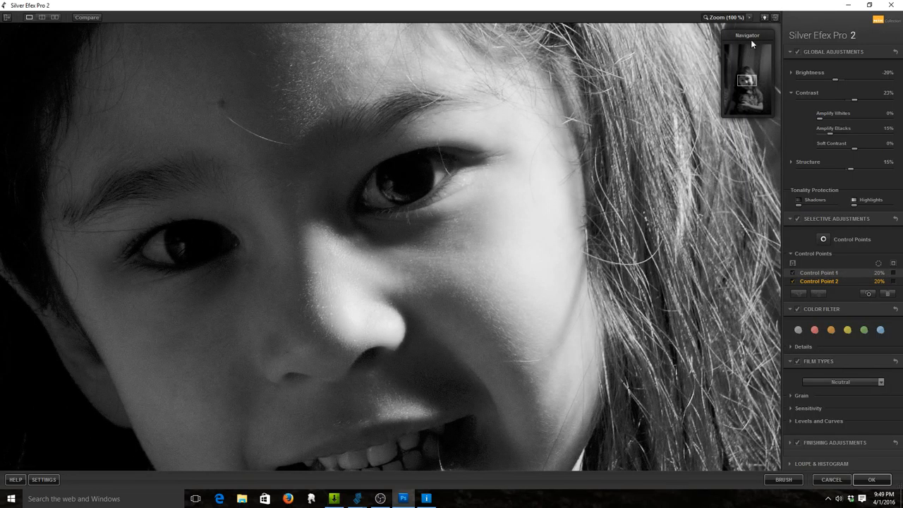
pyautogui.click(726, 17)
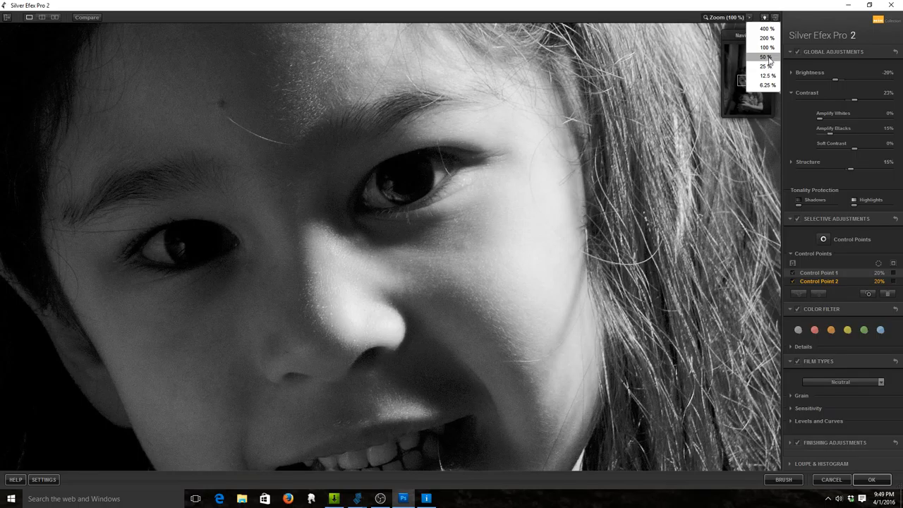
pyautogui.click(761, 56)
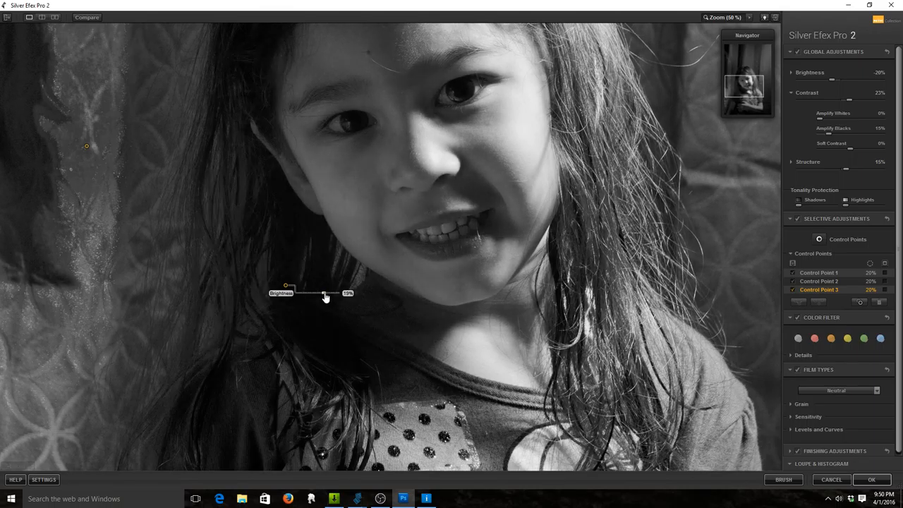
# Step: Adjust the third control point's Brightness on the girl's hair and enlarge the view on her face
pyautogui.moveTo(328, 295); pyautogui.dragTo(319, 295)
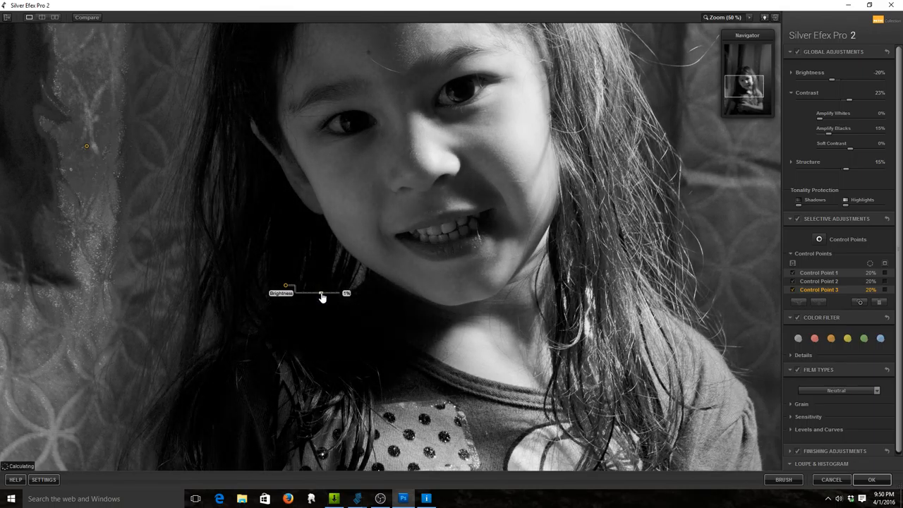
pyautogui.moveTo(326, 295); pyautogui.dragTo(321, 295)
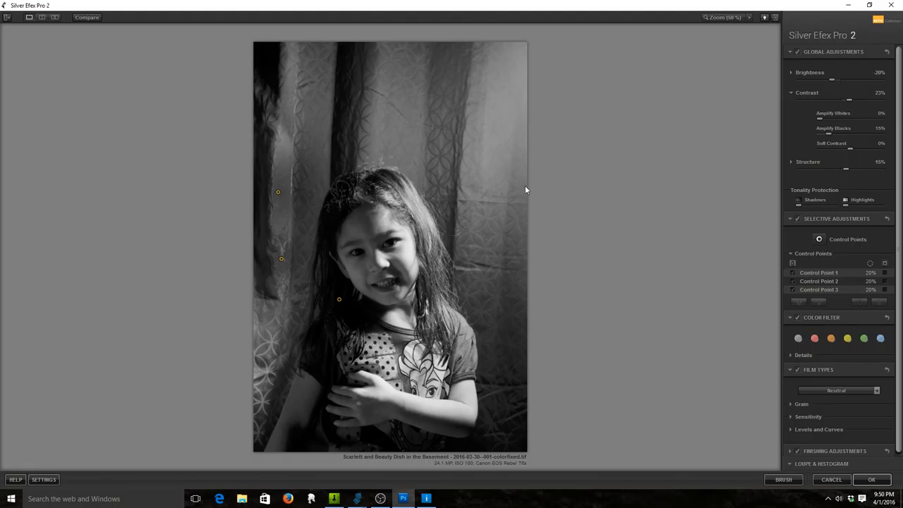
pyautogui.moveTo(426, 316)
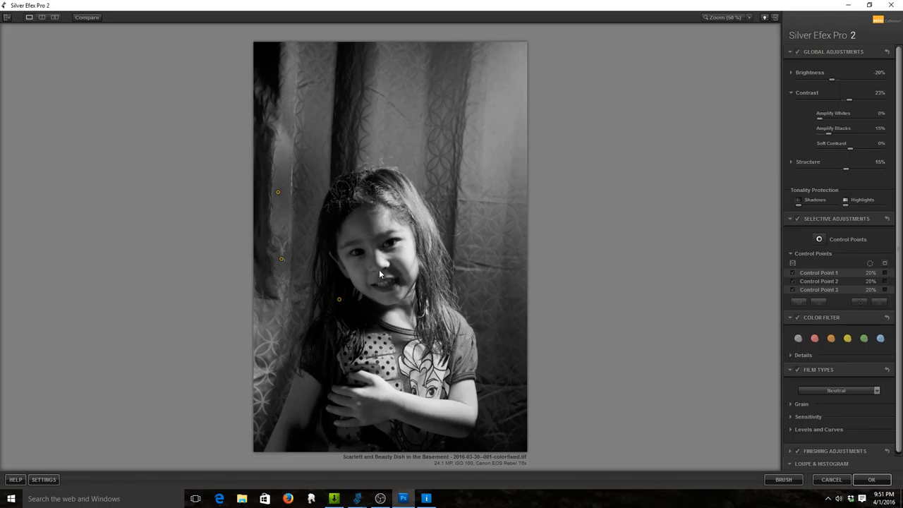
pyautogui.click(381, 276)
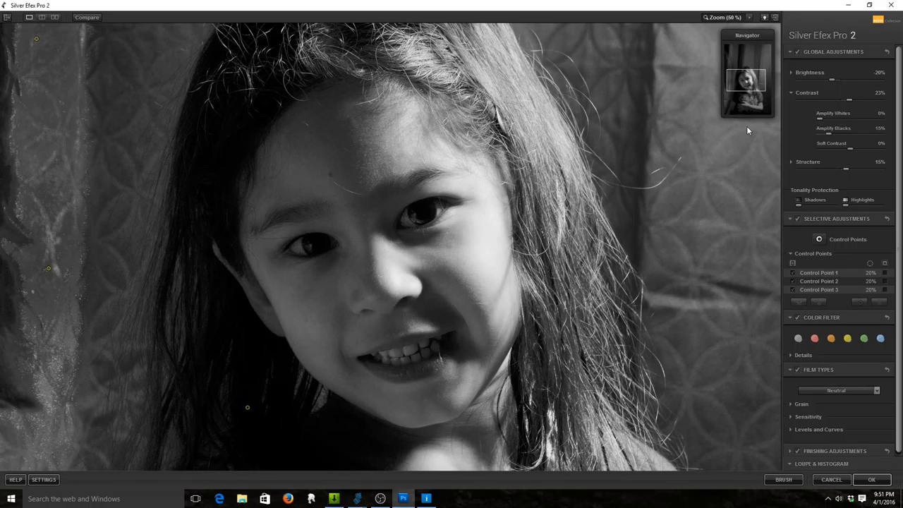
# Step: Expand the Grain section under Film Types and review its settings
pyautogui.click(801, 403)
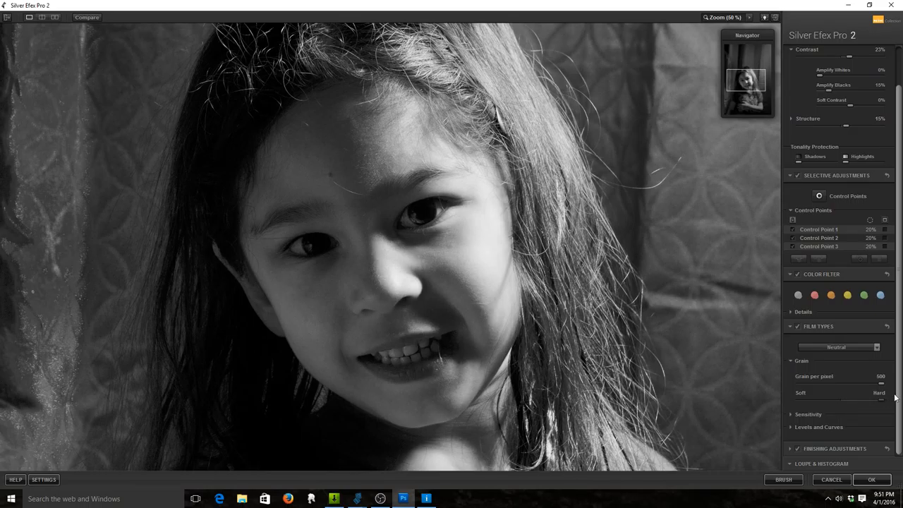
pyautogui.moveTo(880, 403)
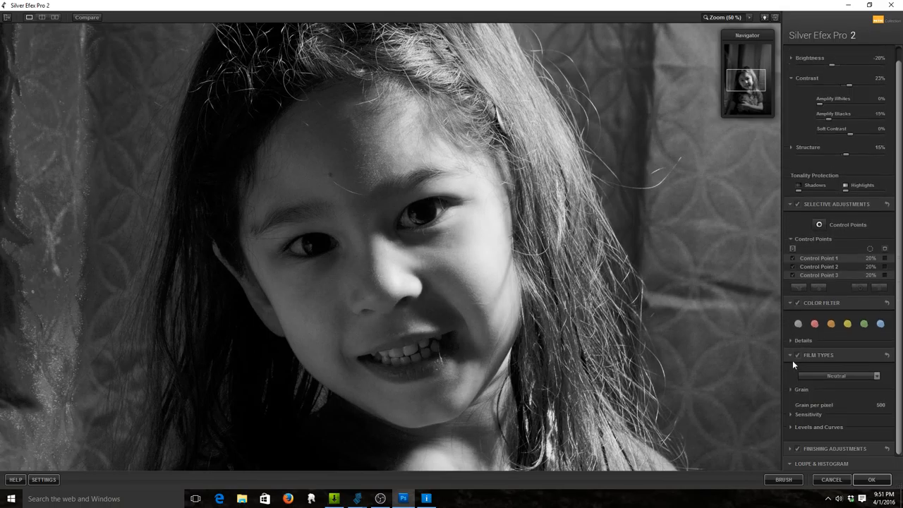
pyautogui.scroll(-3)
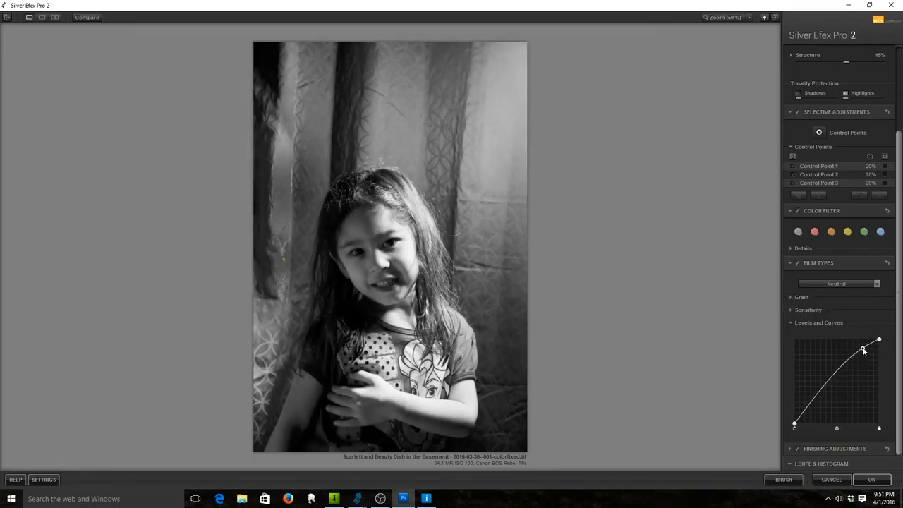
# Step: Bow the Levels and Curves tone curve upward and reshape its shadow end
pyautogui.moveTo(864, 350); pyautogui.dragTo(807, 414)
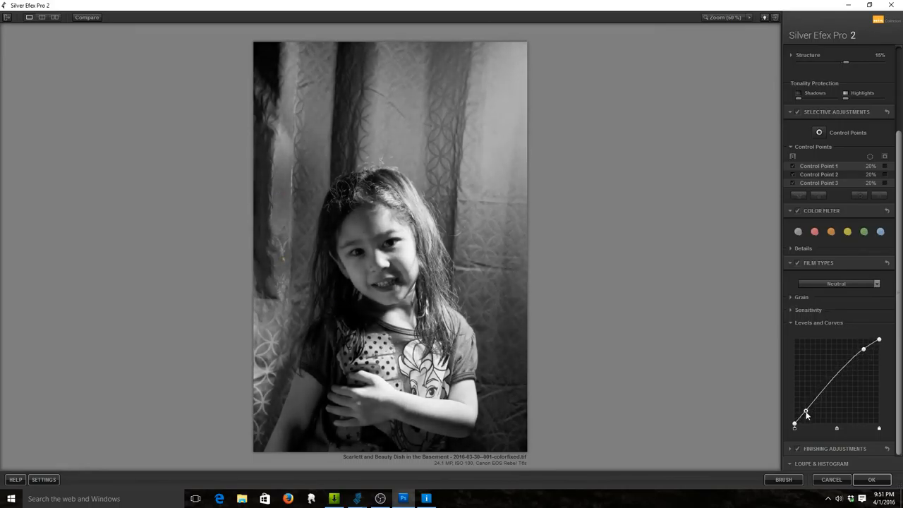
pyautogui.moveTo(794, 424); pyautogui.dragTo(805, 414)
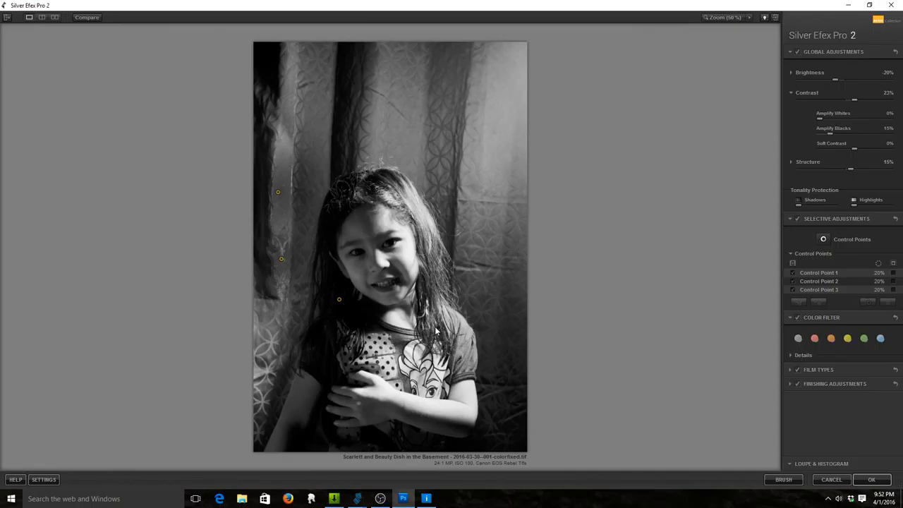
pyautogui.moveTo(392, 349)
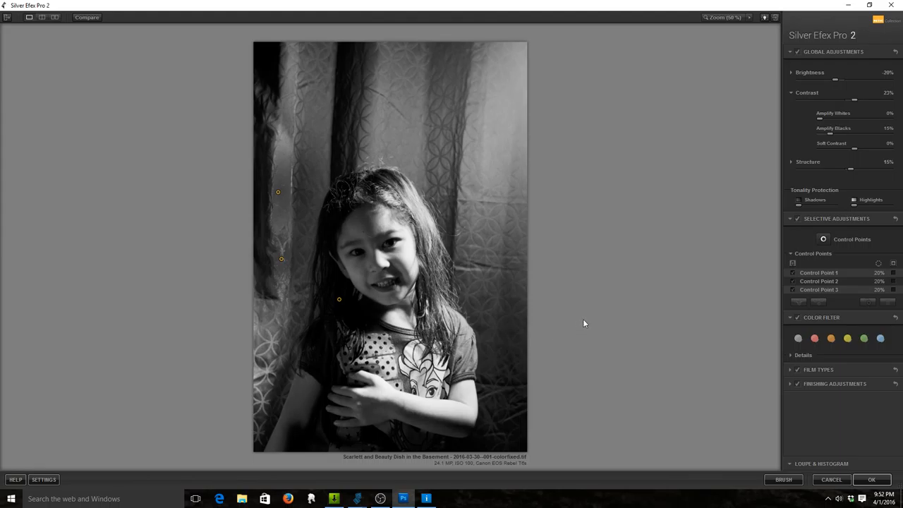
pyautogui.moveTo(604, 223)
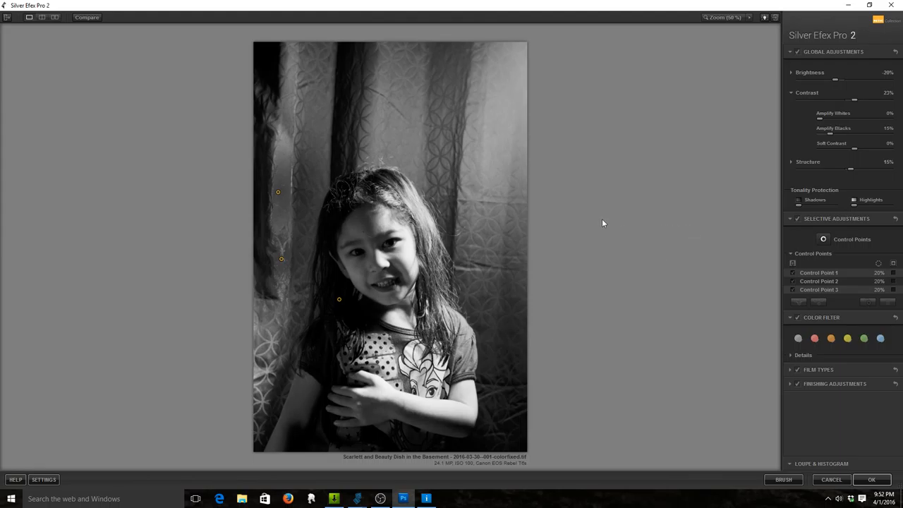
pyautogui.moveTo(535, 132)
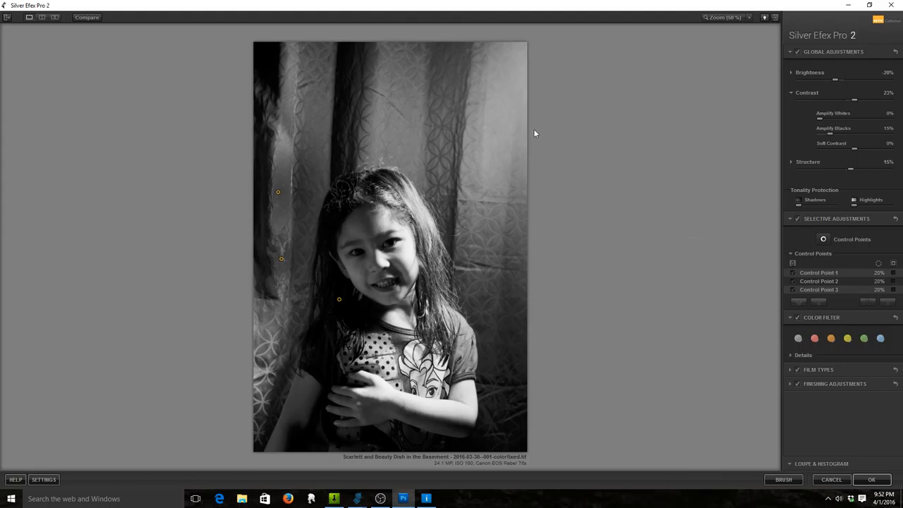
pyautogui.moveTo(515, 322)
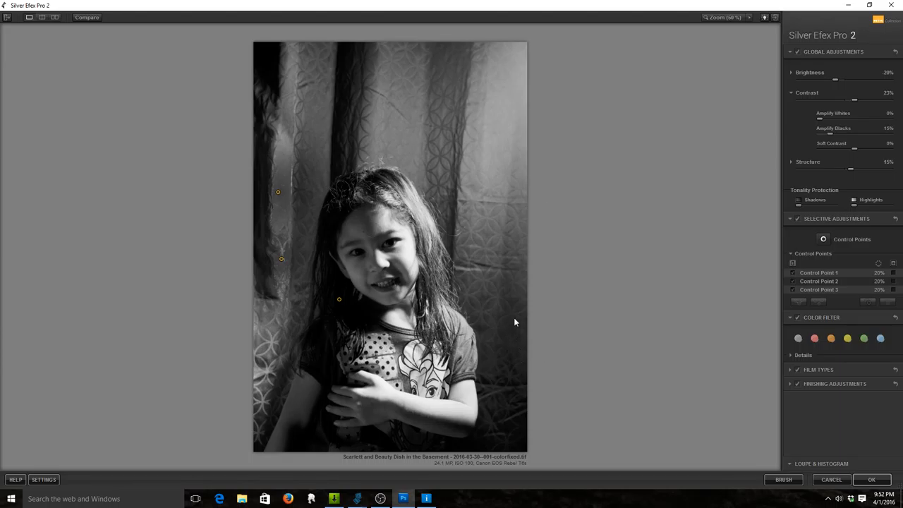
pyautogui.moveTo(756, 116)
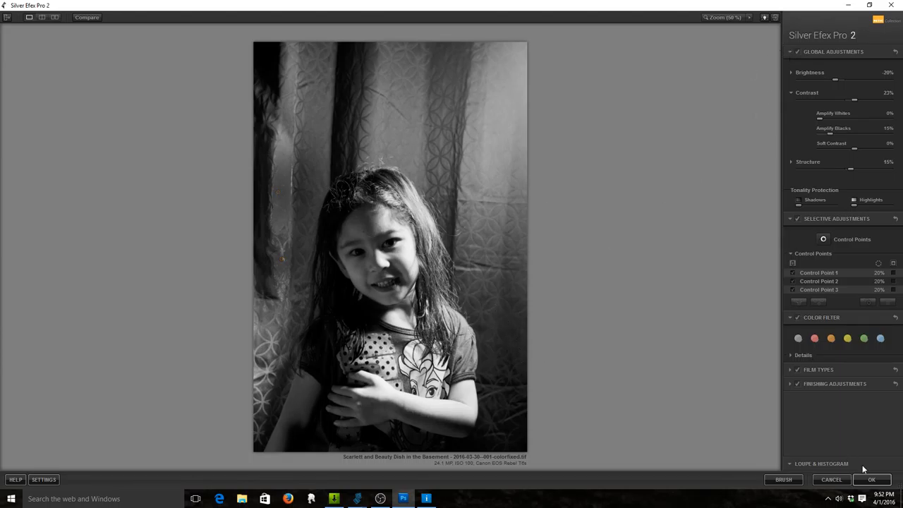
# Step: Apply the conversion back to Photoshop and rename the top layer 'Silver Efex Pro 2 Custom'
pyautogui.click(872, 480)
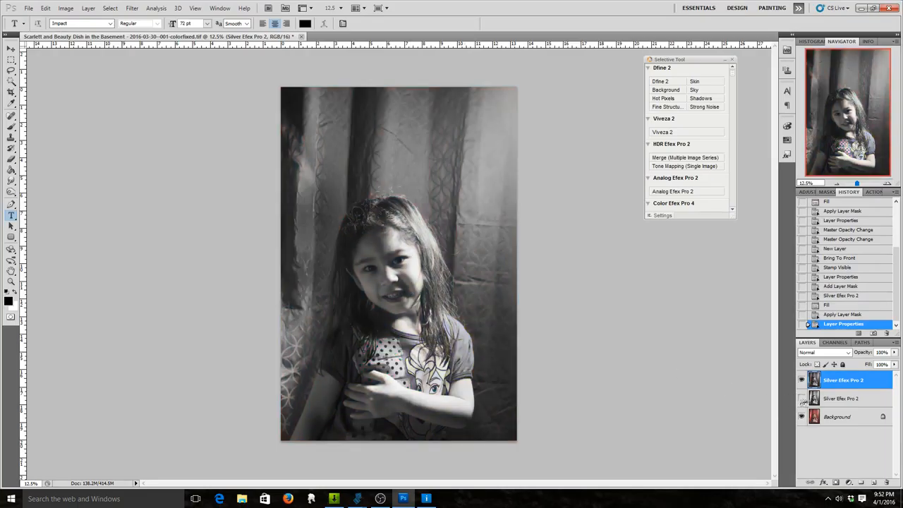
pyautogui.click(844, 398)
pyautogui.write('Ilford Delta')
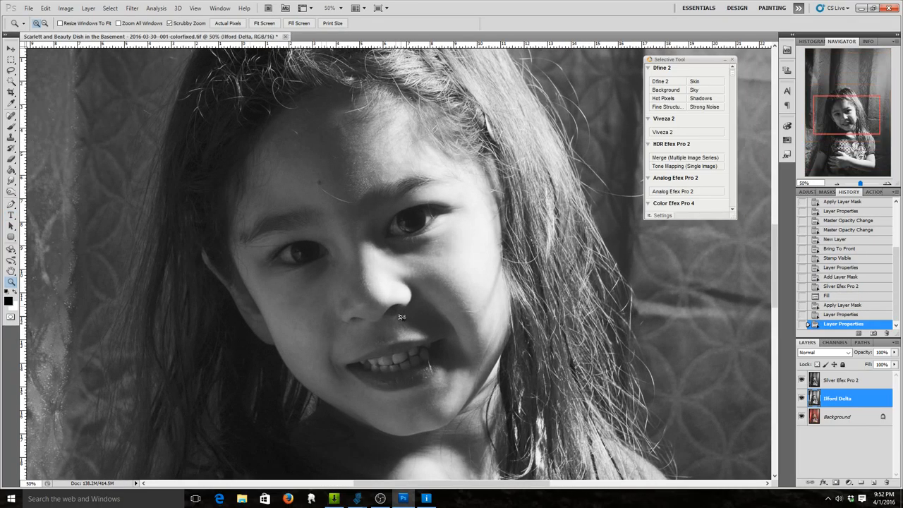
pyautogui.click(841, 380)
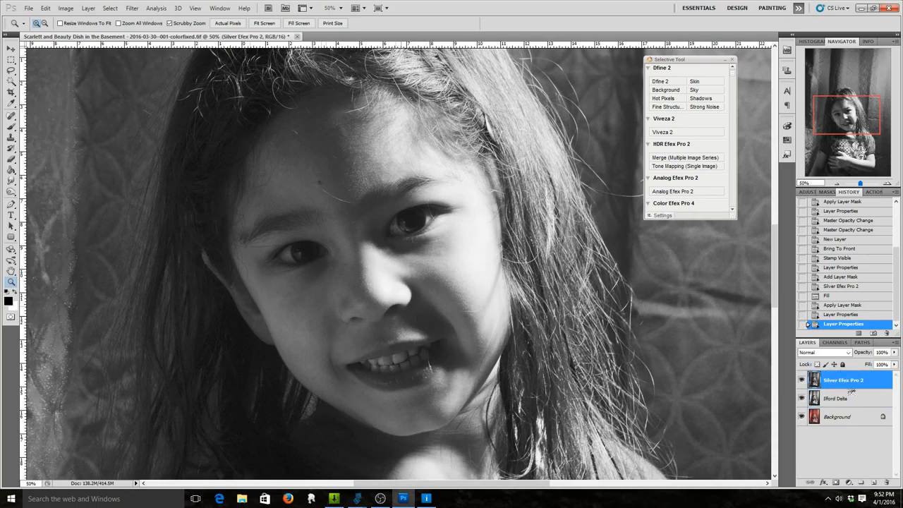
pyautogui.doubleClick(844, 379)
pyautogui.write(' Custom')
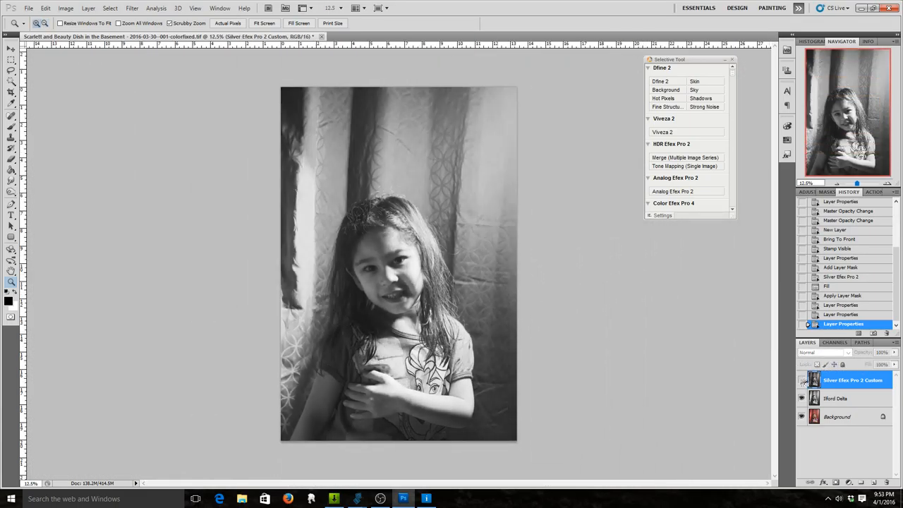
# Step: Save the layered portrait via Save As in Photoshop (*.PSD) format with an adjusted file name
pyautogui.click(801, 381)
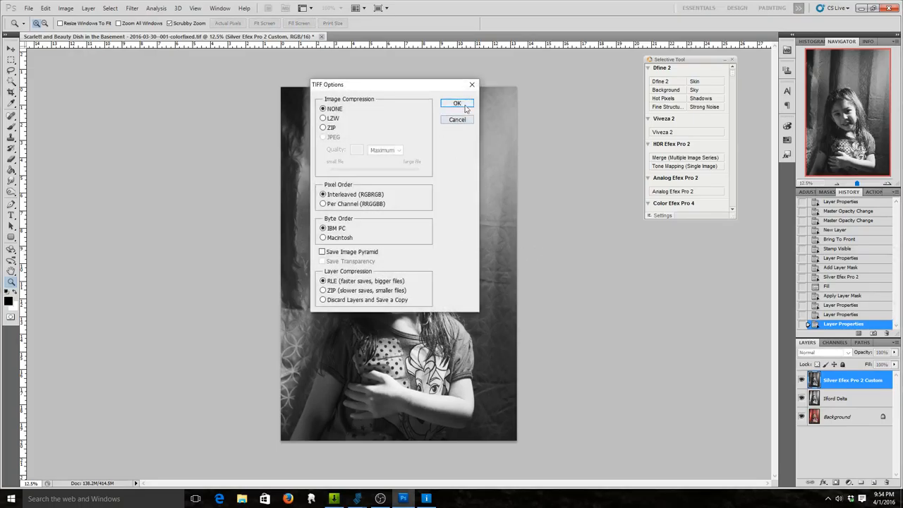
pyautogui.click(457, 103)
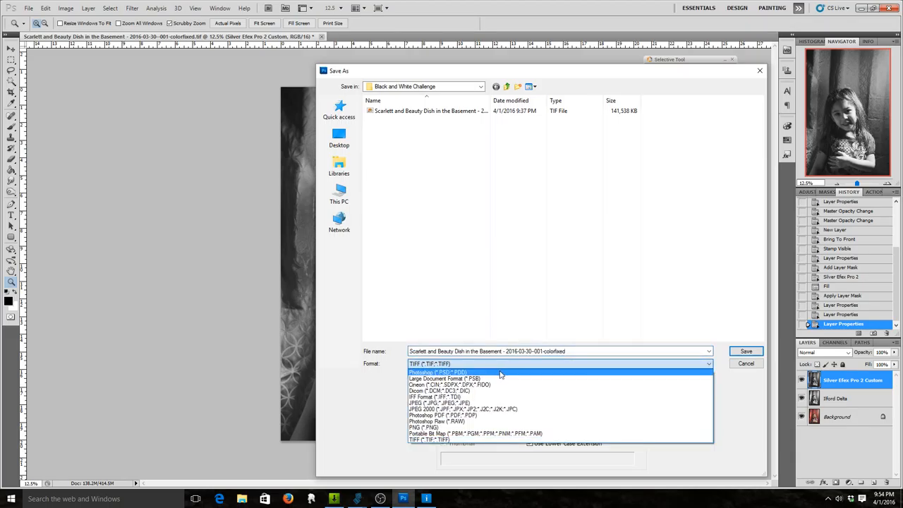
pyautogui.click(437, 373)
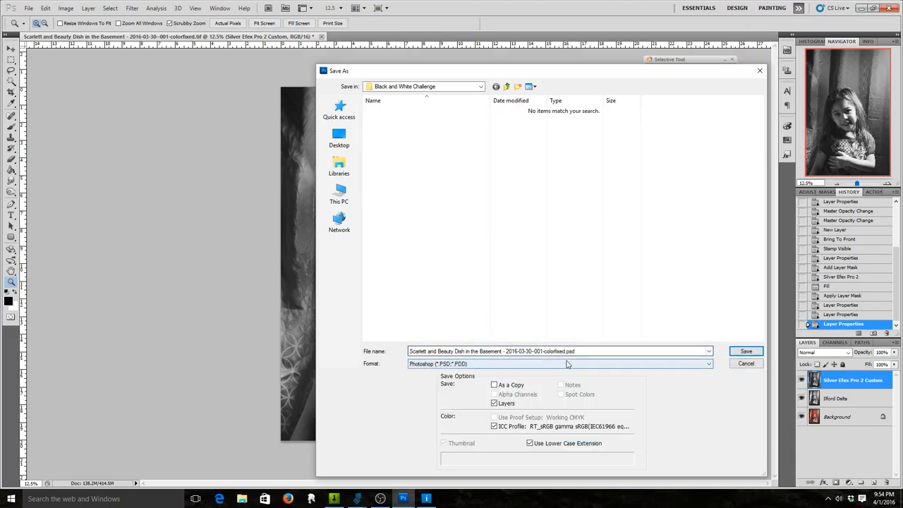
pyautogui.click(557, 350)
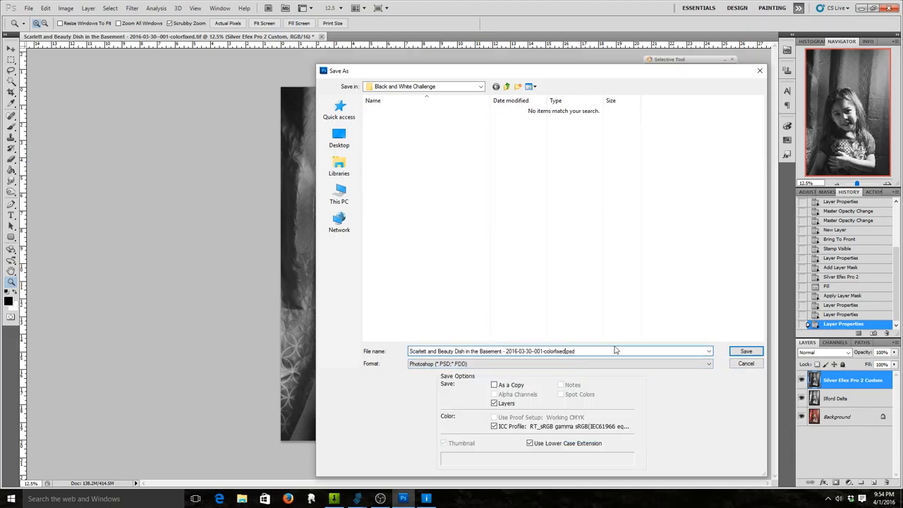
pyautogui.doubleClick(553, 350)
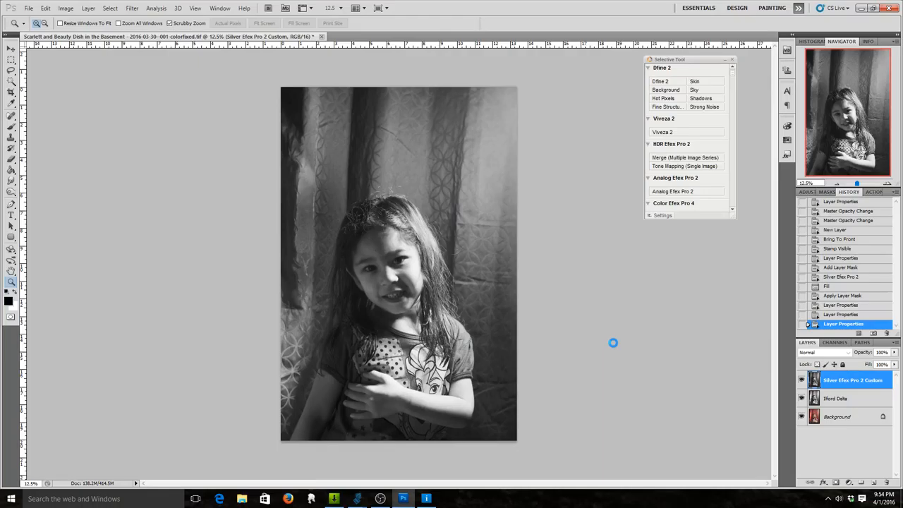
pyautogui.press('ctrl+s')
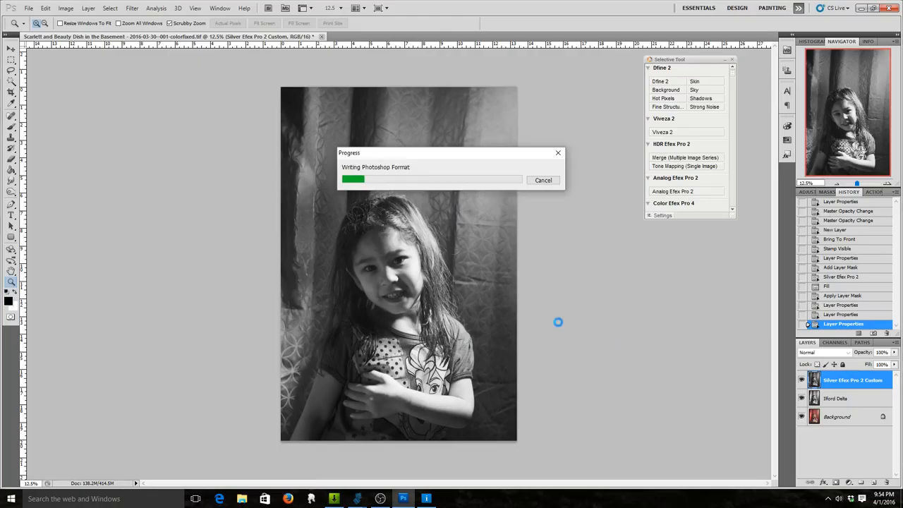